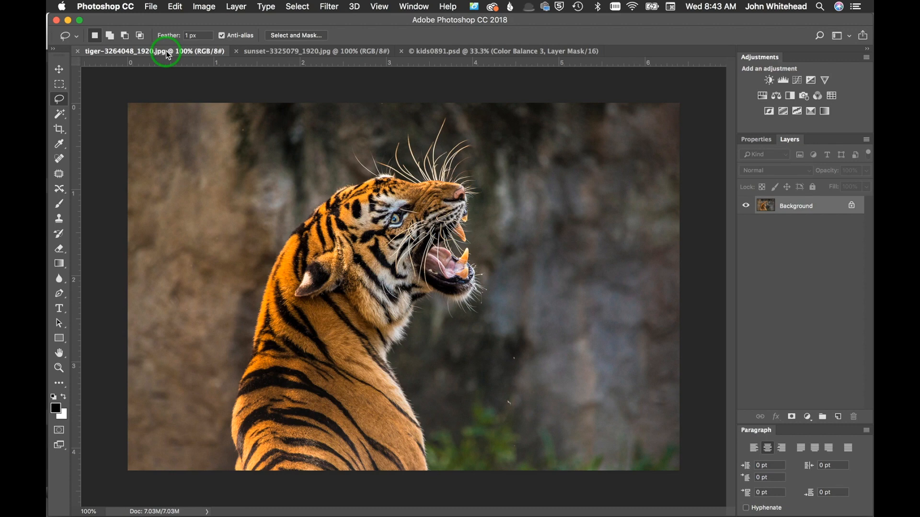
mouse_move(154, 7)
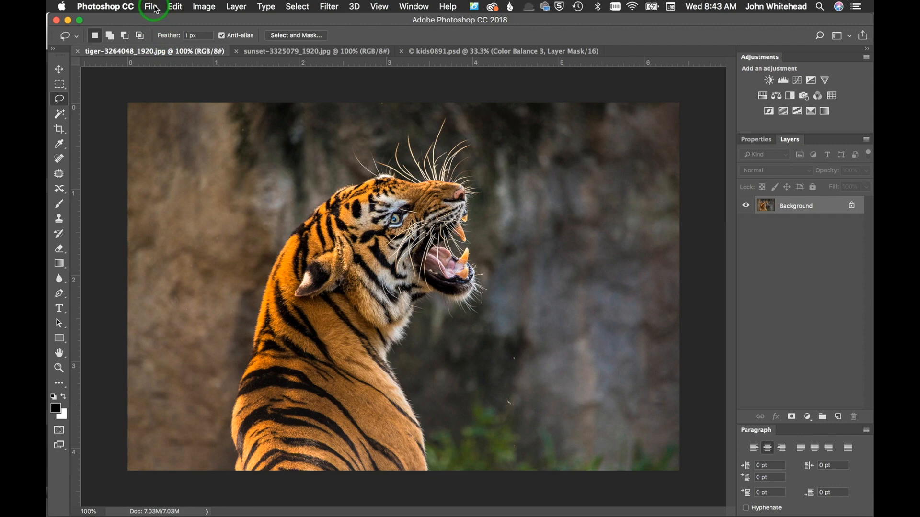
Step: Make the kids0891.psd portrait the active document instead of the tiger photo
click(153, 6)
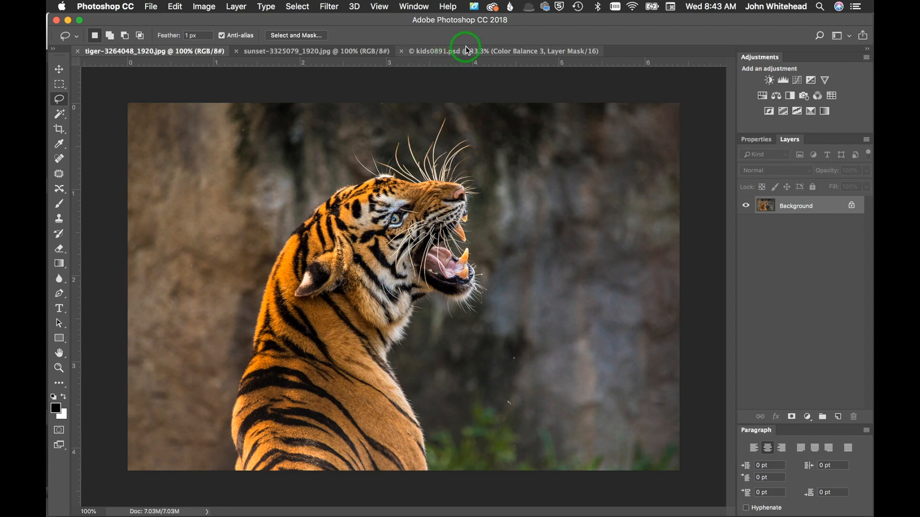
click(445, 51)
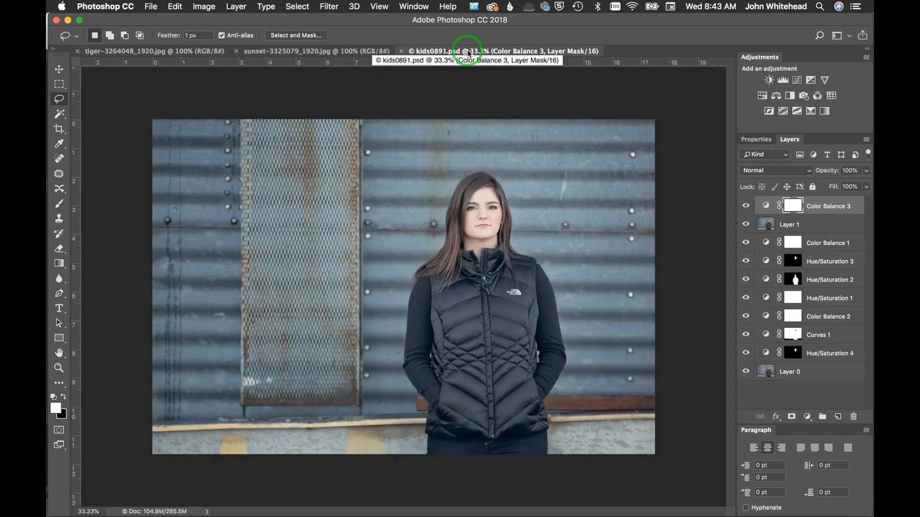
mouse_move(506, 39)
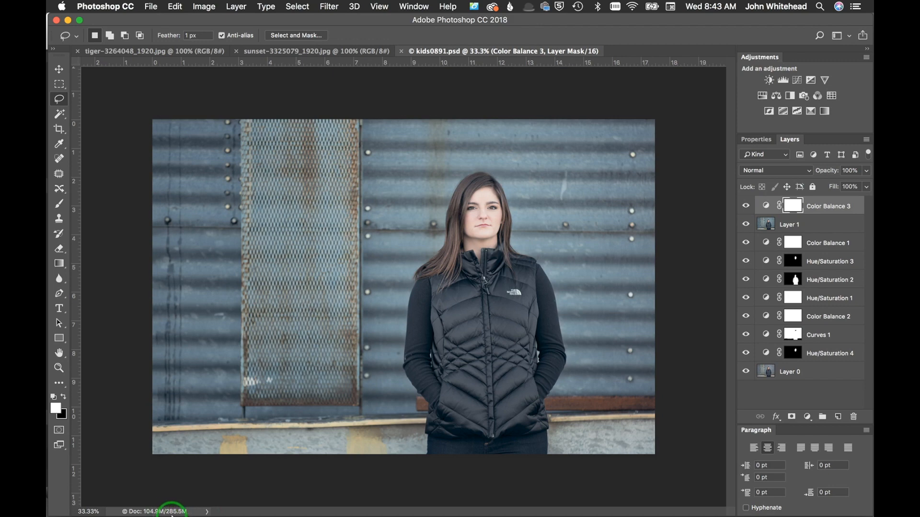
mouse_move(276, 230)
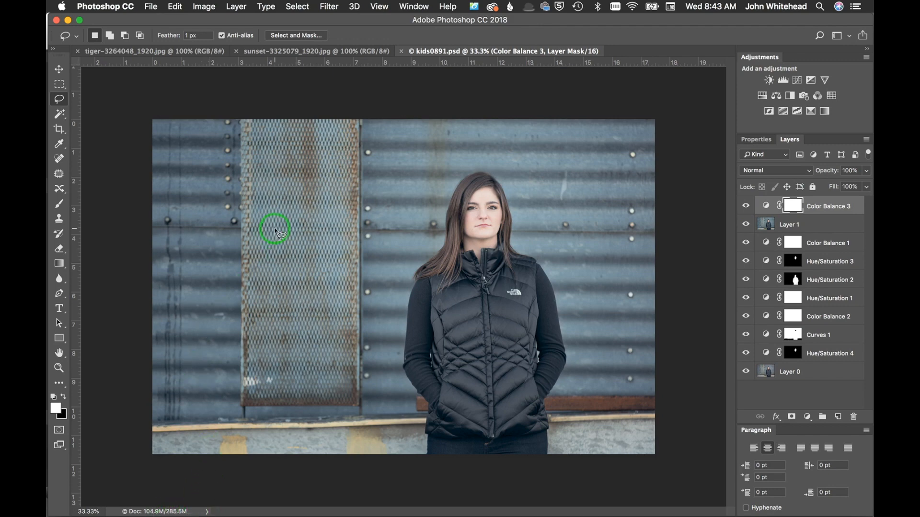
mouse_move(380, 250)
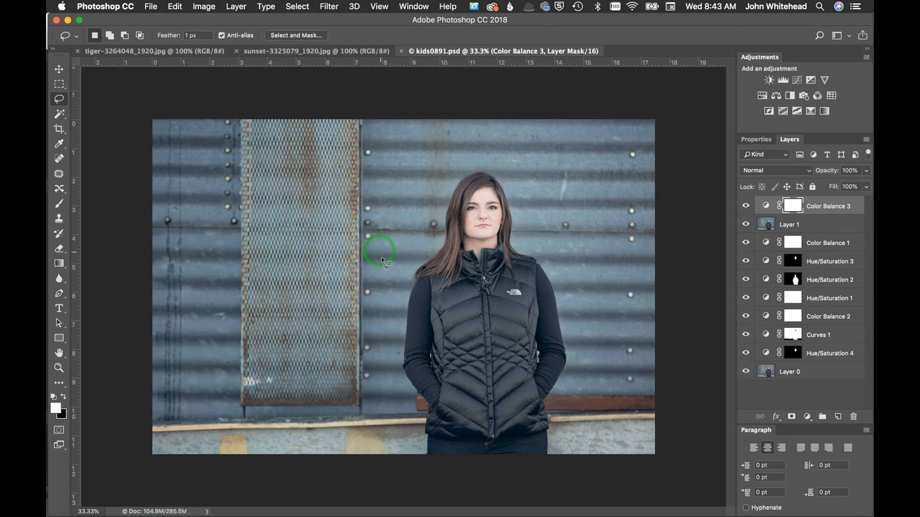
mouse_move(432, 326)
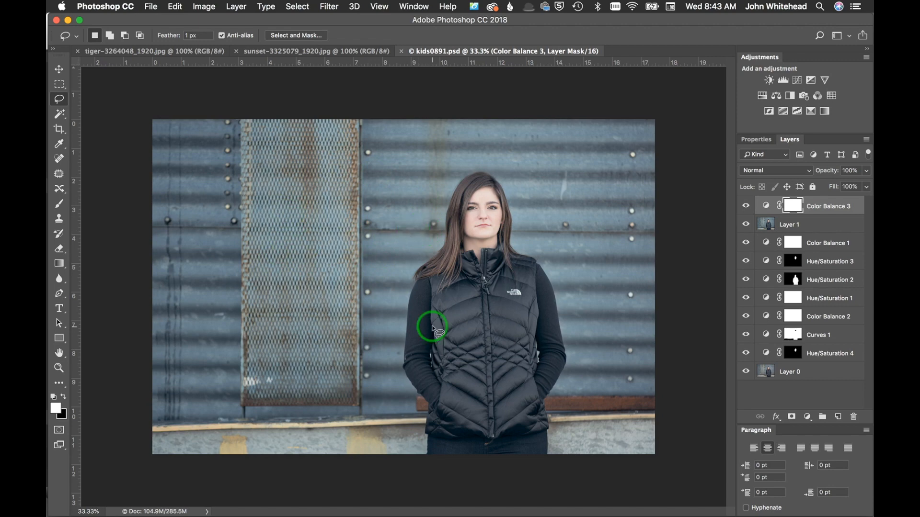
mouse_move(255, 210)
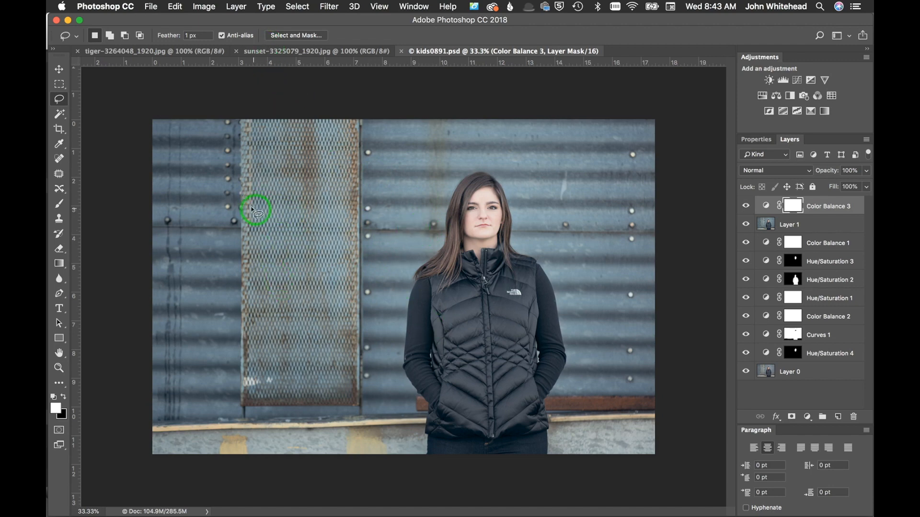
mouse_move(281, 291)
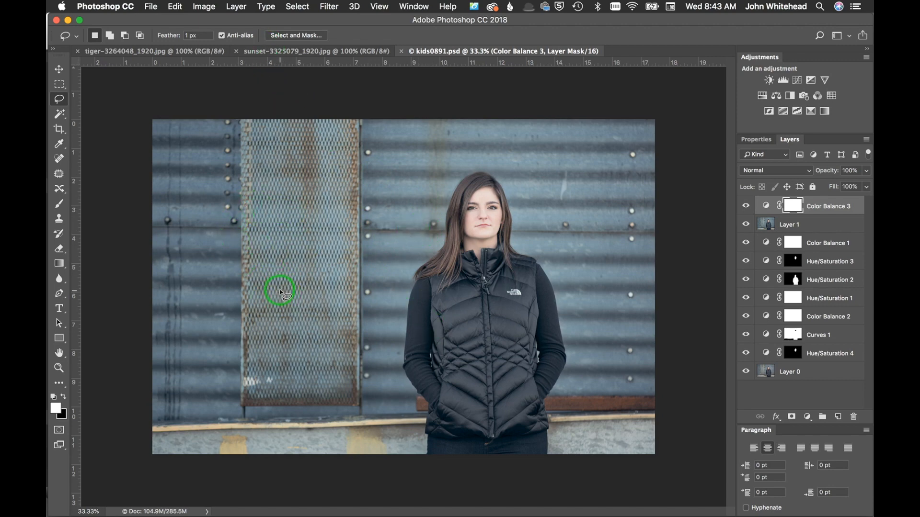
mouse_move(268, 270)
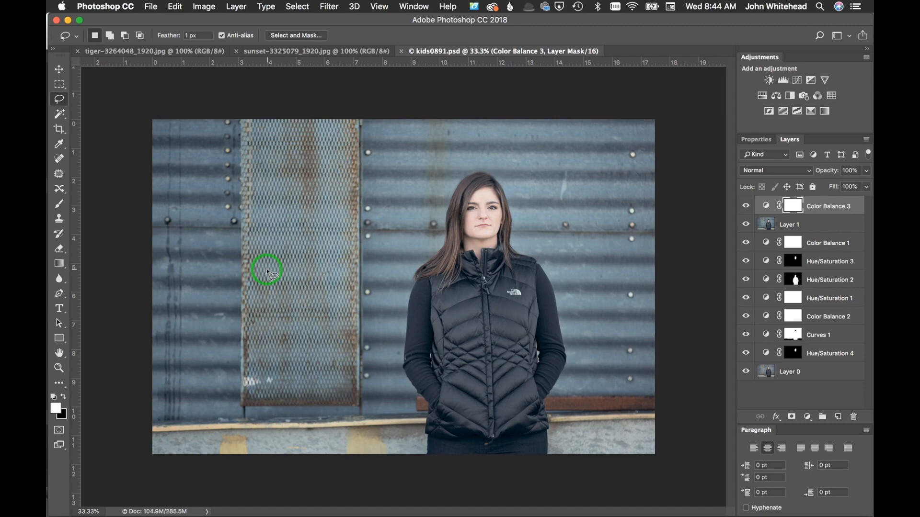
click(151, 7)
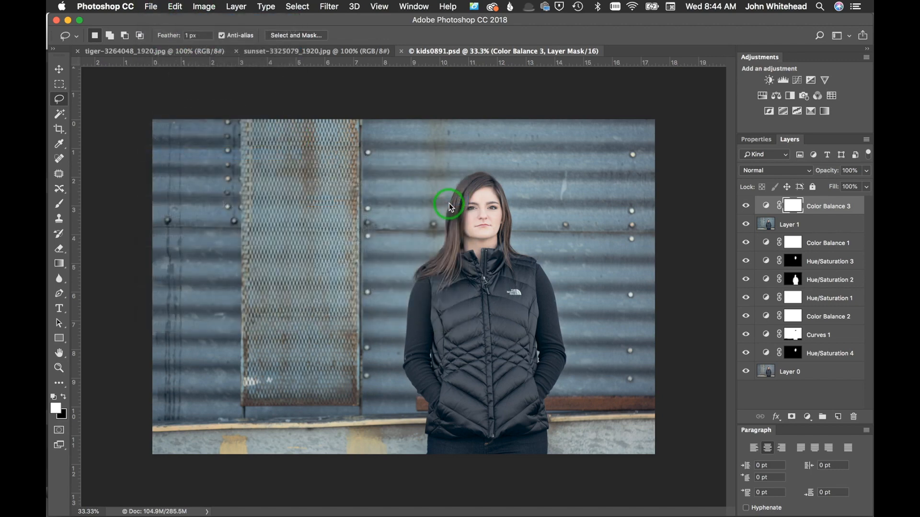
mouse_move(377, 228)
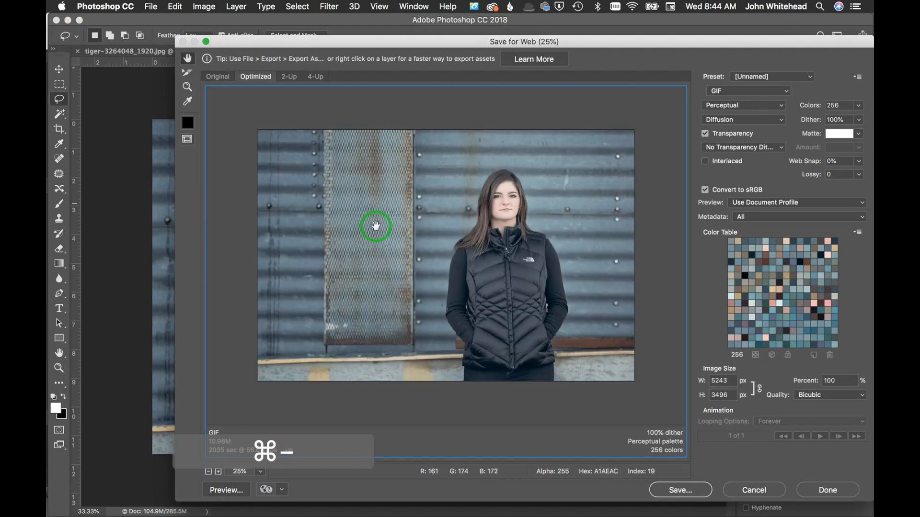
mouse_move(298, 110)
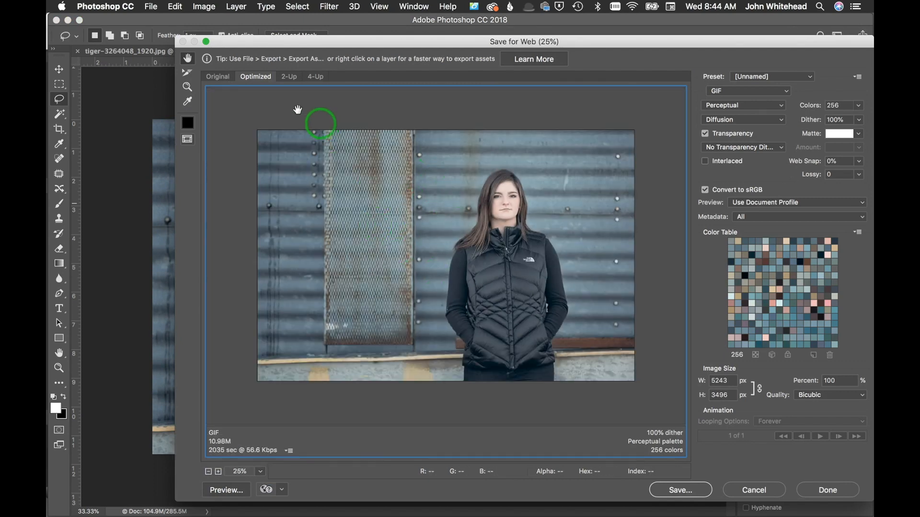
Step: Compare the Original preview with the Optimized GIF preview in Save for Web
click(218, 77)
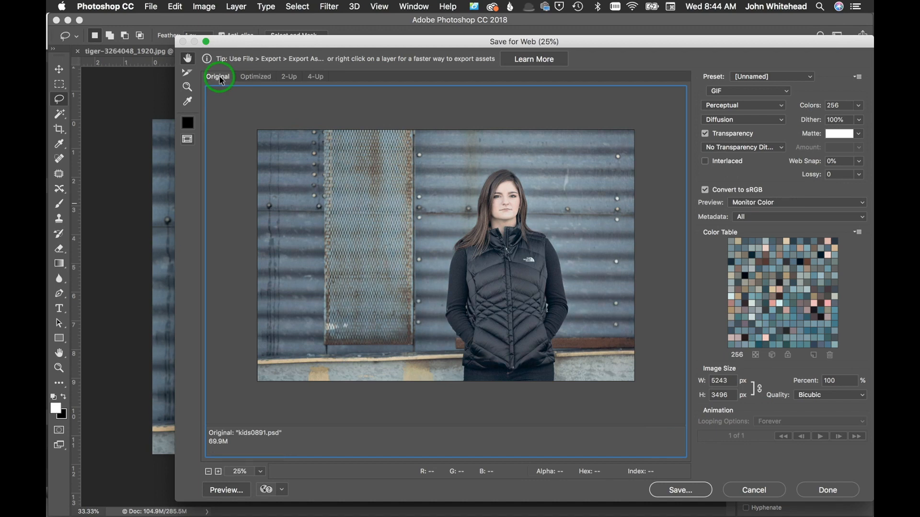
click(255, 76)
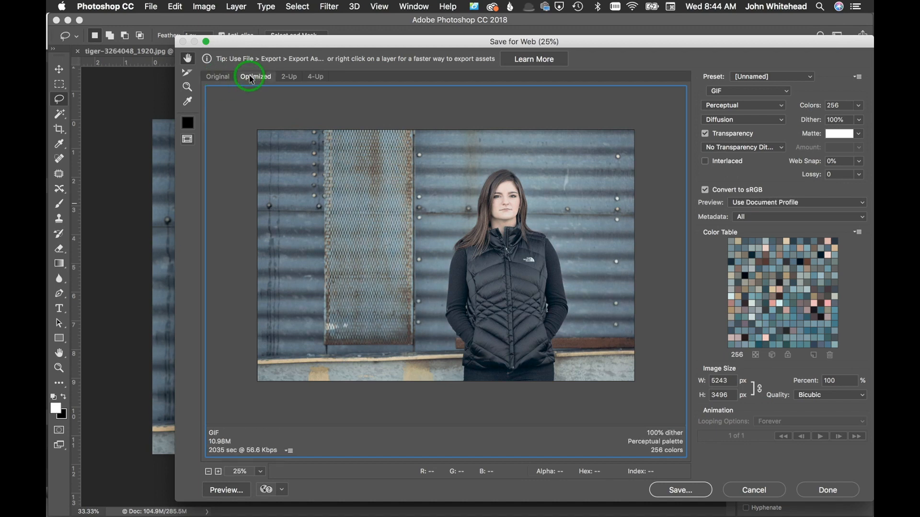
mouse_move(375, 43)
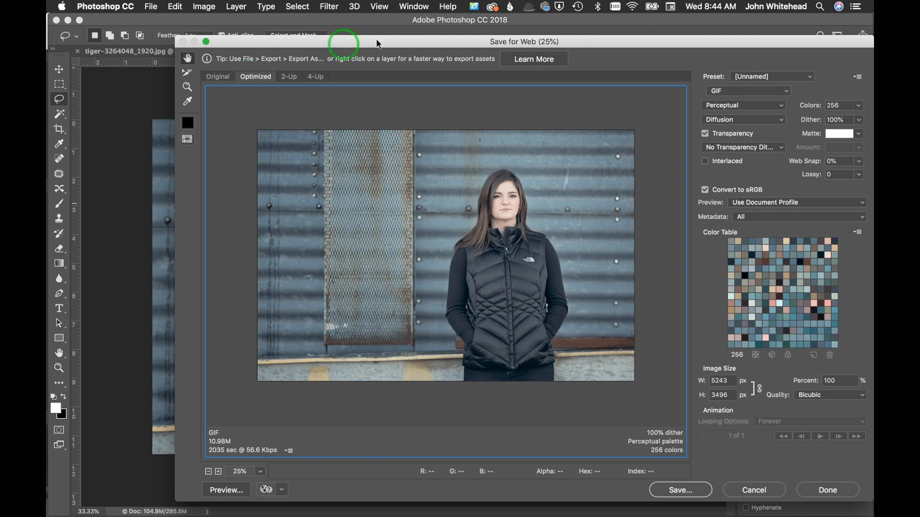
mouse_move(796, 136)
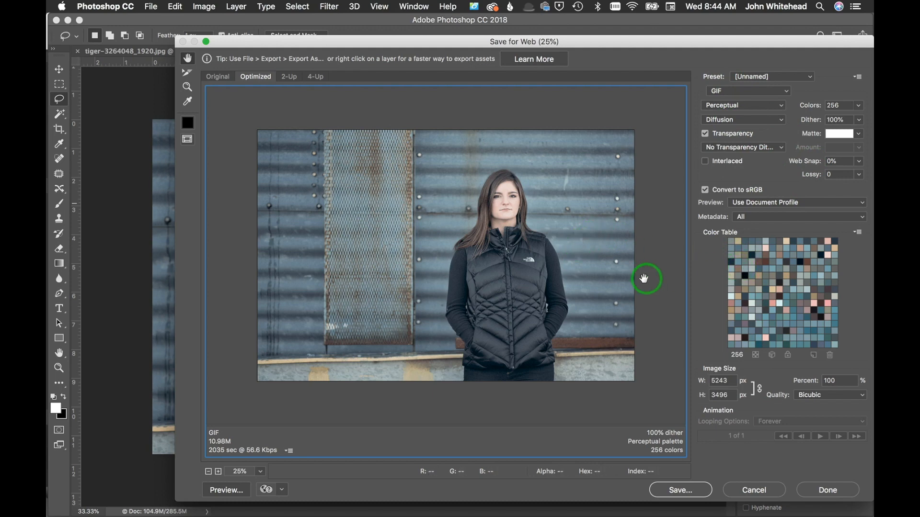
mouse_move(574, 264)
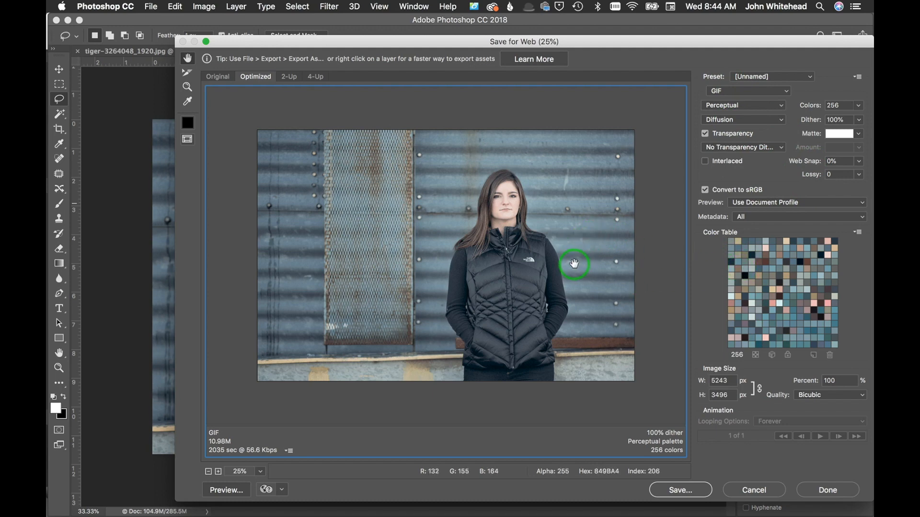
mouse_move(451, 419)
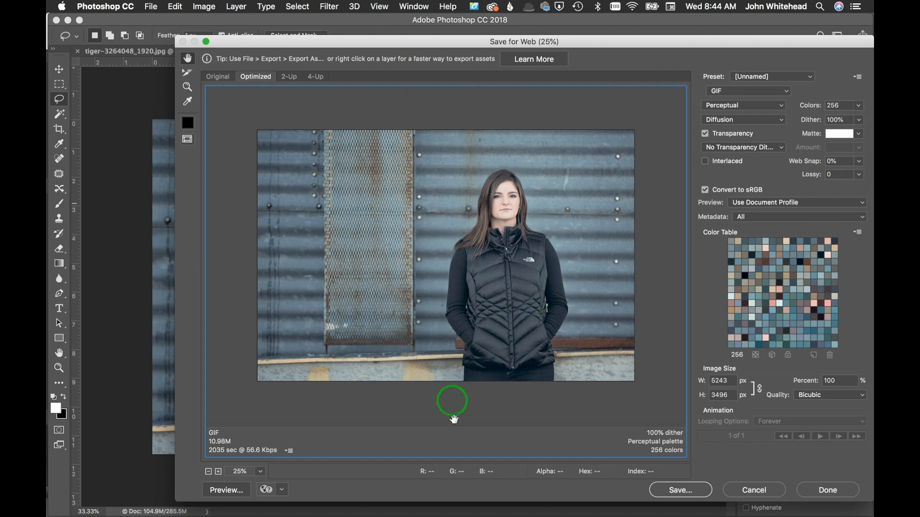
mouse_move(247, 451)
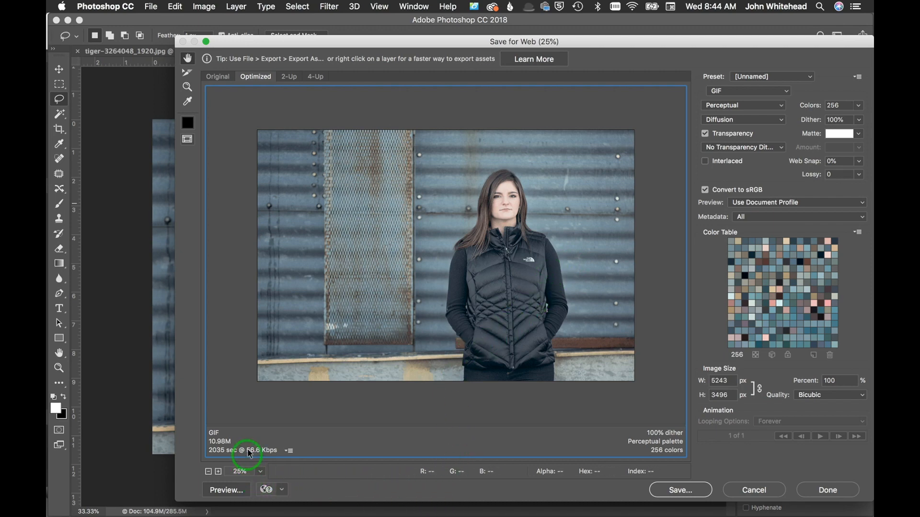
mouse_move(761, 442)
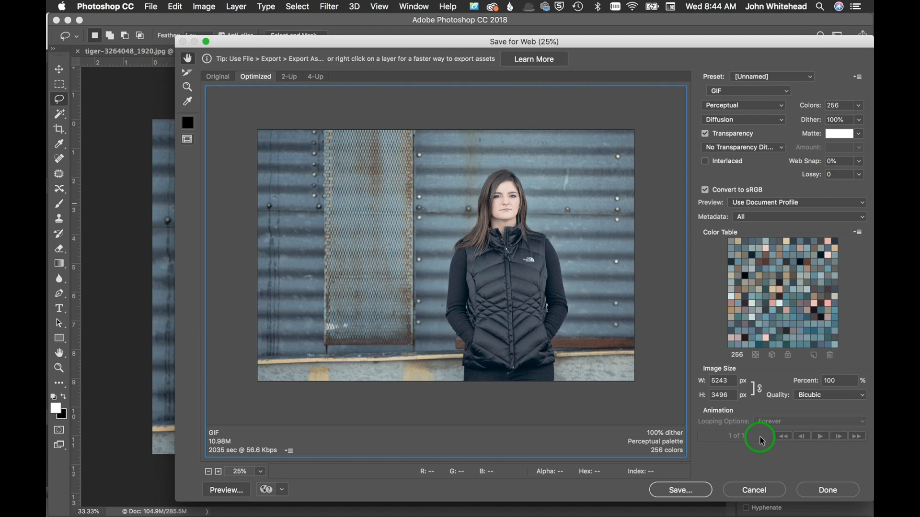
mouse_move(103, 202)
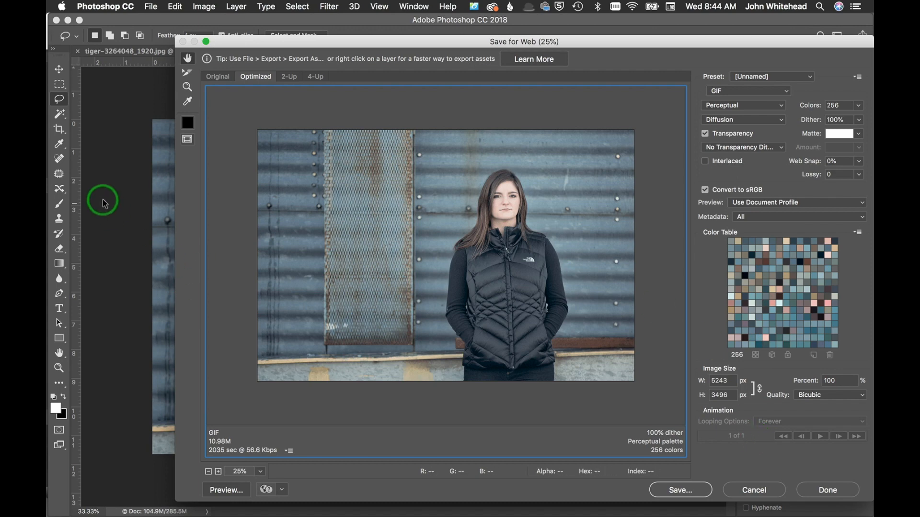
mouse_move(134, 197)
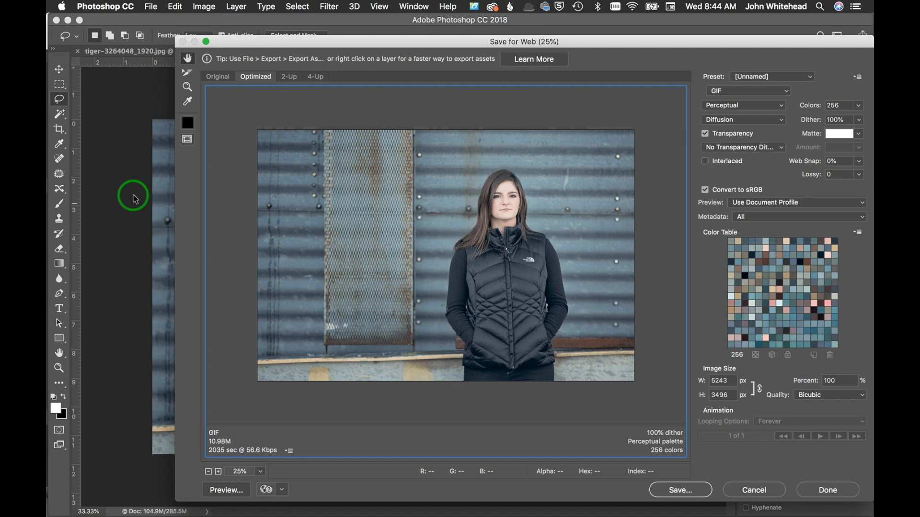
mouse_move(703, 198)
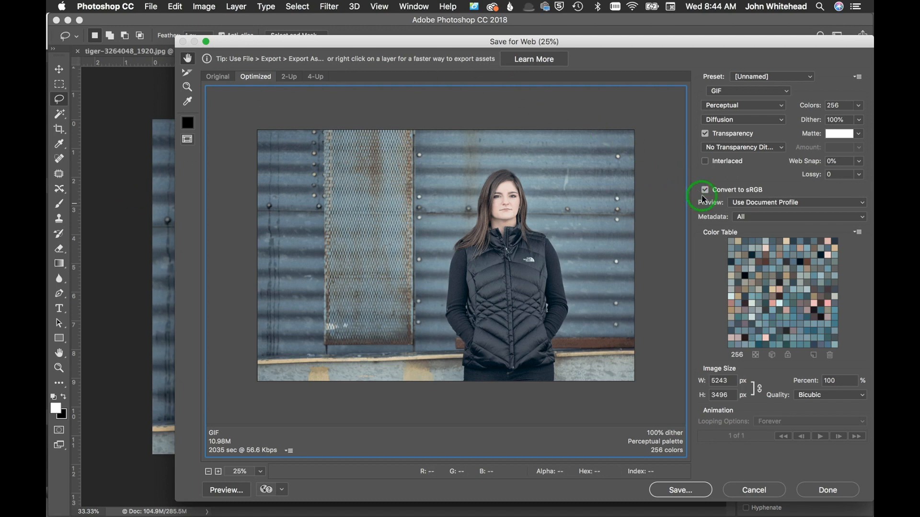
mouse_move(727, 189)
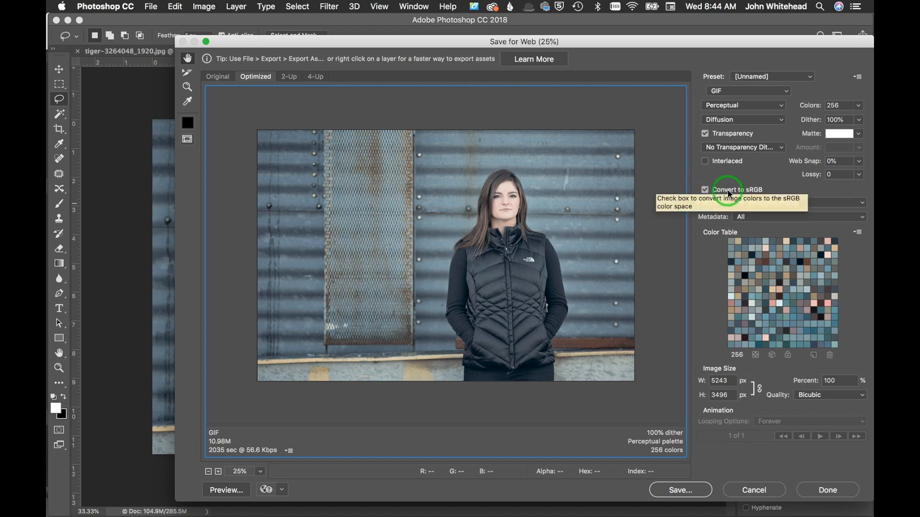
mouse_move(759, 193)
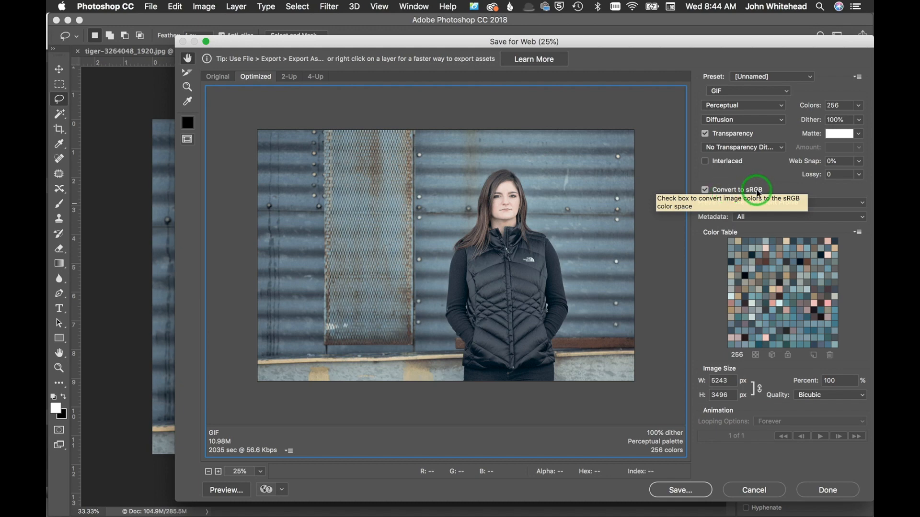
mouse_move(657, 58)
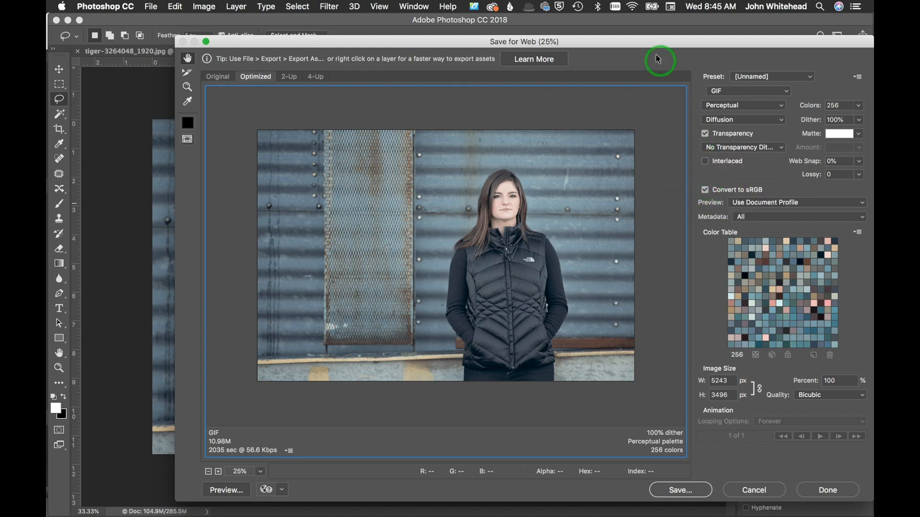
mouse_move(653, 54)
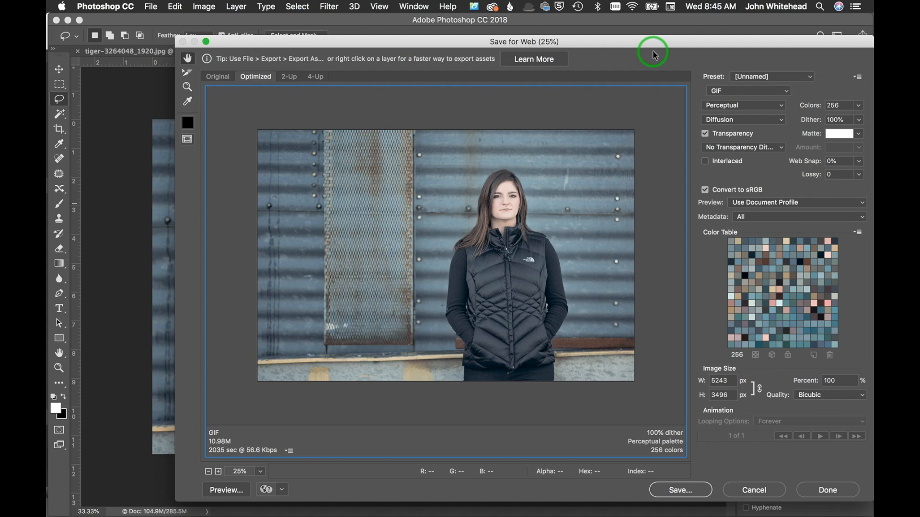
mouse_move(645, 59)
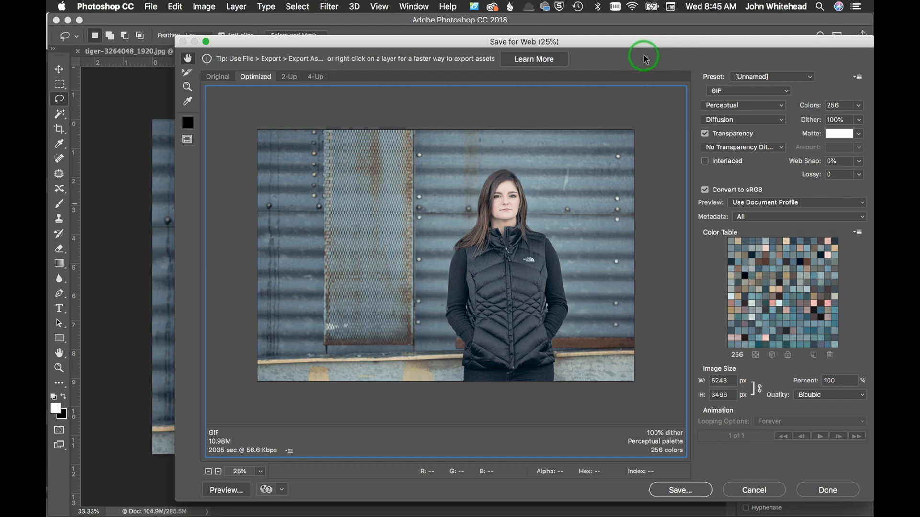
mouse_move(610, 63)
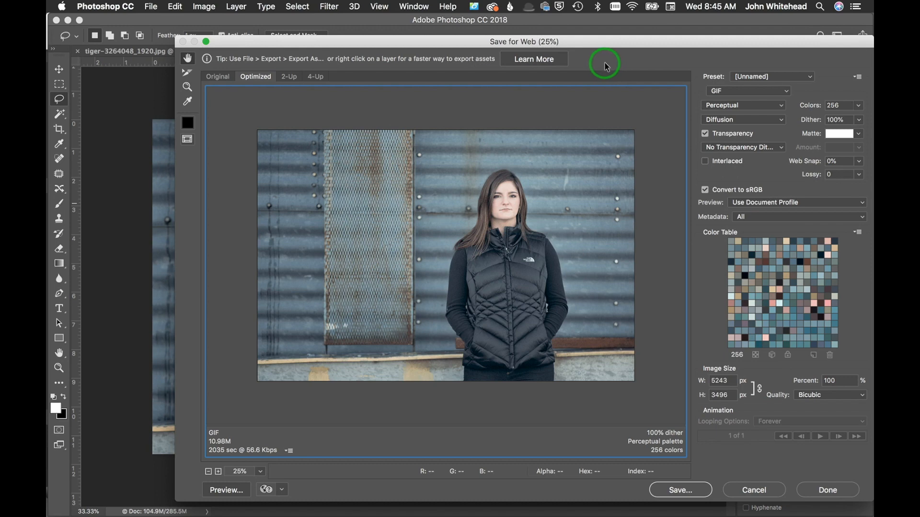
mouse_move(434, 239)
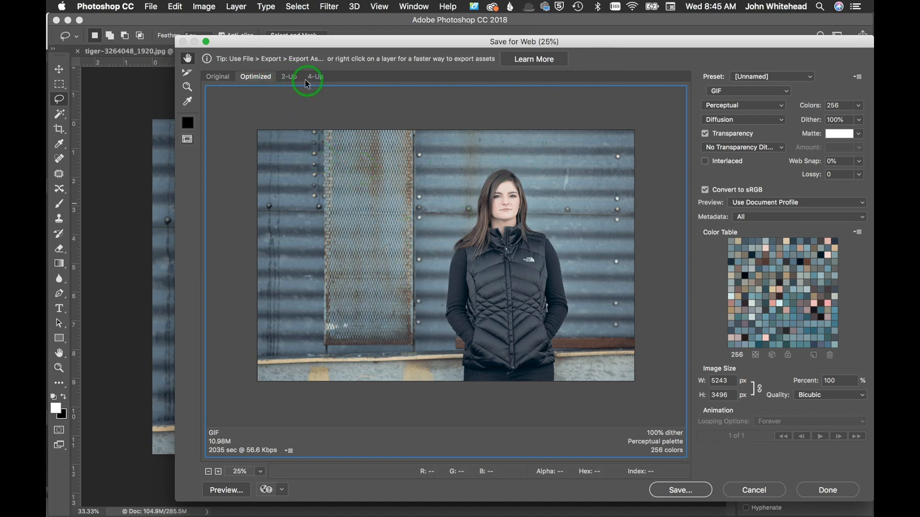
Step: View the 2-Up then 4-Up comparison of the original against optimized GIF variants
click(289, 77)
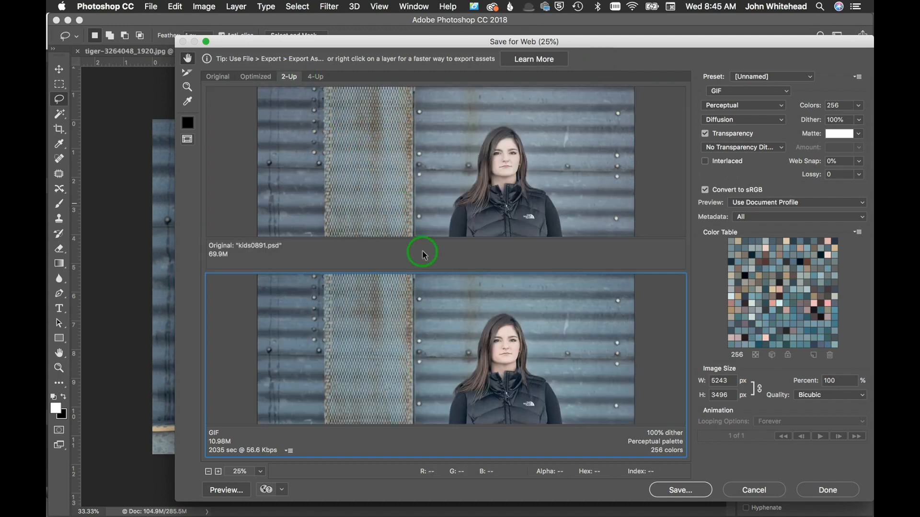
mouse_move(428, 182)
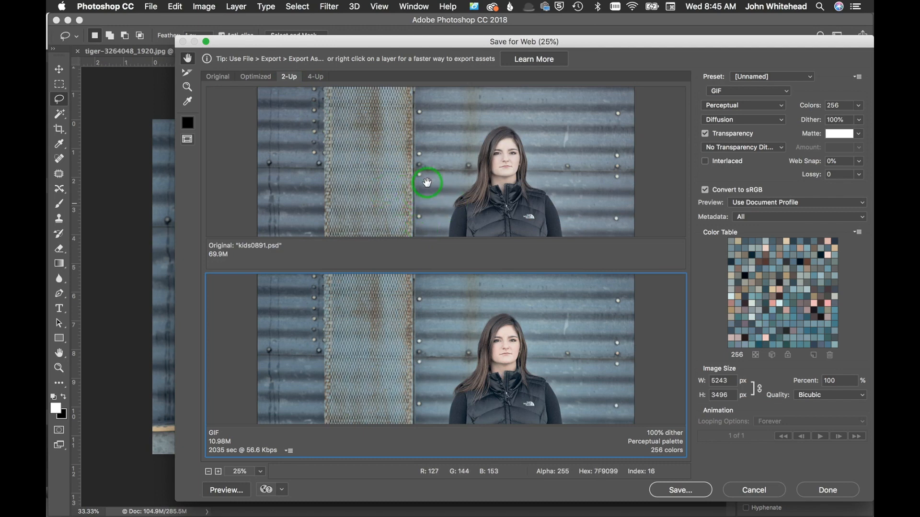
mouse_move(517, 388)
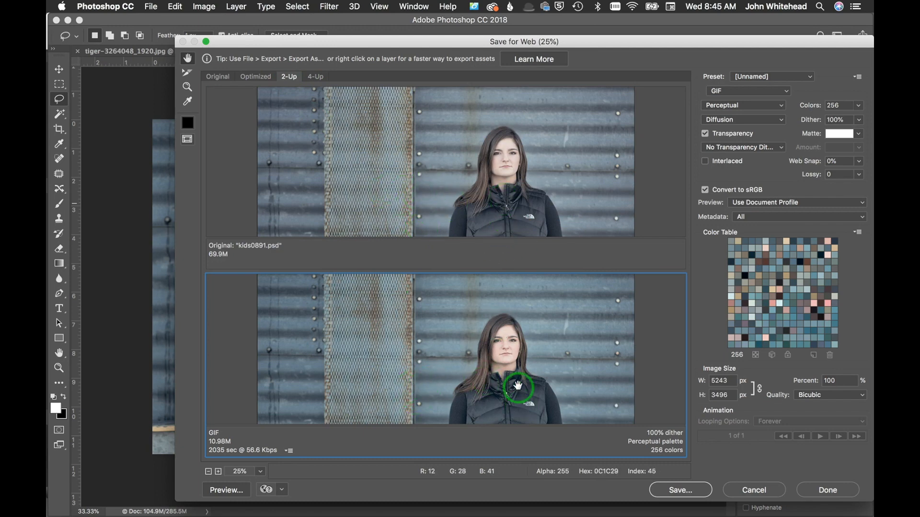
mouse_move(503, 356)
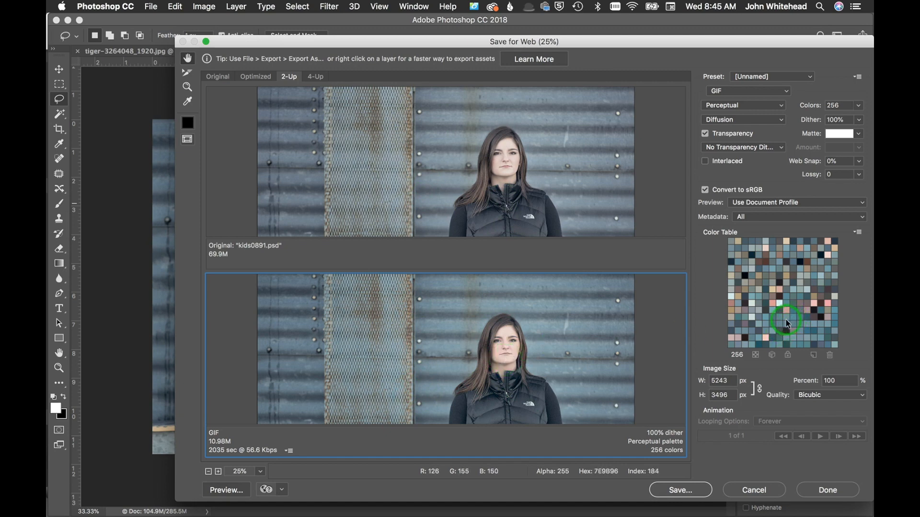
mouse_move(316, 76)
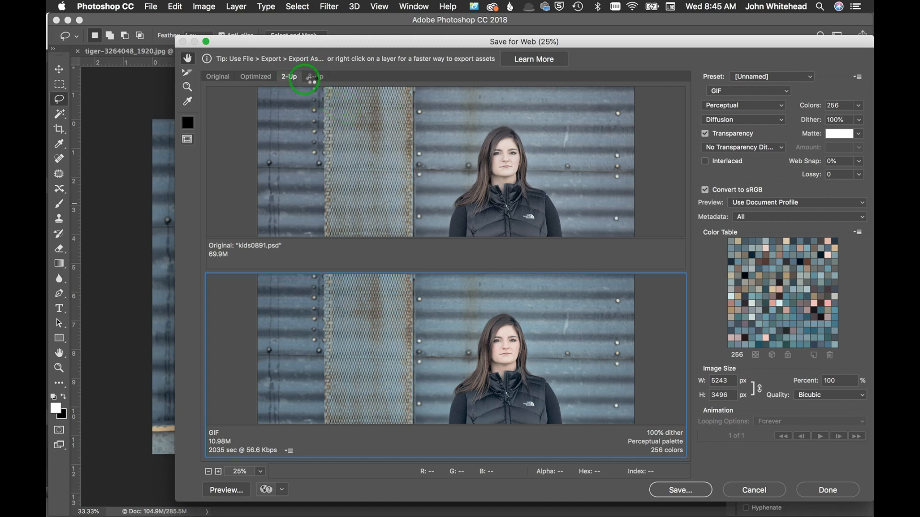
click(316, 77)
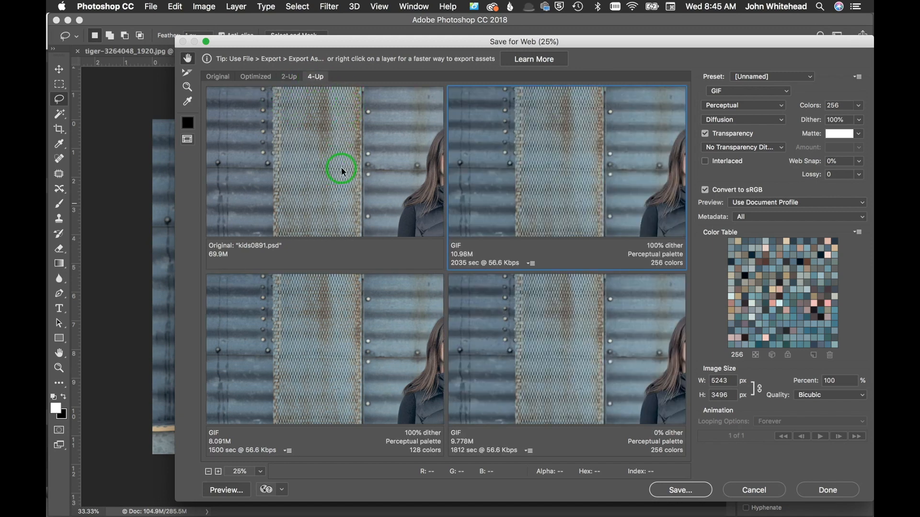
mouse_move(341, 203)
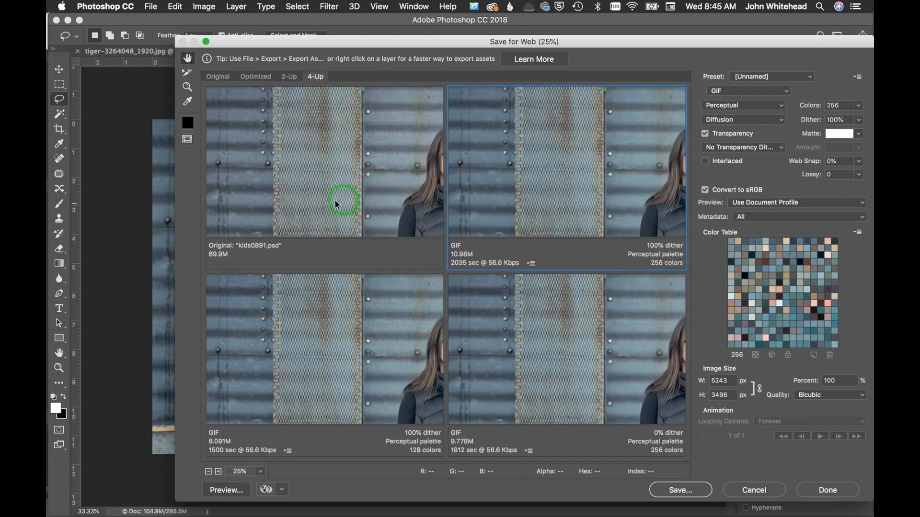
mouse_move(339, 175)
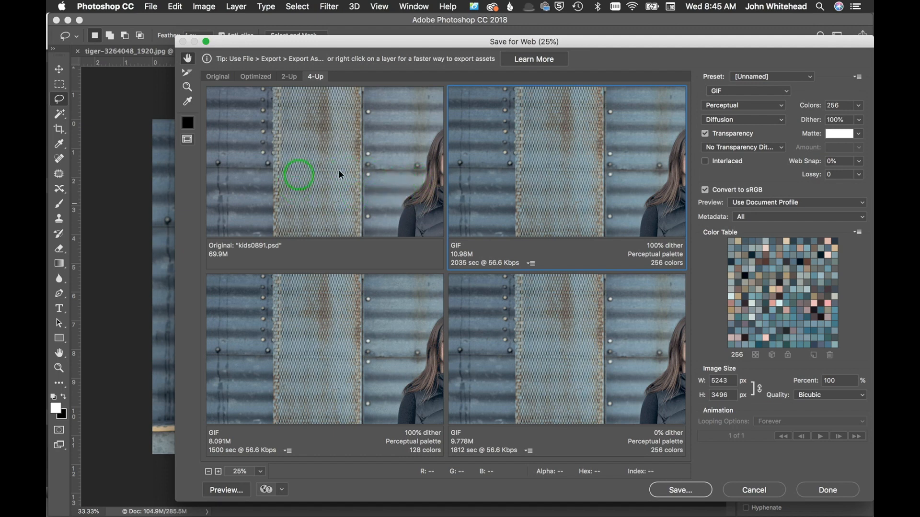
mouse_move(390, 387)
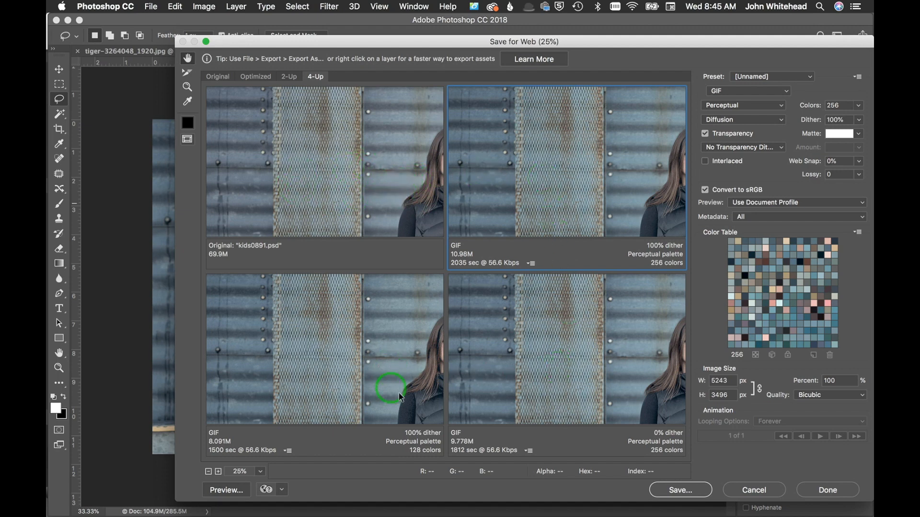
mouse_move(475, 346)
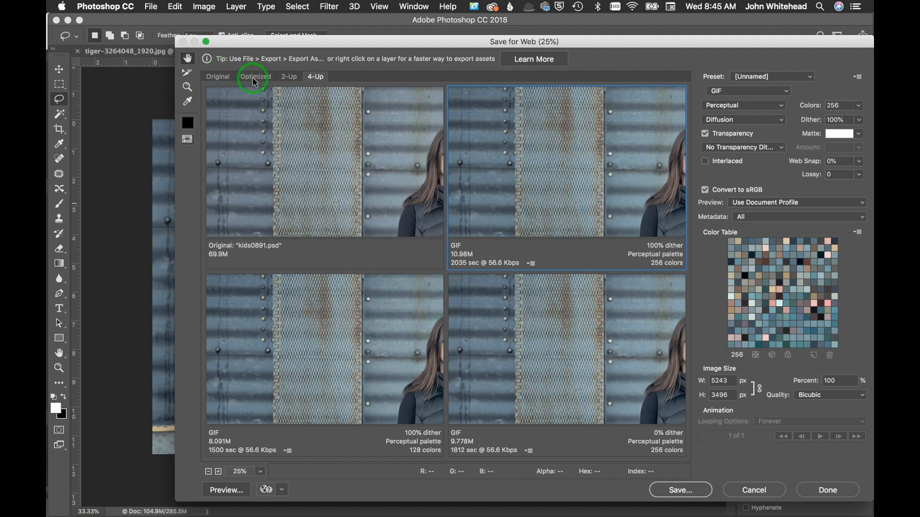
Step: Return to the single Optimized view and choose the JPEG High preset, quality 60
click(255, 77)
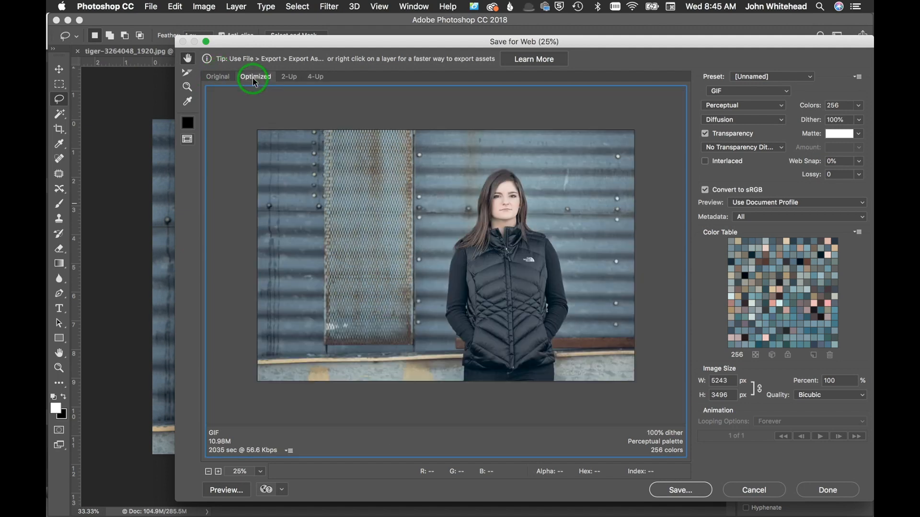
click(812, 77)
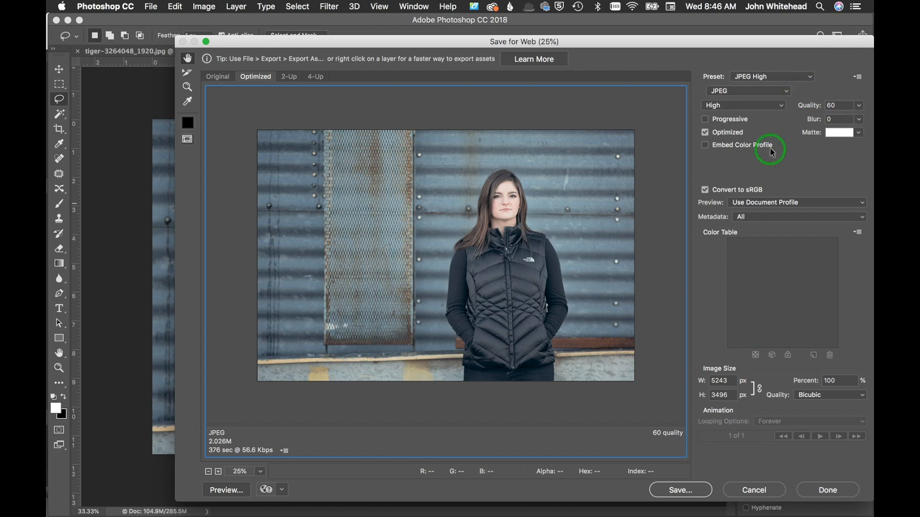
click(772, 77)
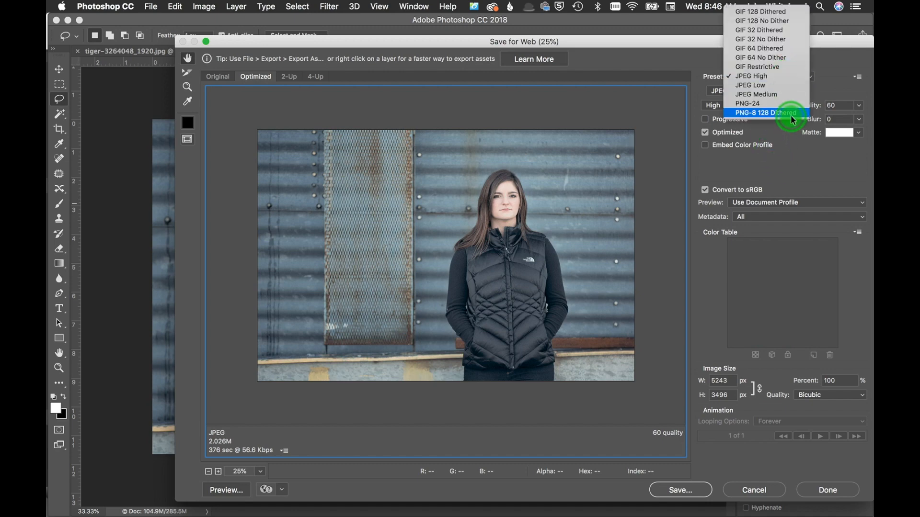
mouse_move(787, 5)
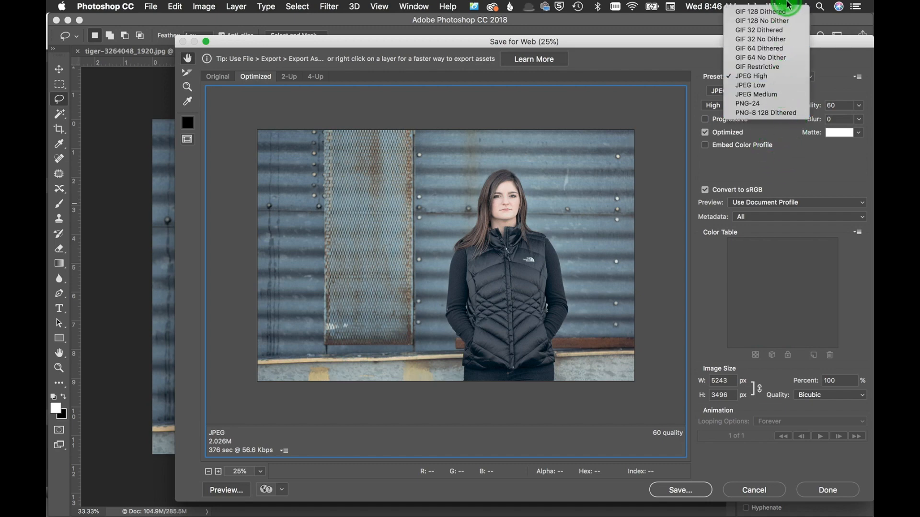
click(827, 63)
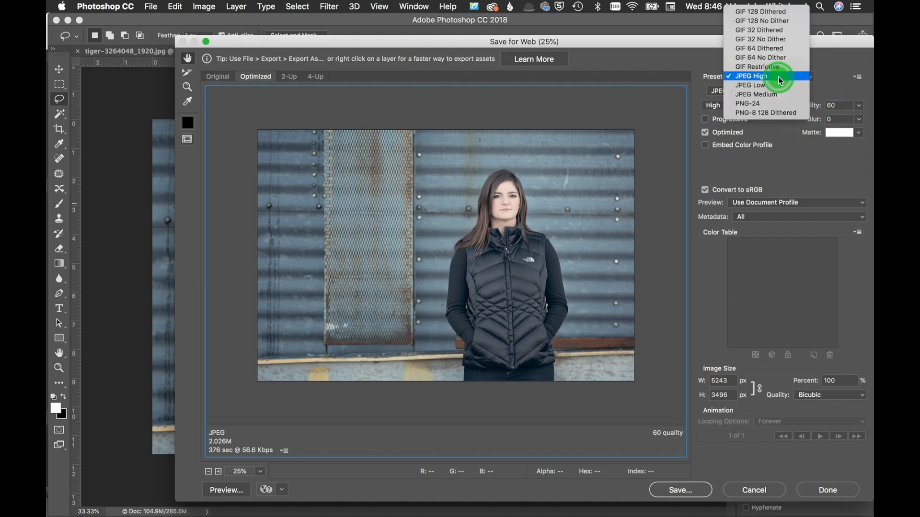
click(752, 75)
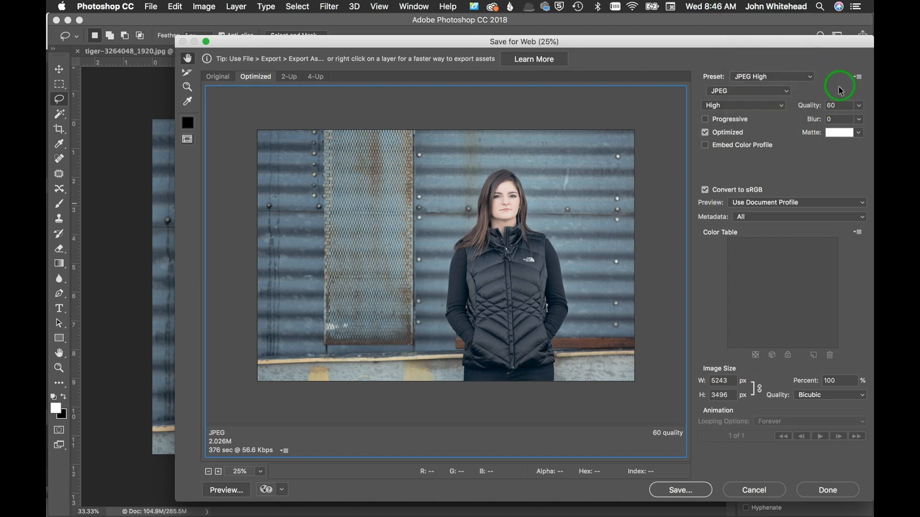
Step: Delete the current saved optimization preset from the optimize menu
click(857, 77)
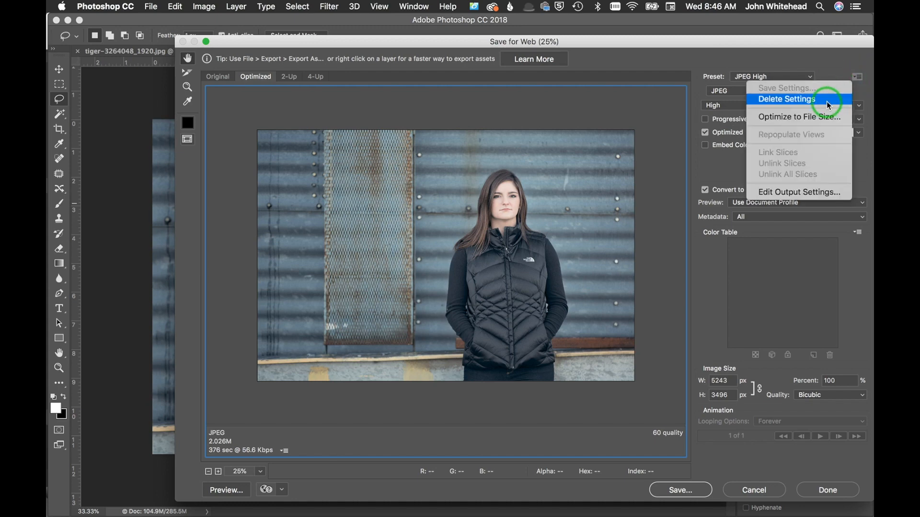
click(785, 99)
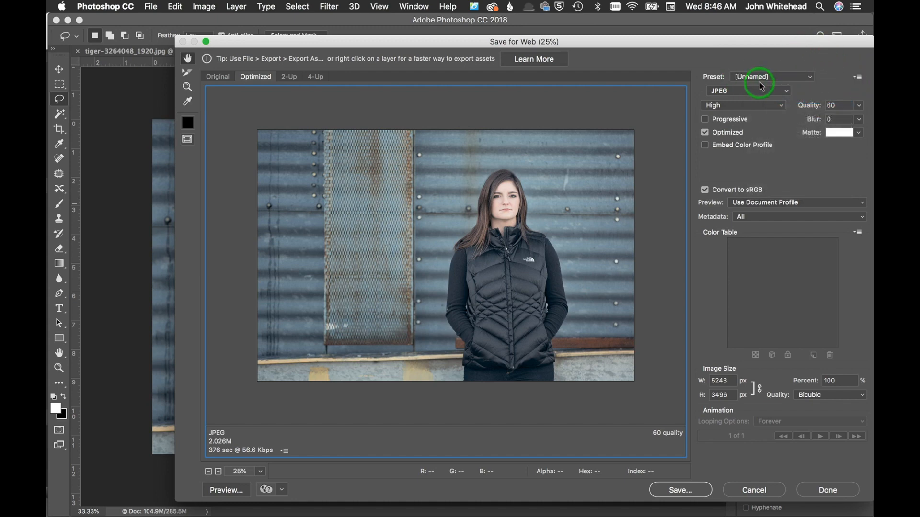
mouse_move(770, 77)
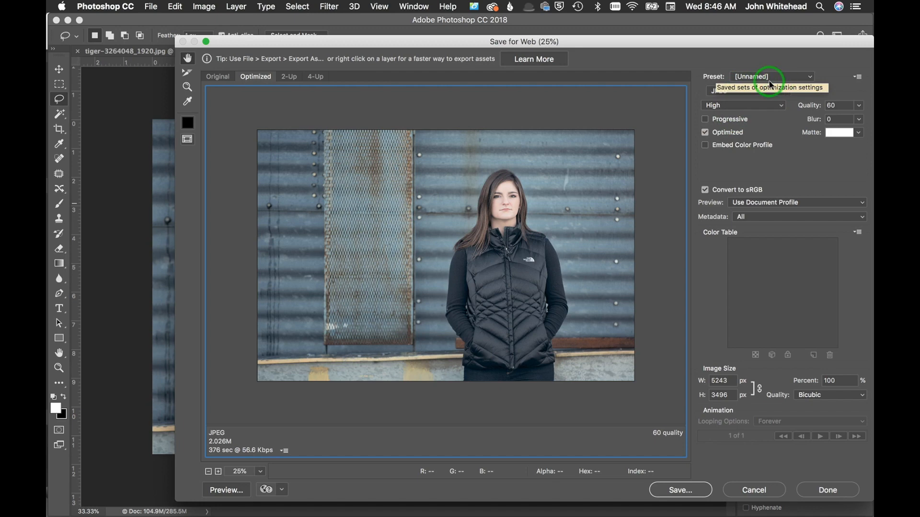
mouse_move(765, 80)
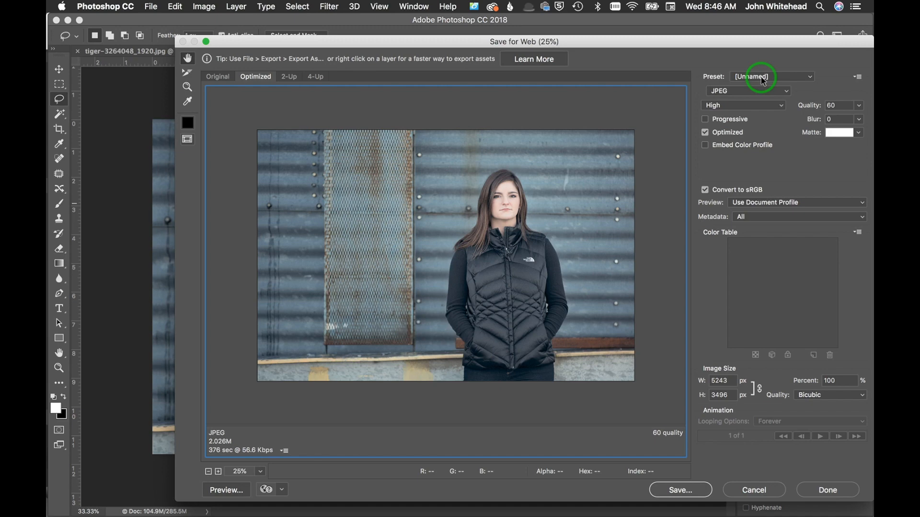
mouse_move(742, 92)
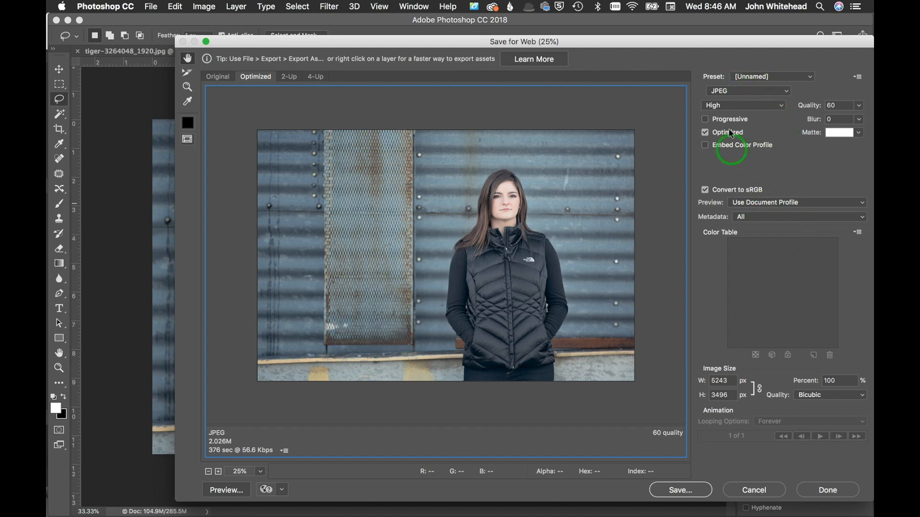
click(748, 90)
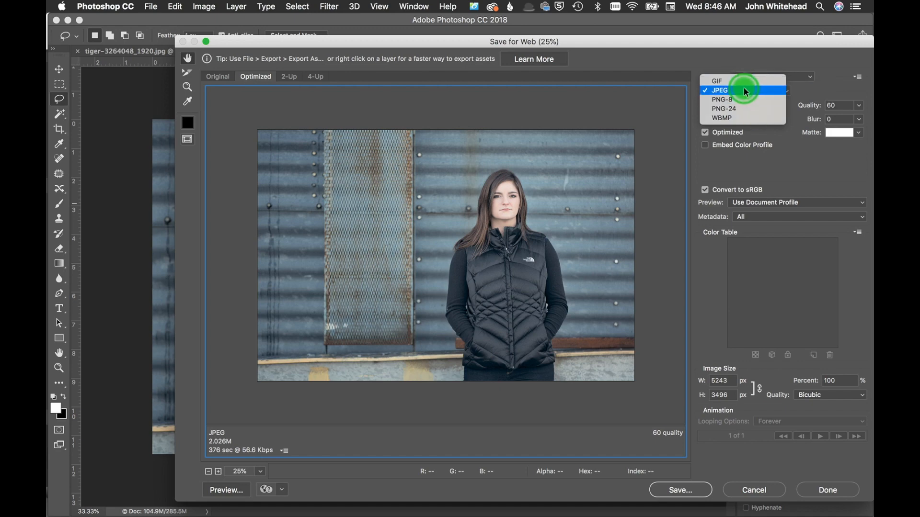
mouse_move(745, 109)
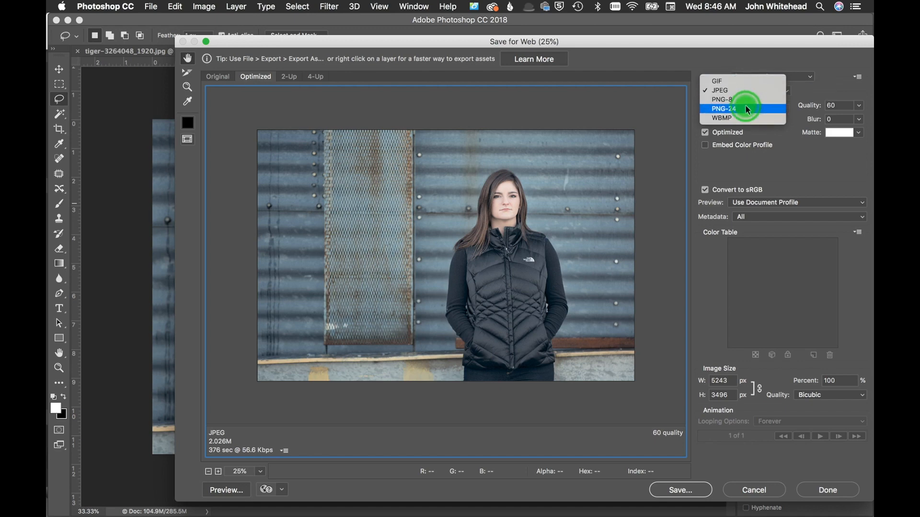
mouse_move(739, 90)
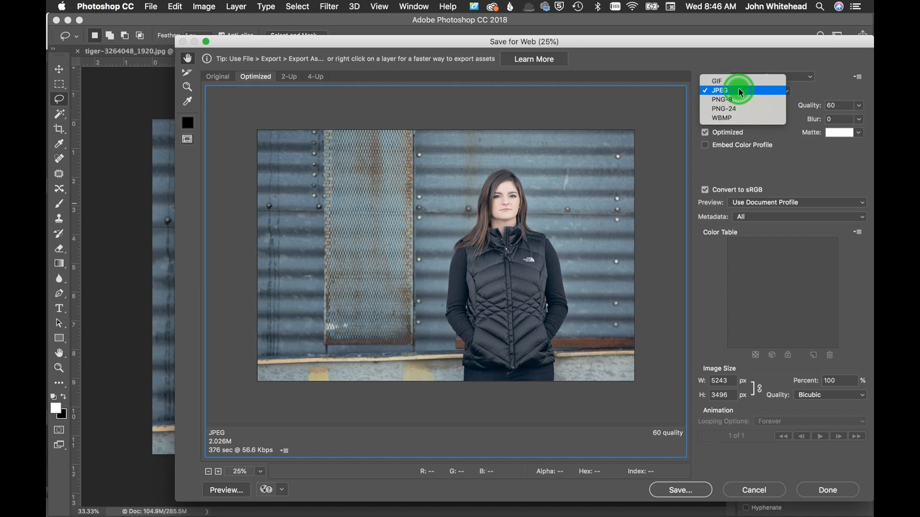
click(720, 90)
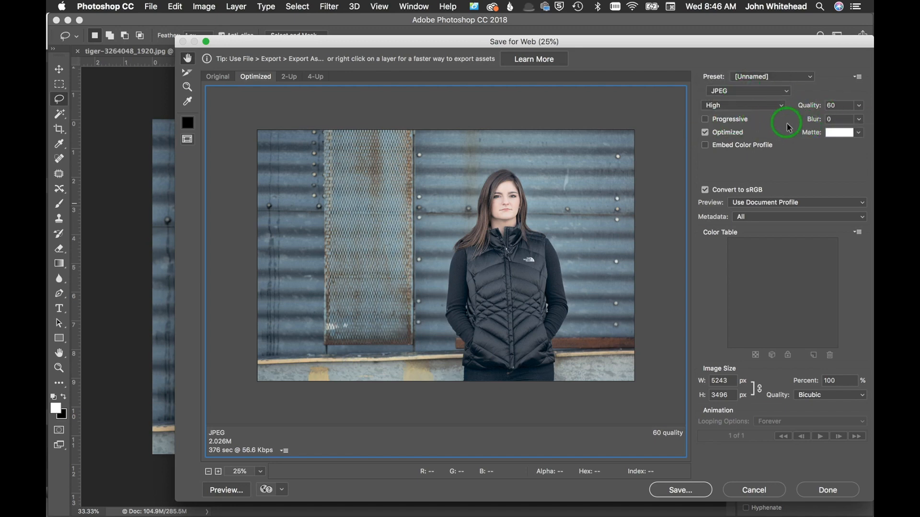
click(741, 105)
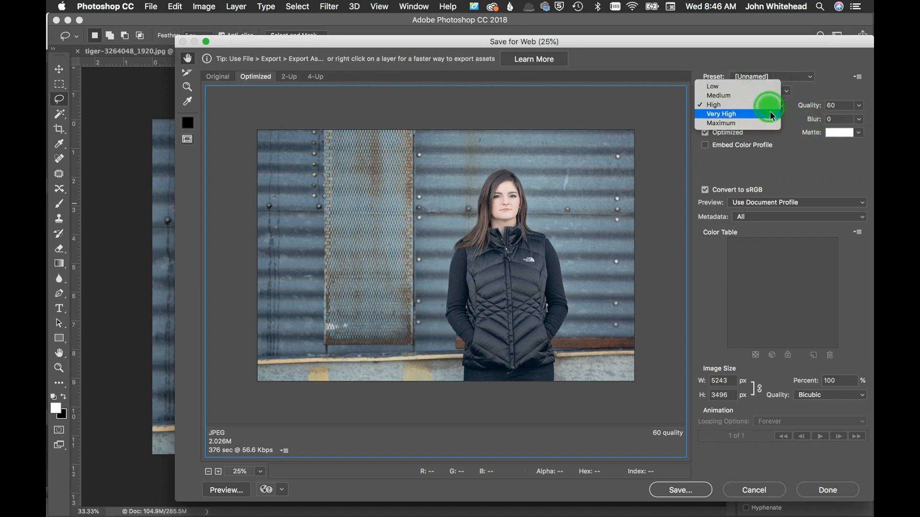
mouse_move(763, 95)
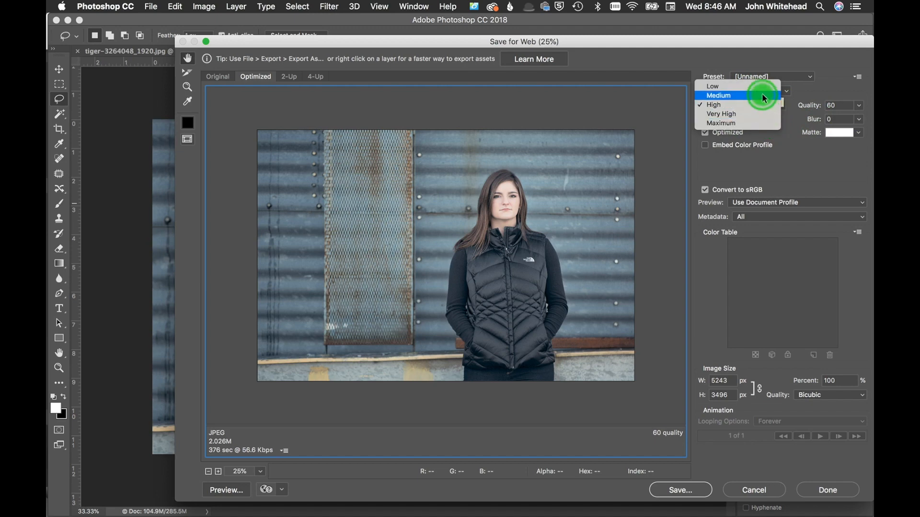
mouse_move(763, 133)
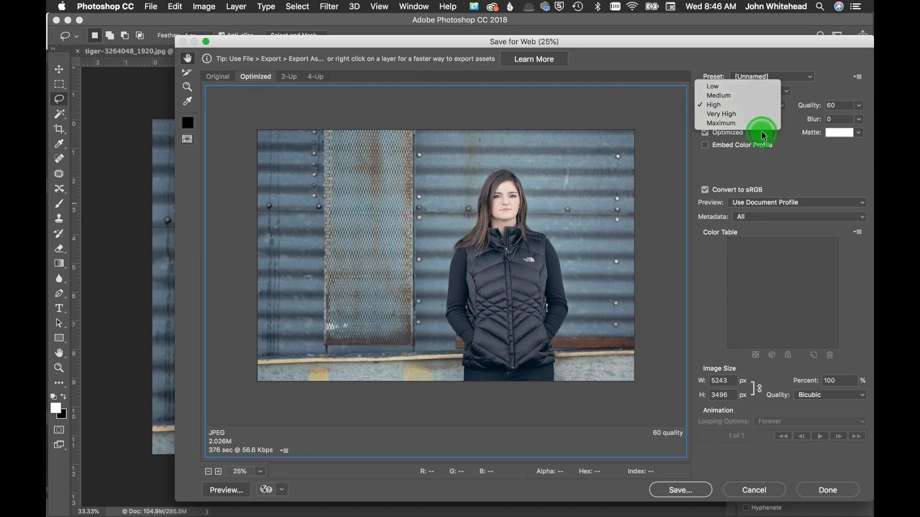
click(713, 104)
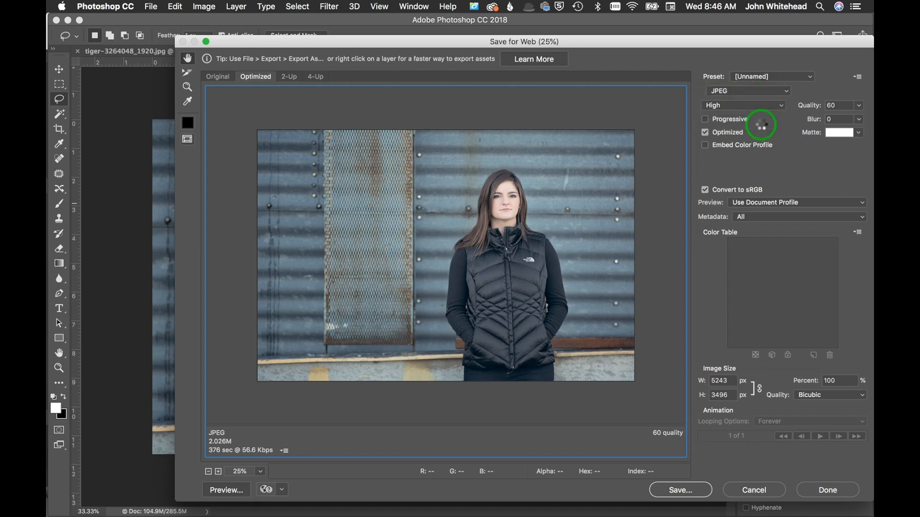
Step: Set the JPEG quality preset to Maximum, quality 100
click(741, 106)
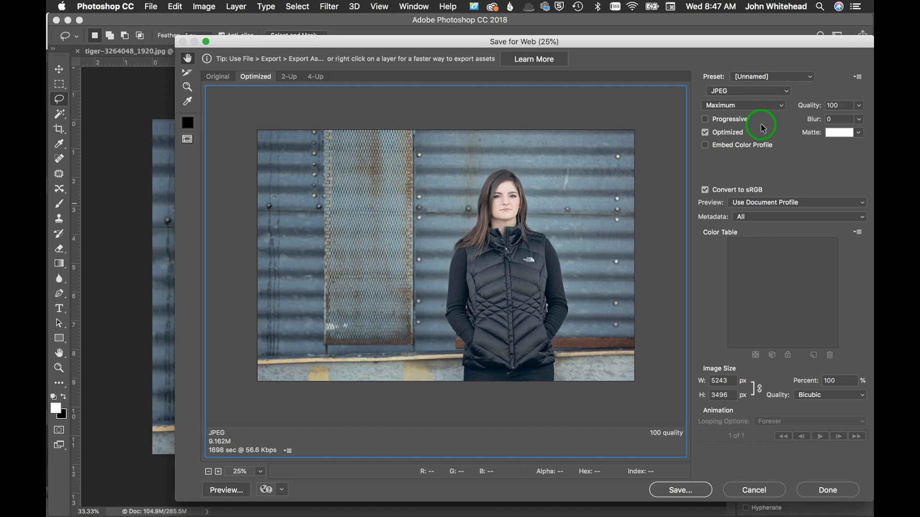
mouse_move(766, 127)
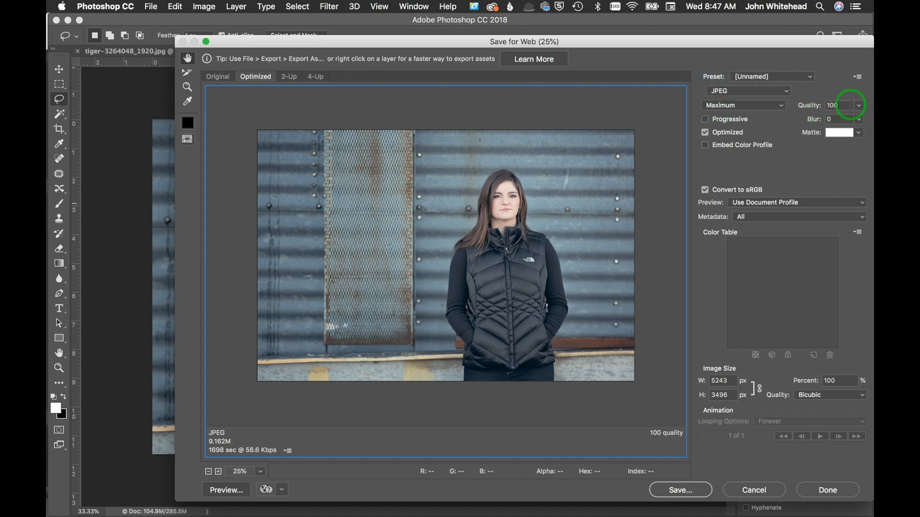
mouse_move(815, 135)
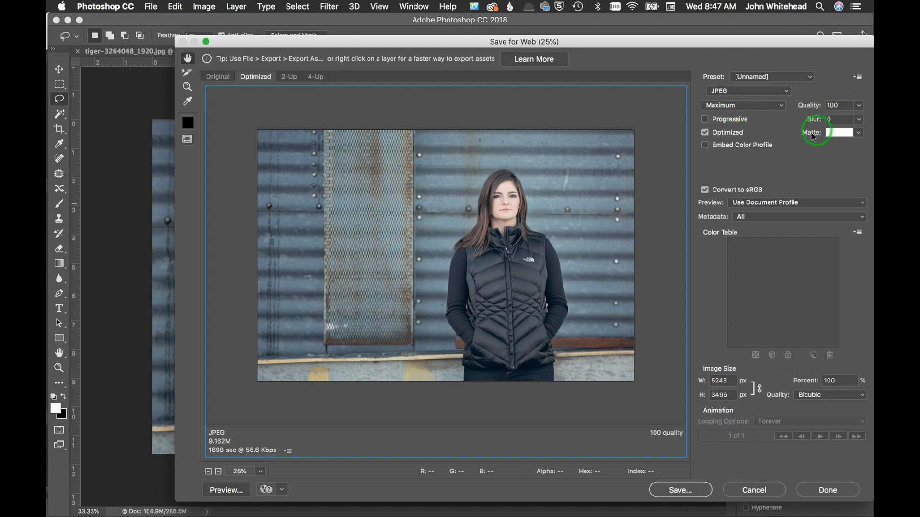
mouse_move(709, 121)
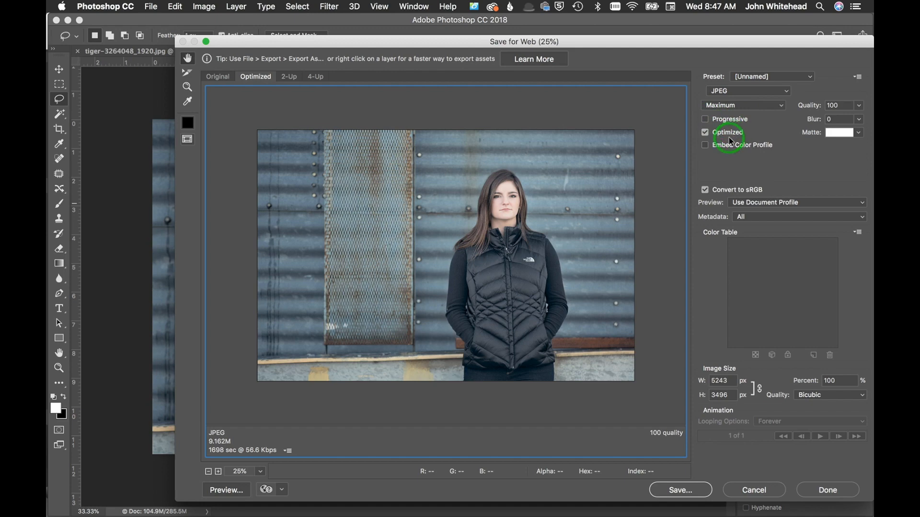
mouse_move(592, 141)
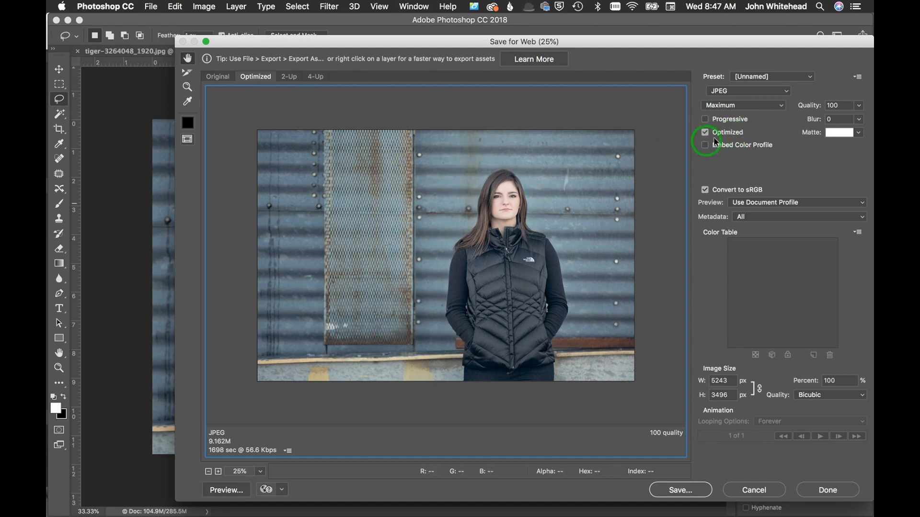
mouse_move(706, 146)
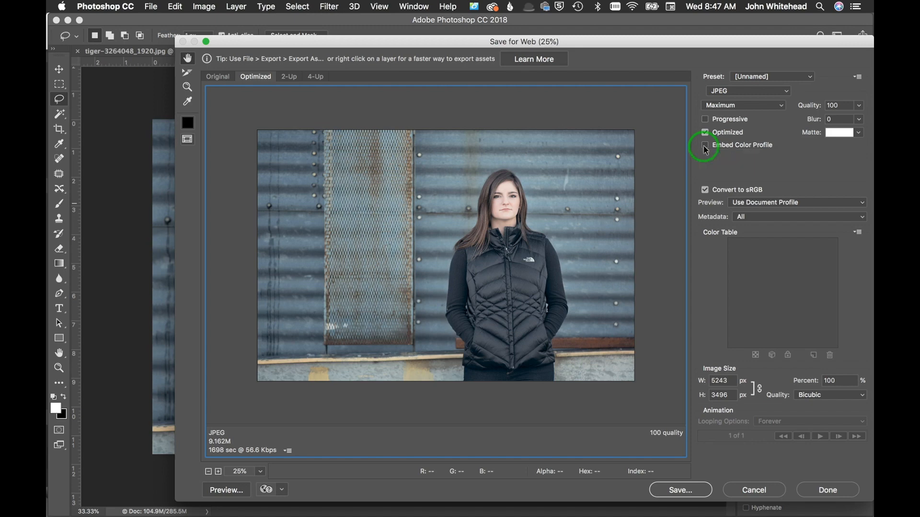
Step: Tick Embed Color Profile for the JPEG export
click(705, 145)
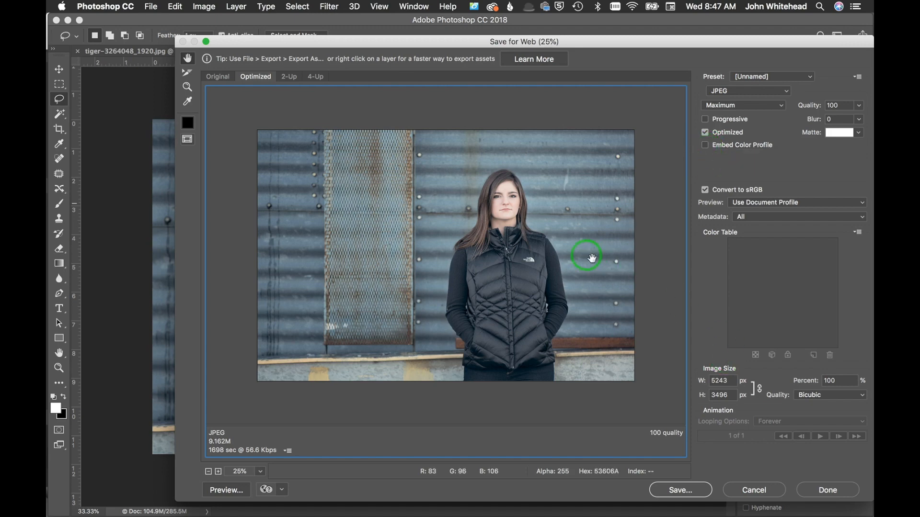
mouse_move(704, 185)
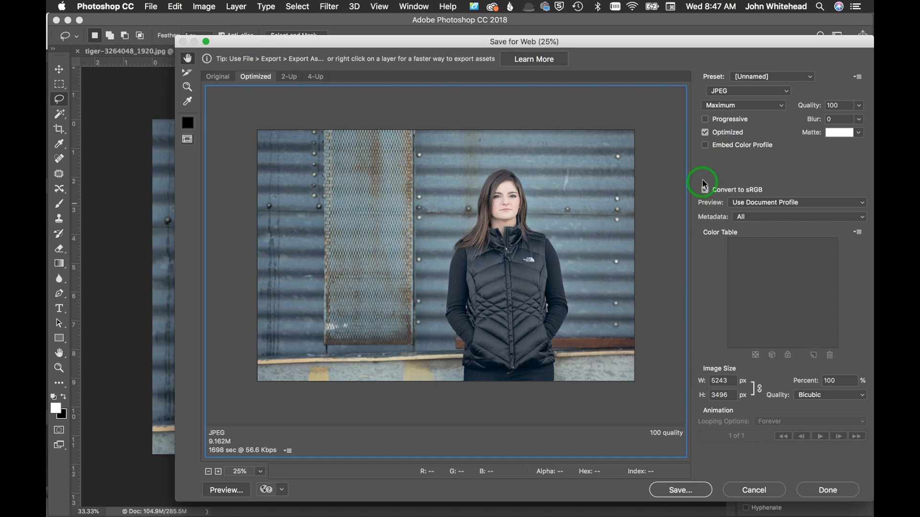
mouse_move(705, 146)
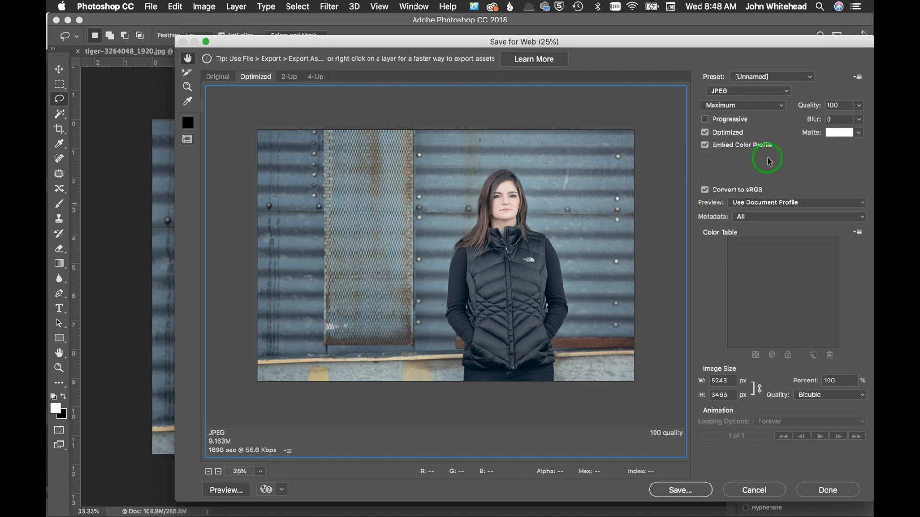
mouse_move(760, 198)
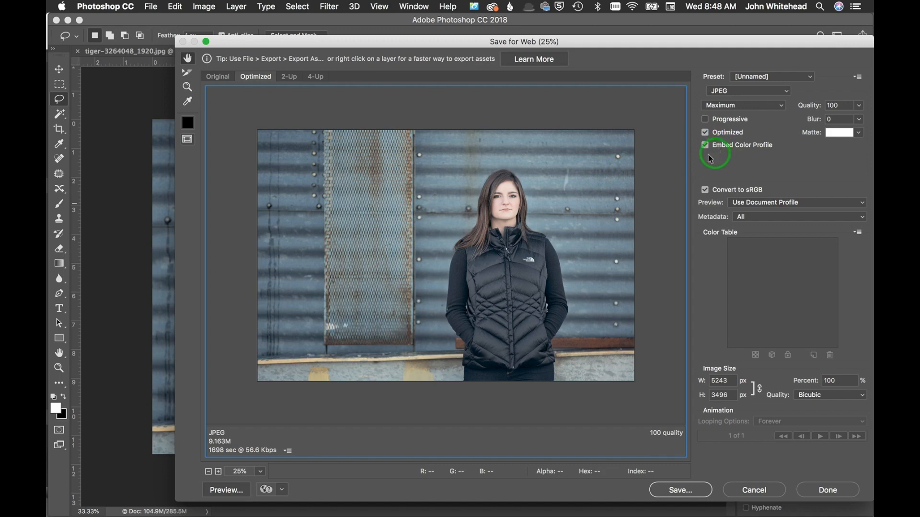
mouse_move(621, 178)
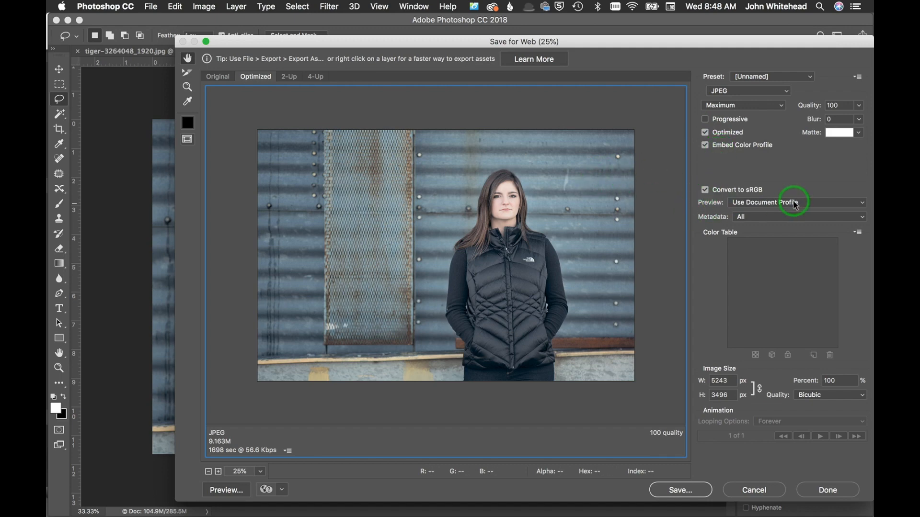
mouse_move(780, 202)
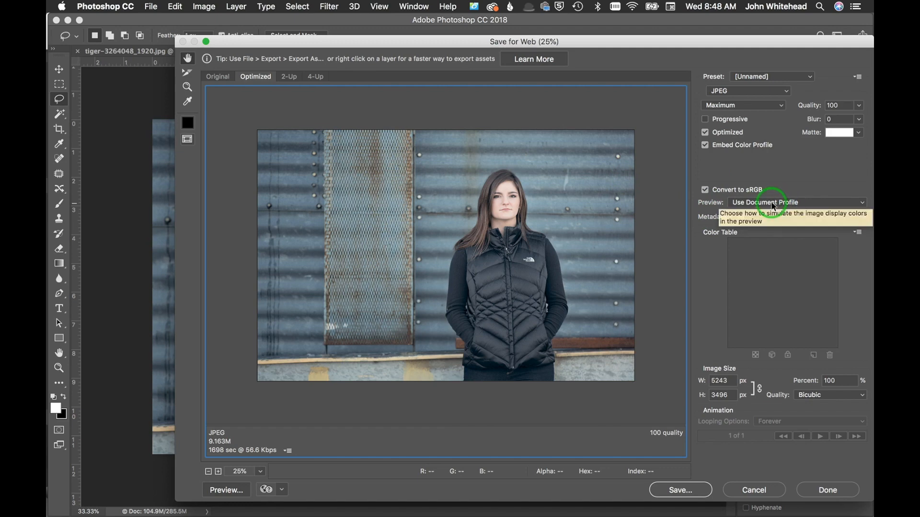
mouse_move(663, 236)
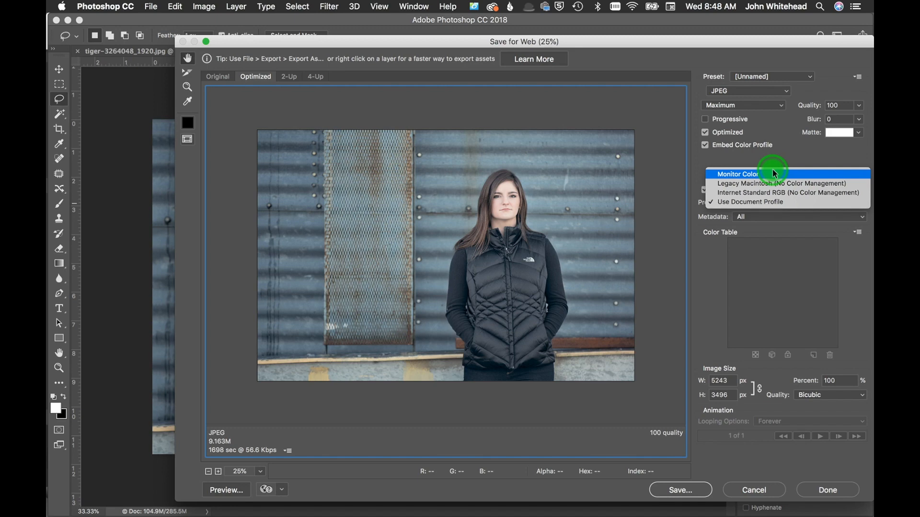
mouse_move(777, 202)
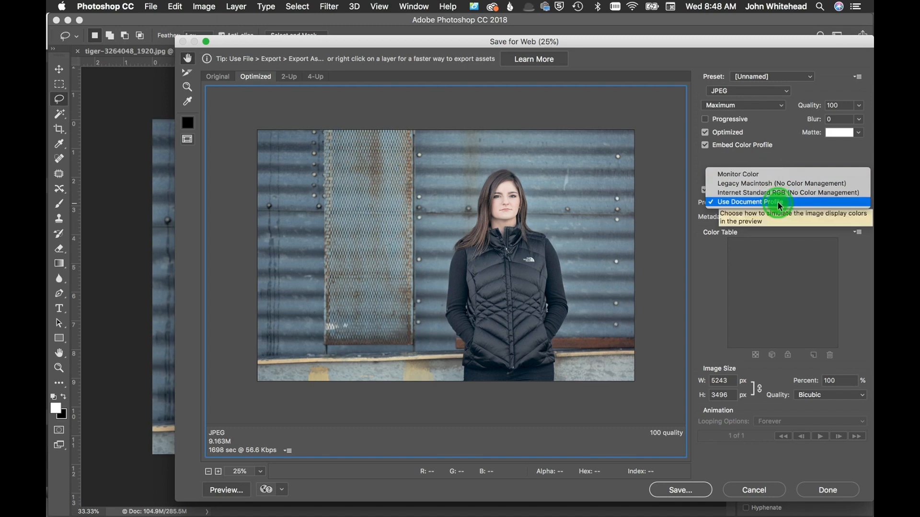
mouse_move(774, 192)
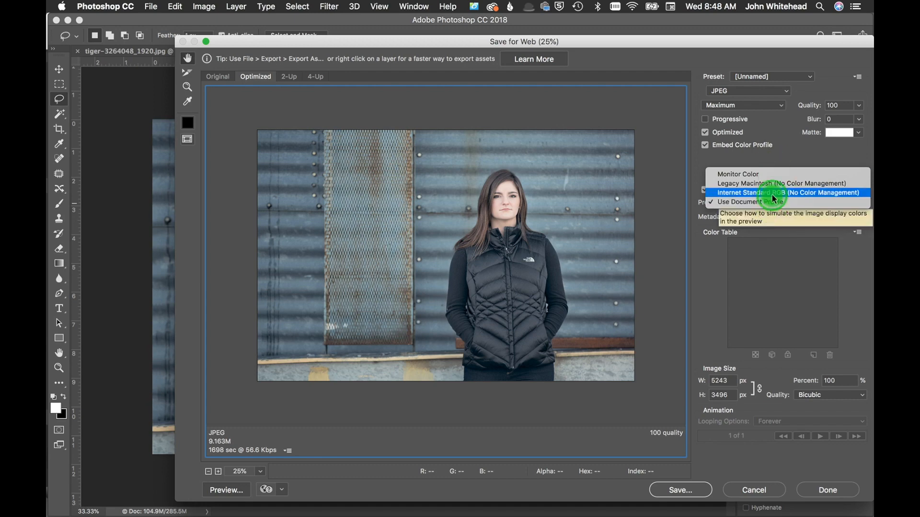
mouse_move(770, 203)
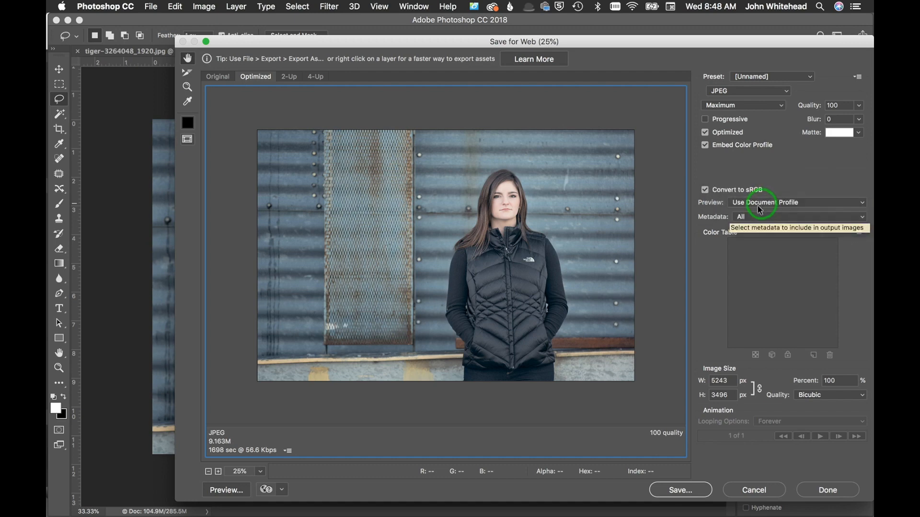
mouse_move(769, 230)
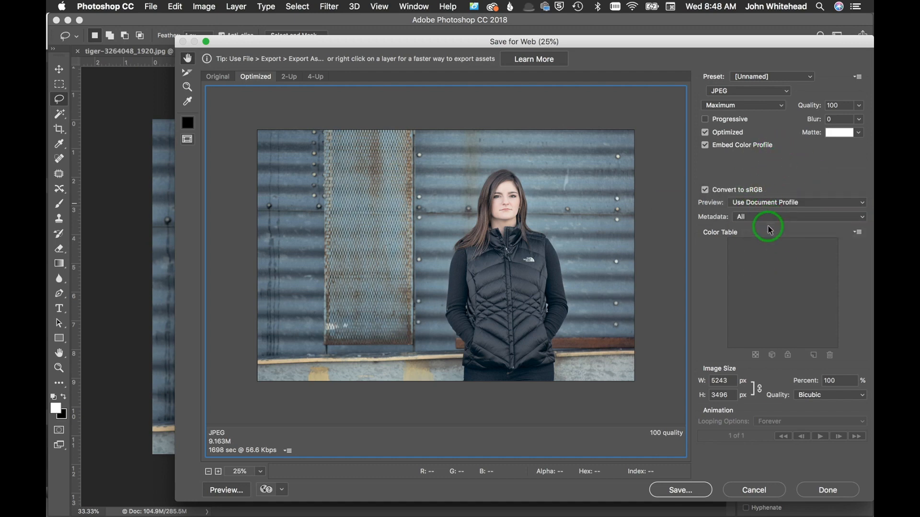
mouse_move(722, 249)
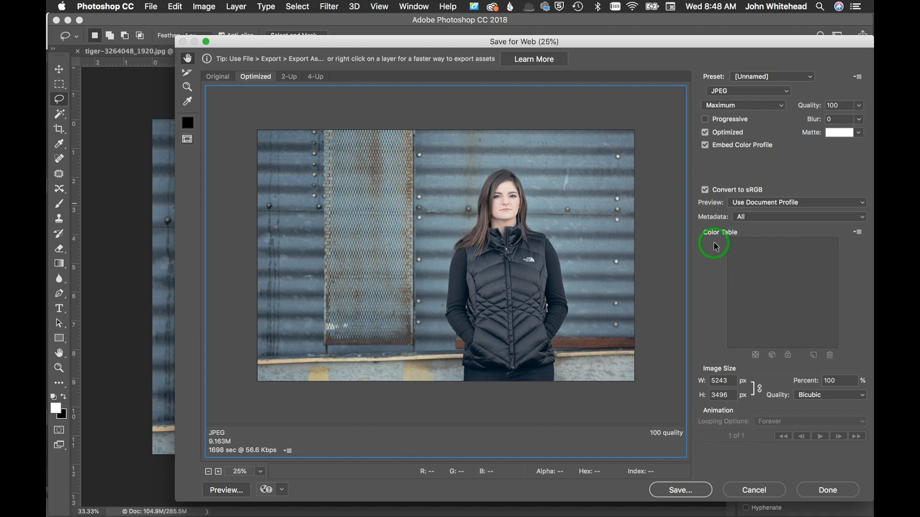
mouse_move(745, 221)
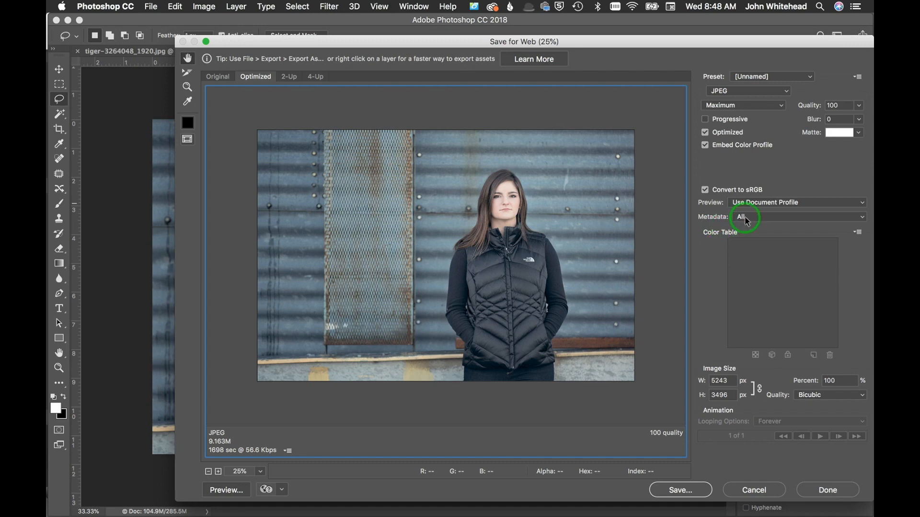
mouse_move(744, 217)
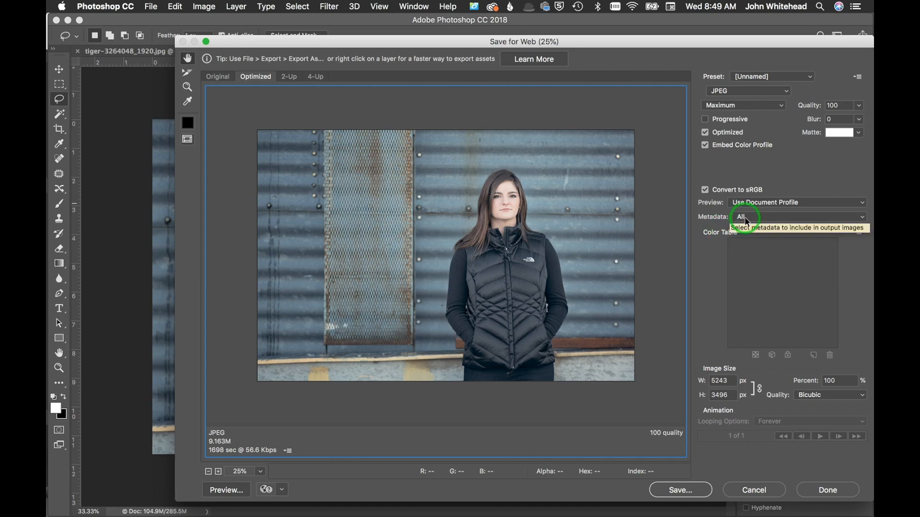
Step: Browse the Metadata choices and keep All metadata in the export
click(798, 217)
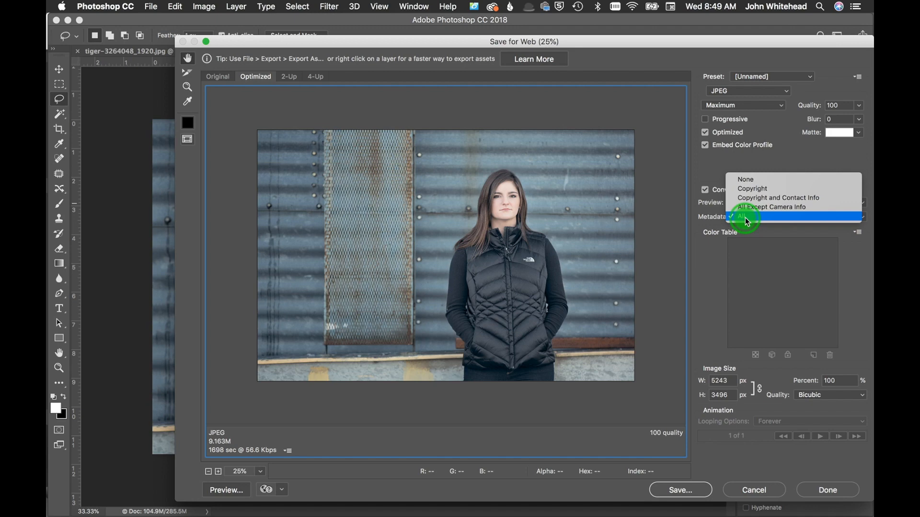
click(742, 216)
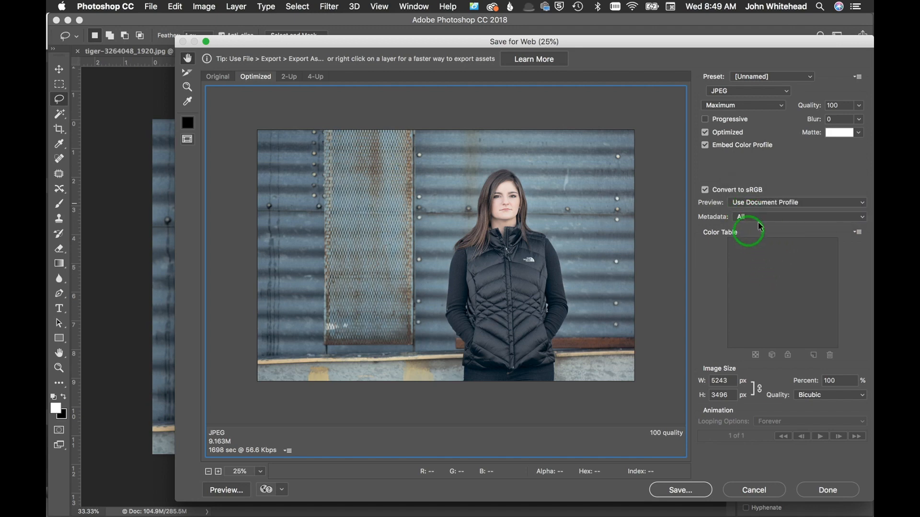
mouse_move(796, 221)
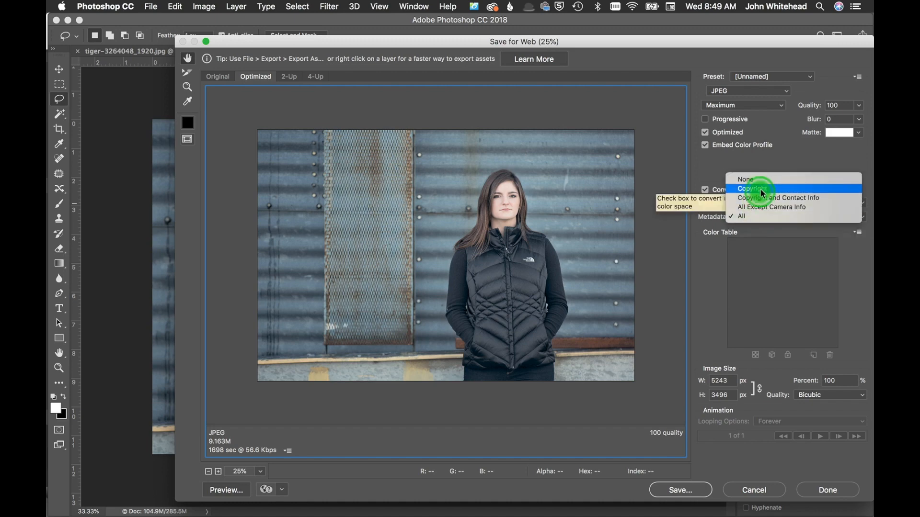
mouse_move(764, 189)
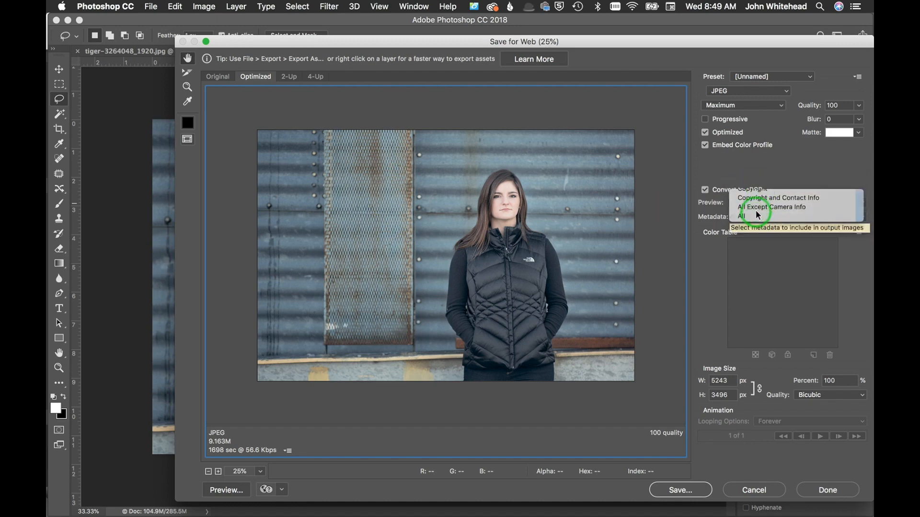
click(740, 216)
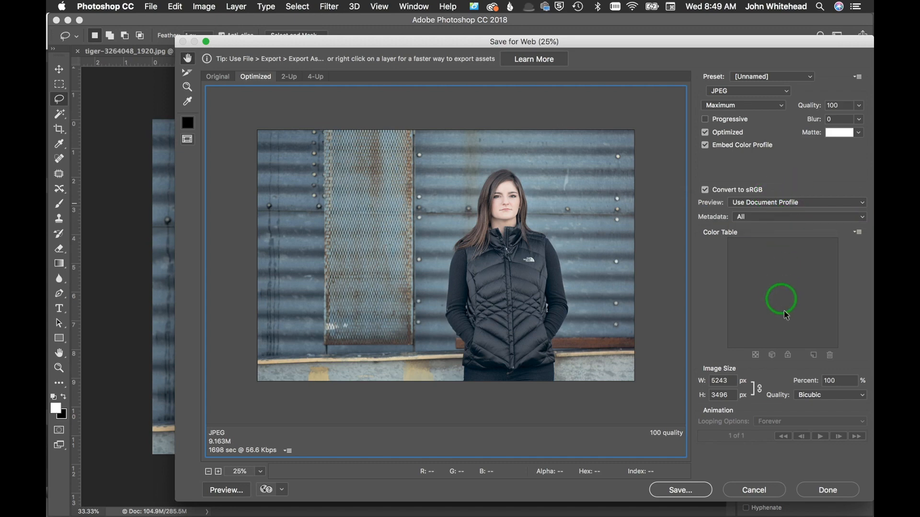
mouse_move(720, 423)
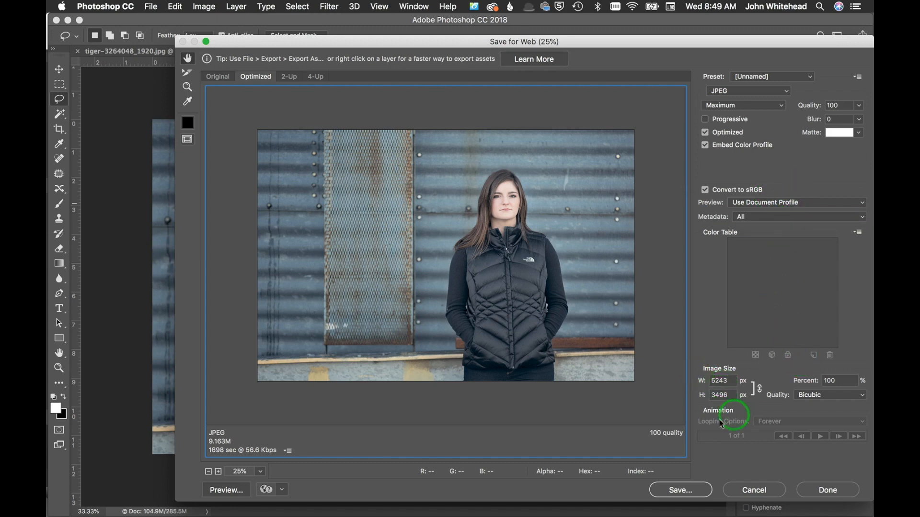
mouse_move(157, 384)
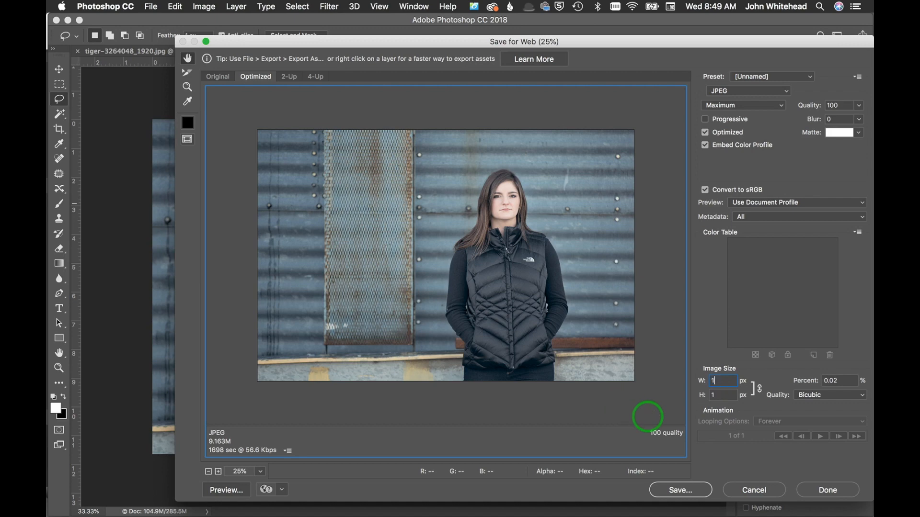
Step: Set the export width to 1000 px, height following at 667 px
text(1000)
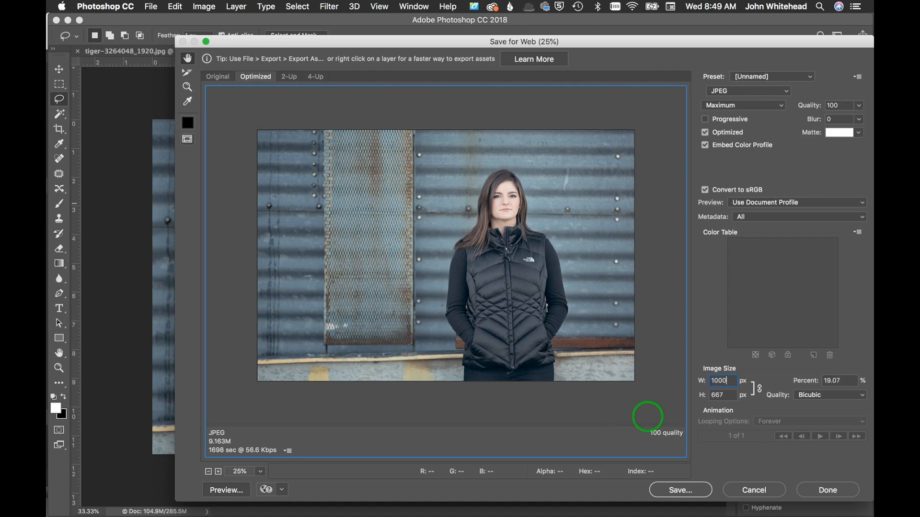
mouse_move(689, 153)
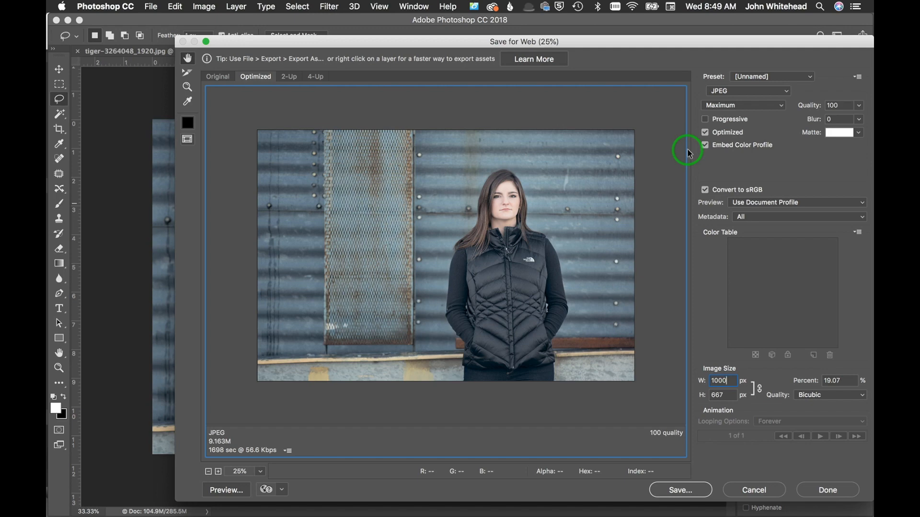
mouse_move(746, 419)
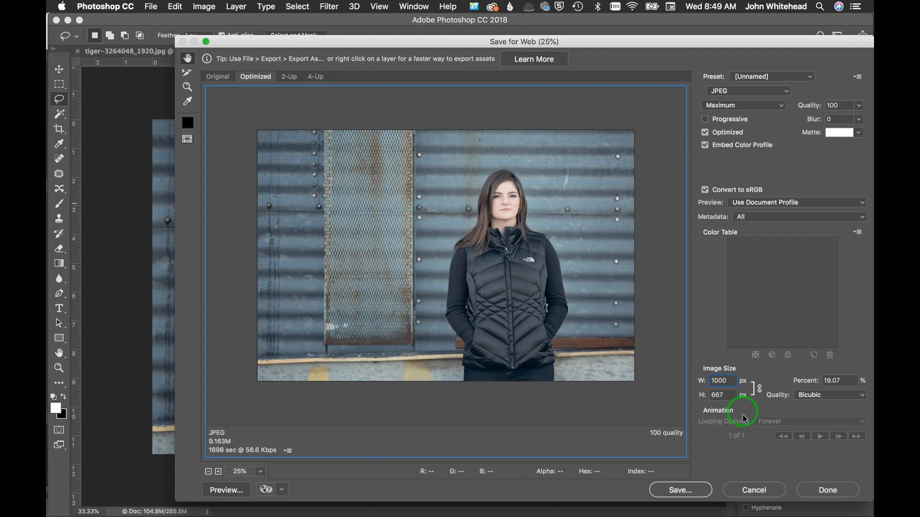
mouse_move(810, 413)
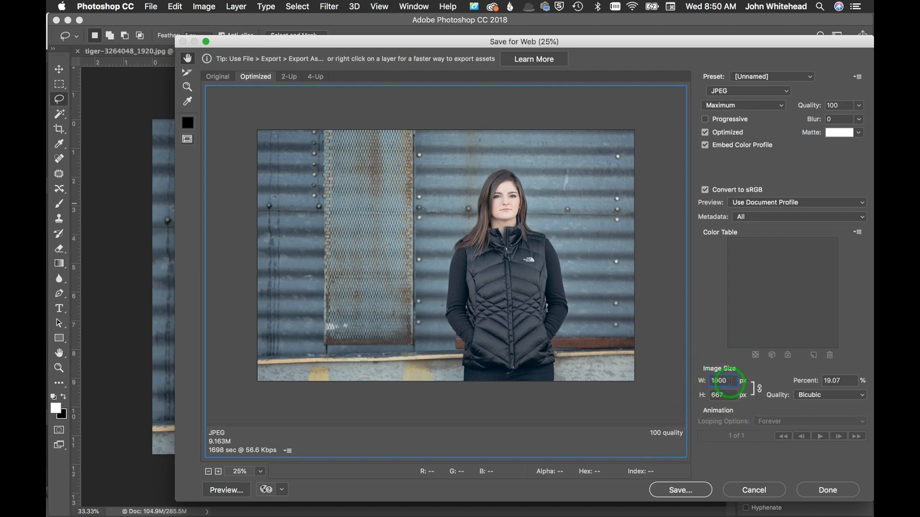
mouse_move(775, 395)
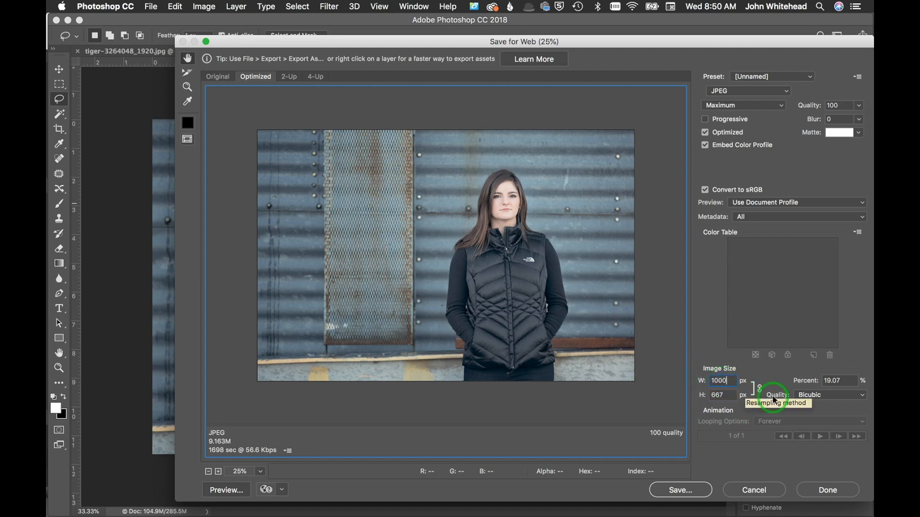
mouse_move(749, 406)
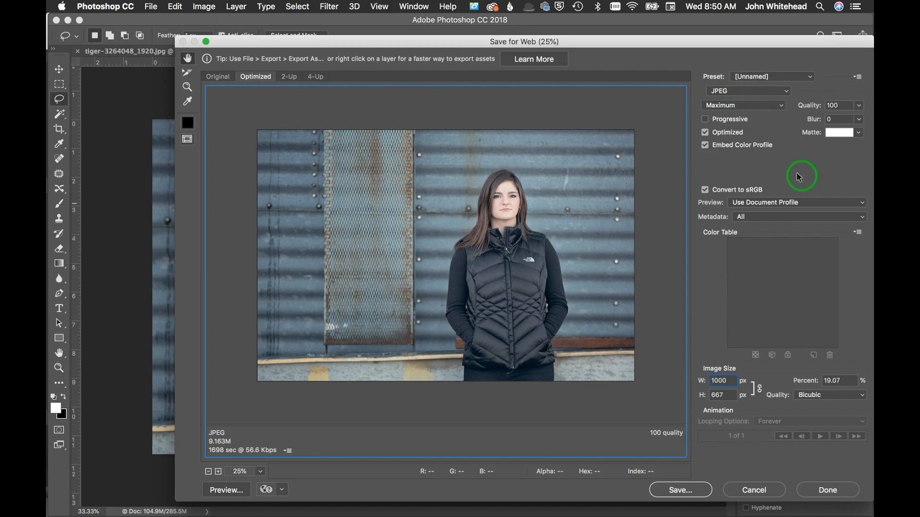
mouse_move(480, 340)
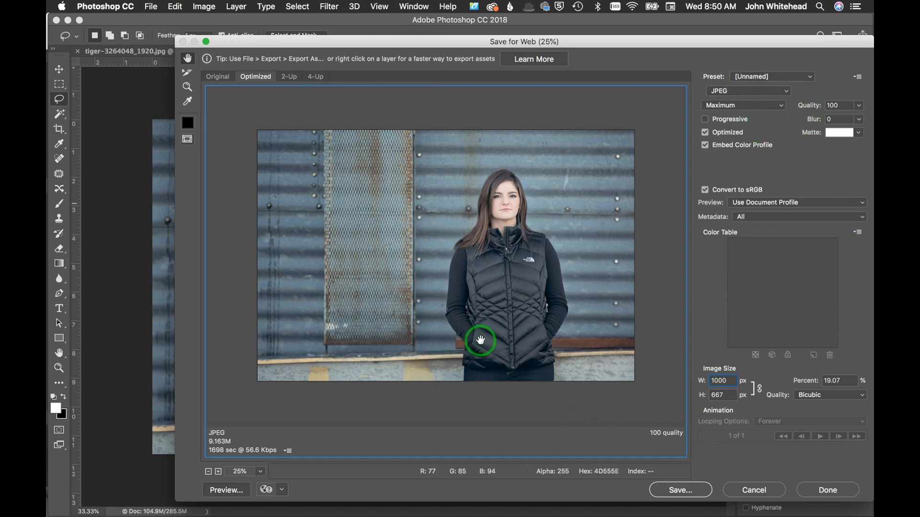
mouse_move(689, 171)
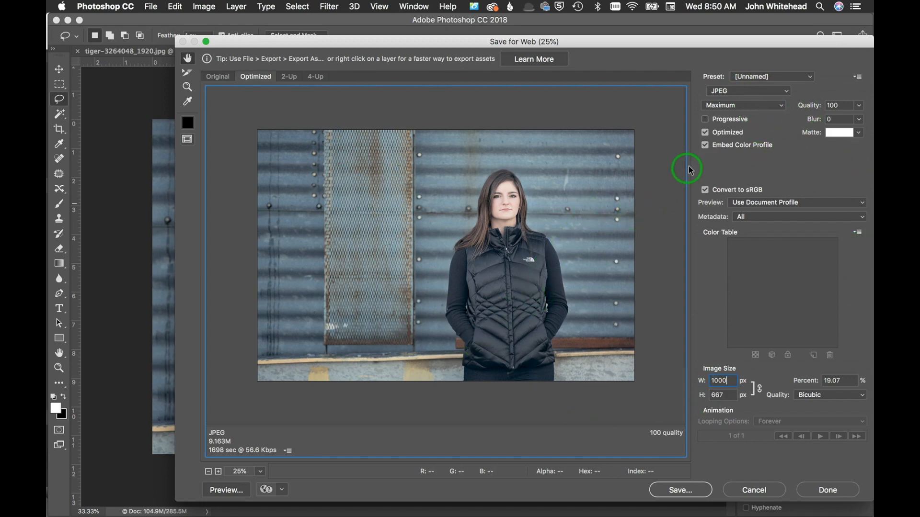
mouse_move(793, 164)
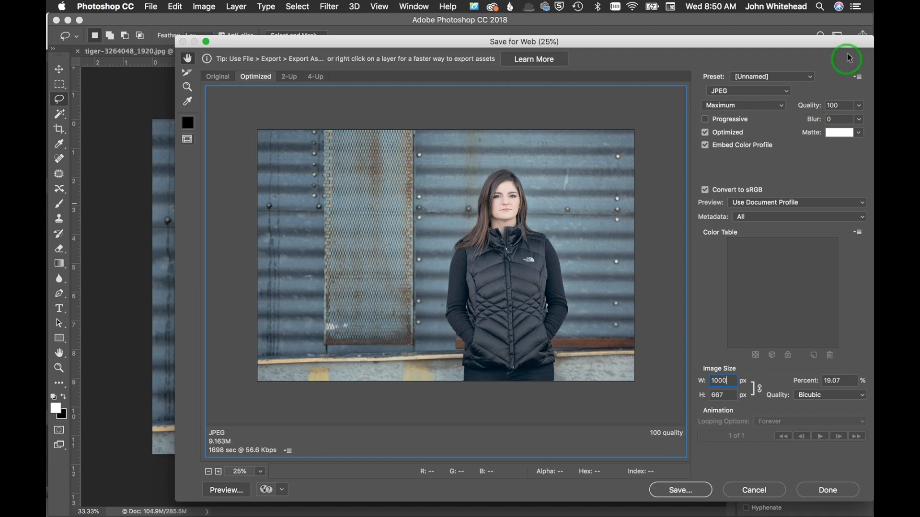
Step: Save the current export settings as a preset named 1000pjpegweb
click(857, 77)
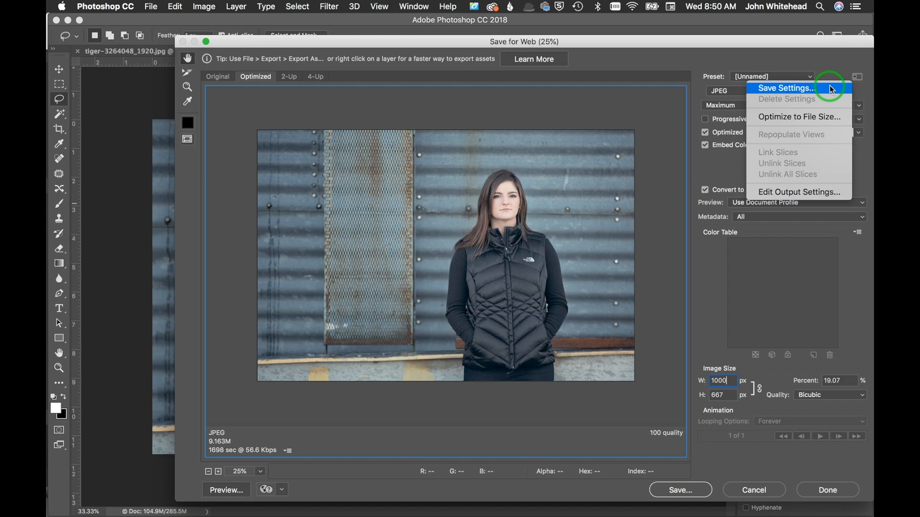
click(782, 87)
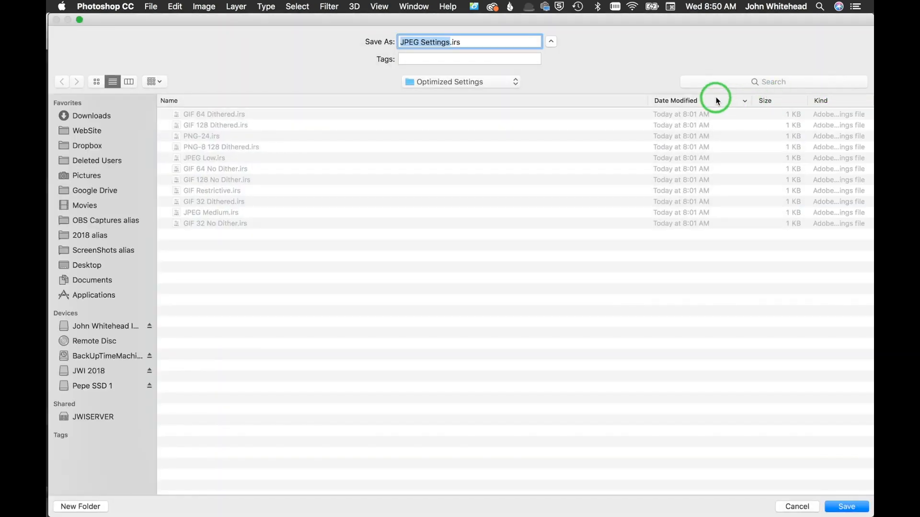
mouse_move(815, 184)
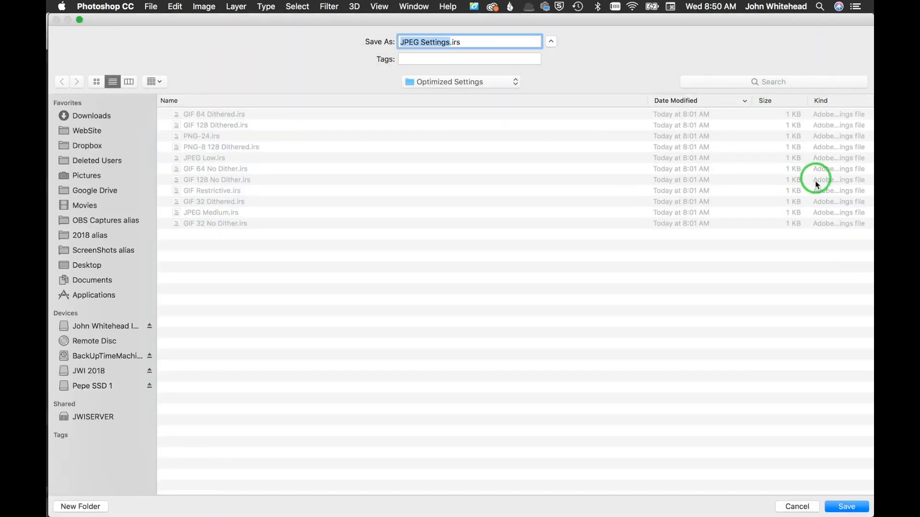
mouse_move(337, 243)
text(10)
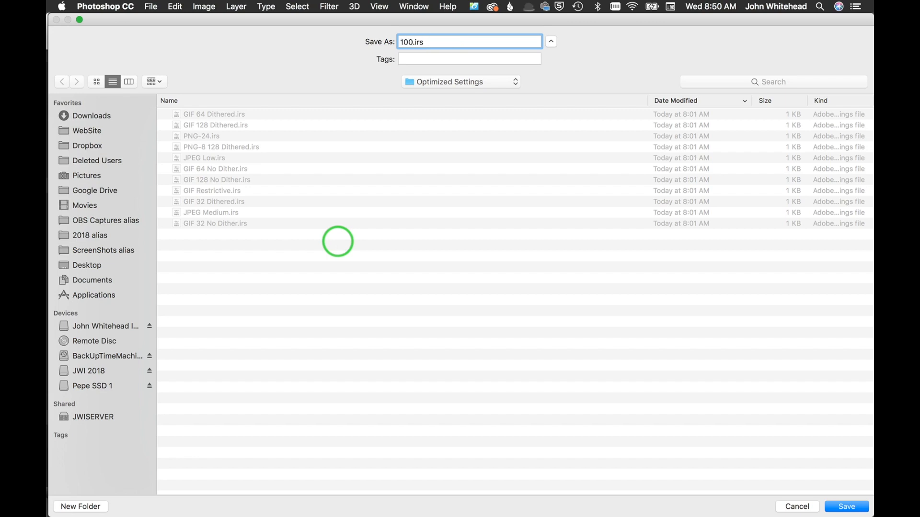
text(0)
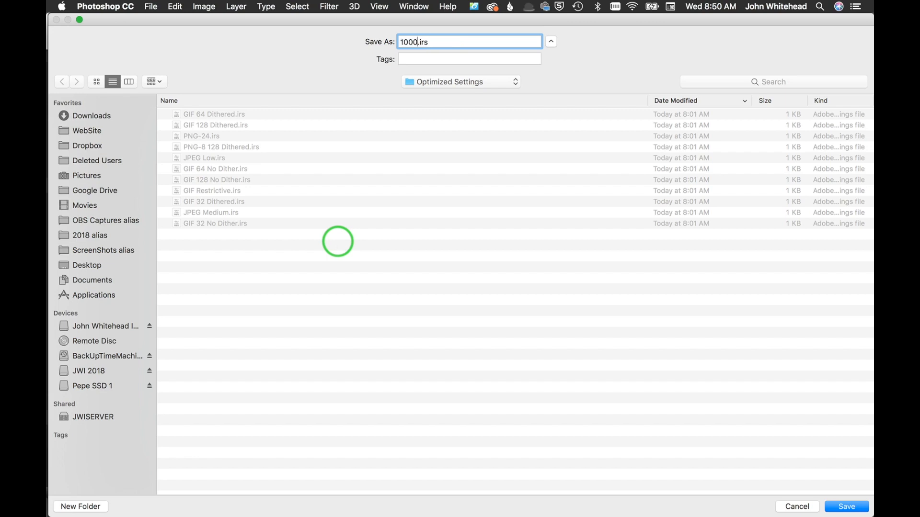
text(px)
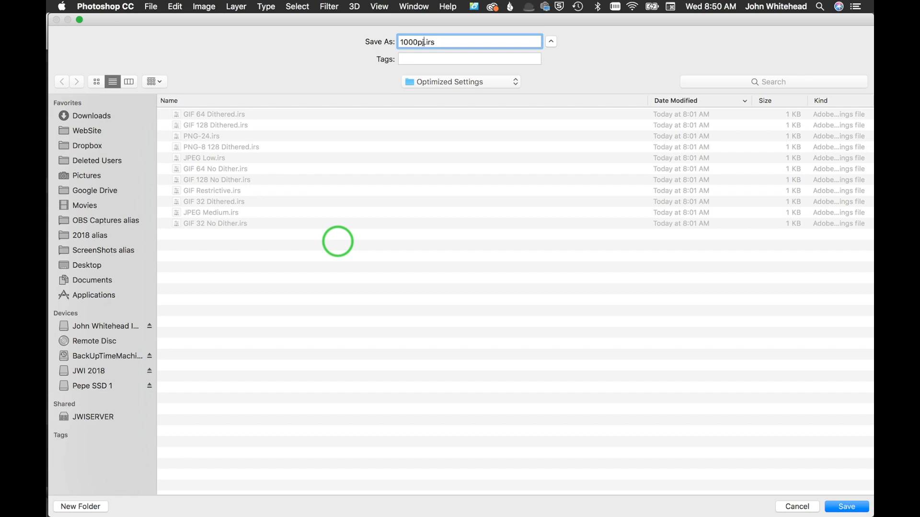
text(jpeg)
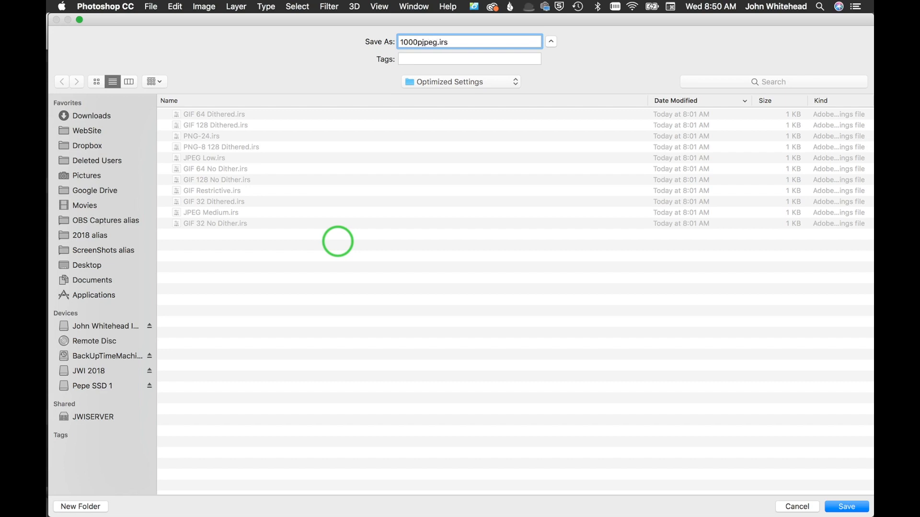
text(web)
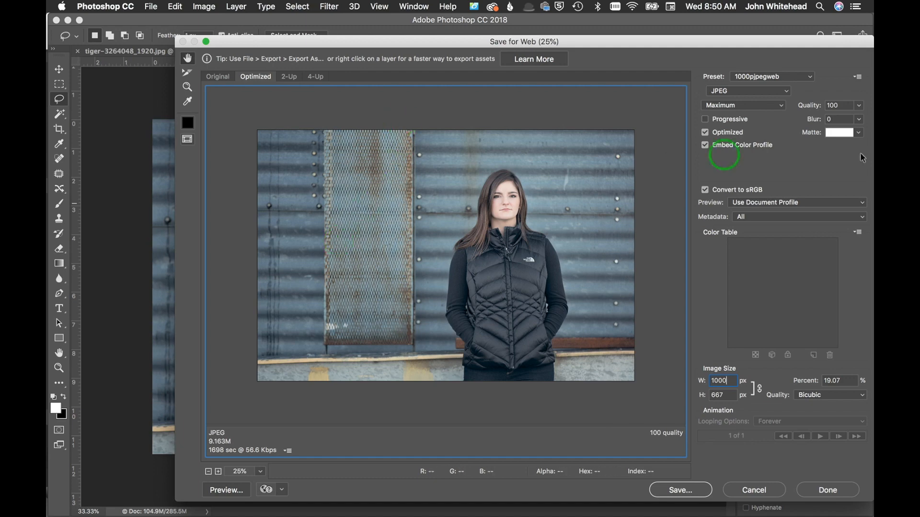
mouse_move(761, 80)
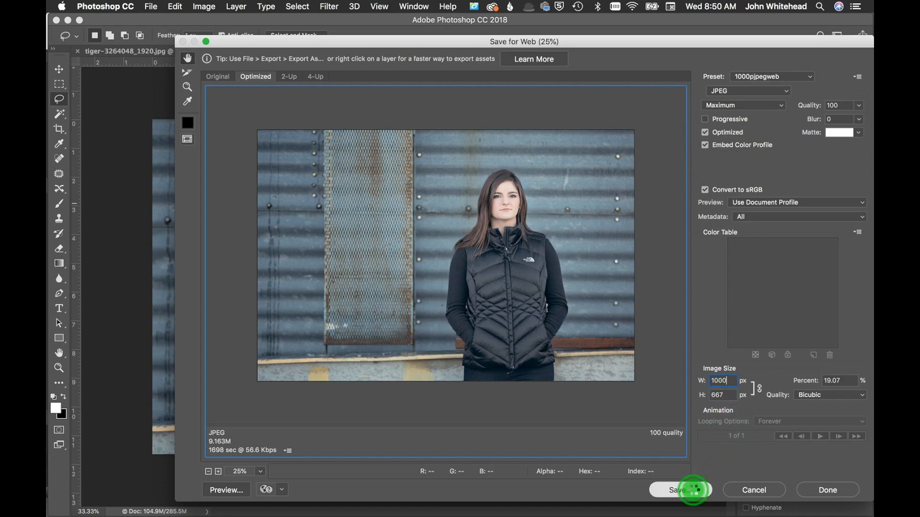
Step: Export the JPEG as 1000p.jpg into the social media folder
click(680, 490)
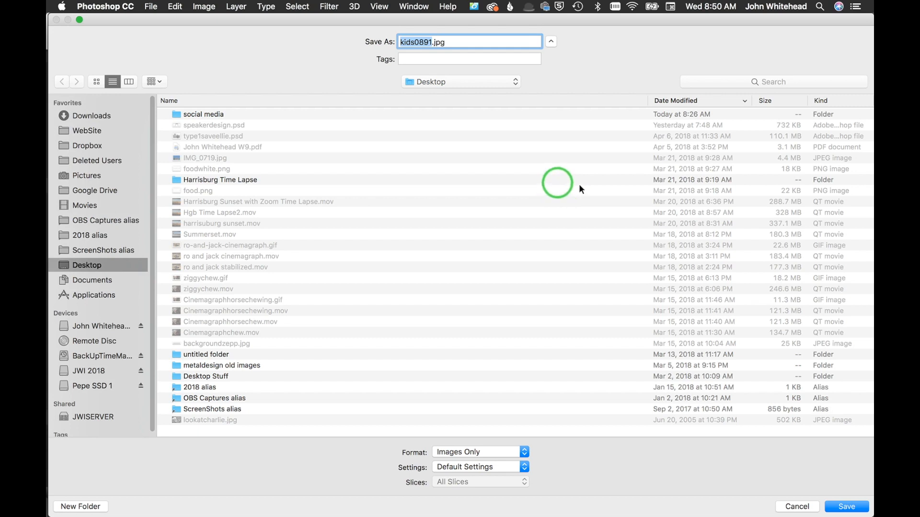
click(203, 114)
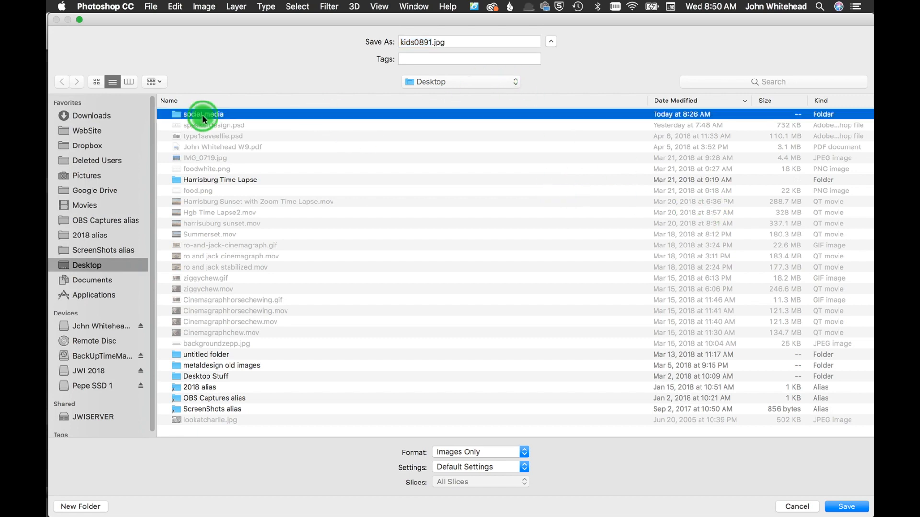
double_click(202, 114)
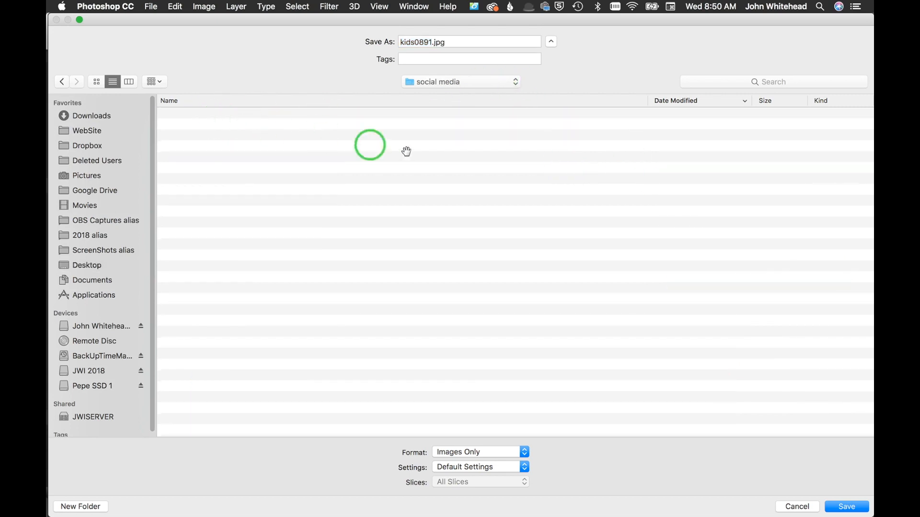
click(467, 41)
text(1000p)
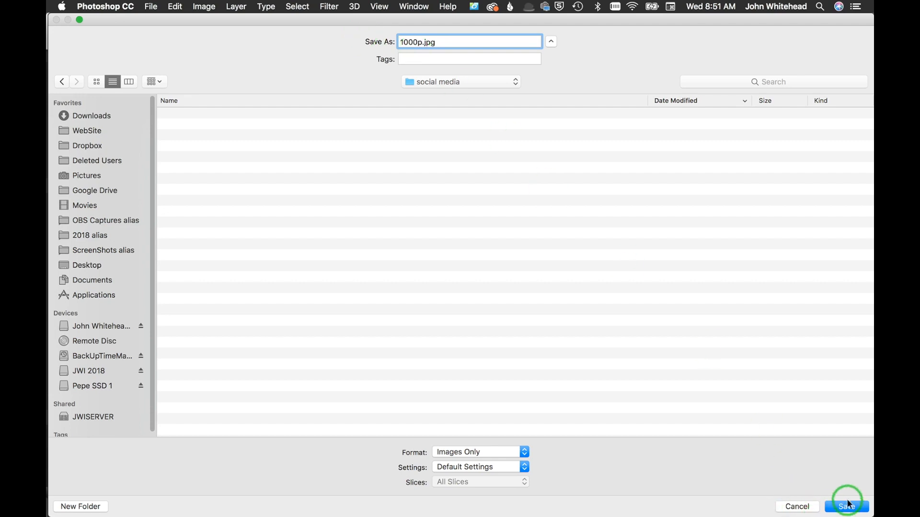
click(846, 506)
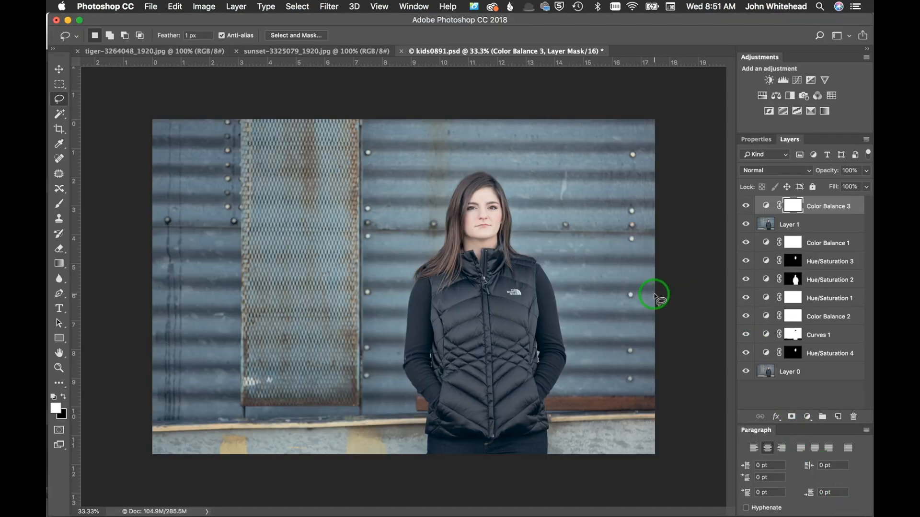
mouse_move(61, 145)
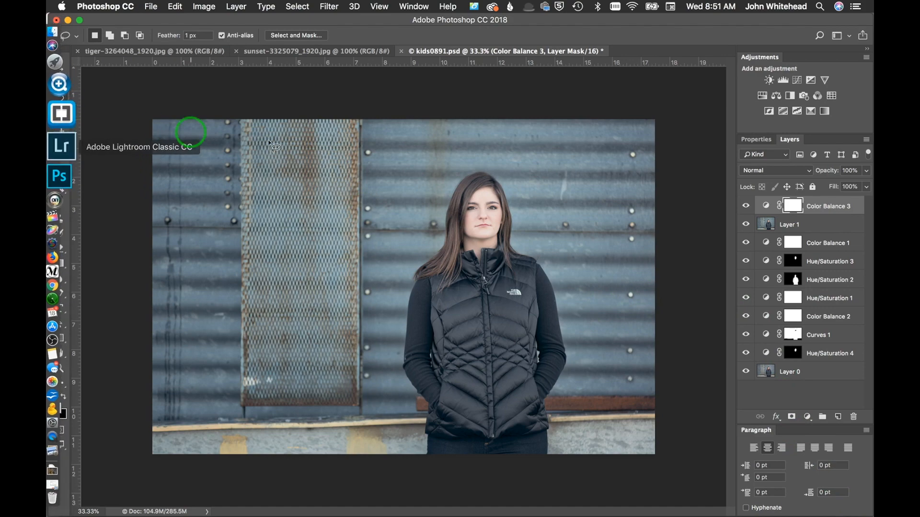
Step: Open 1000p.jpg from the social media folder via the recent places list
key(cmd+o)
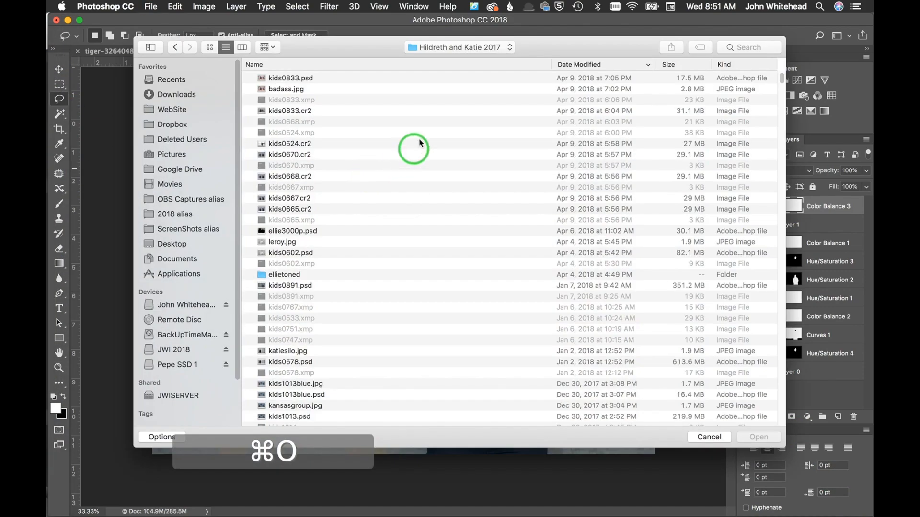
click(459, 47)
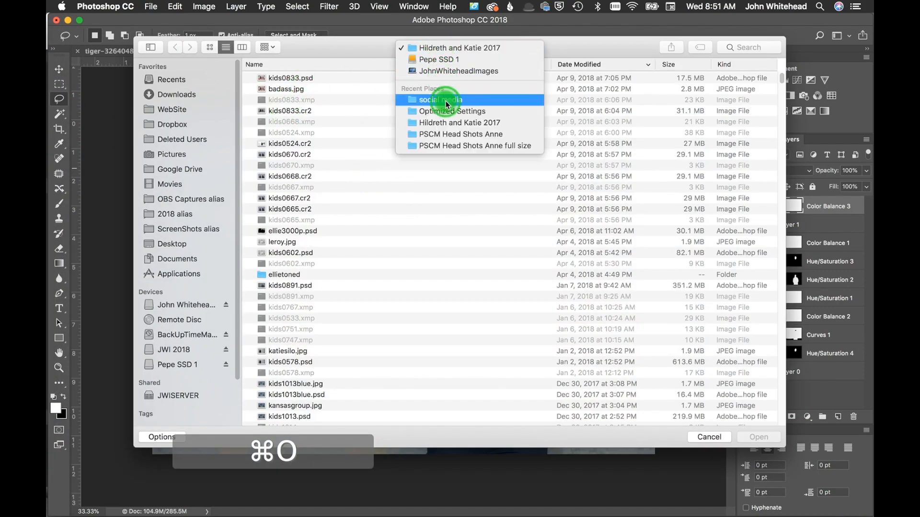
click(439, 100)
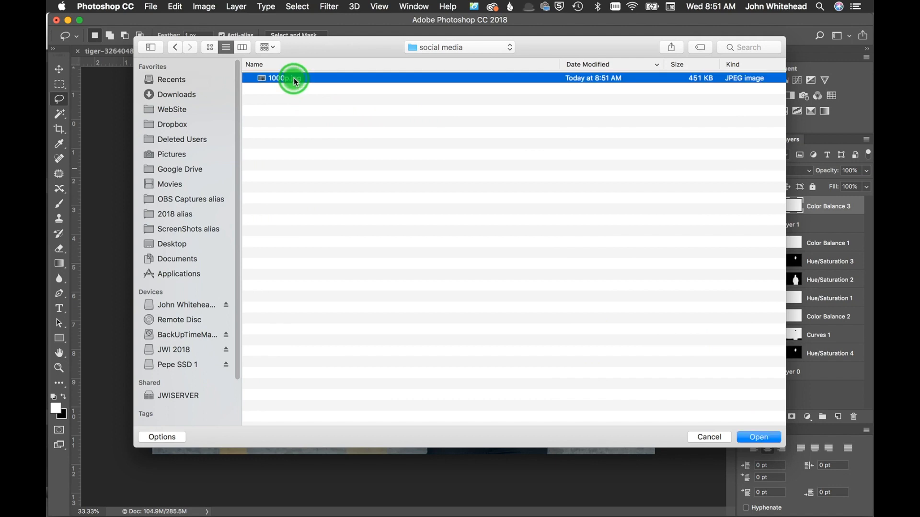
click(758, 436)
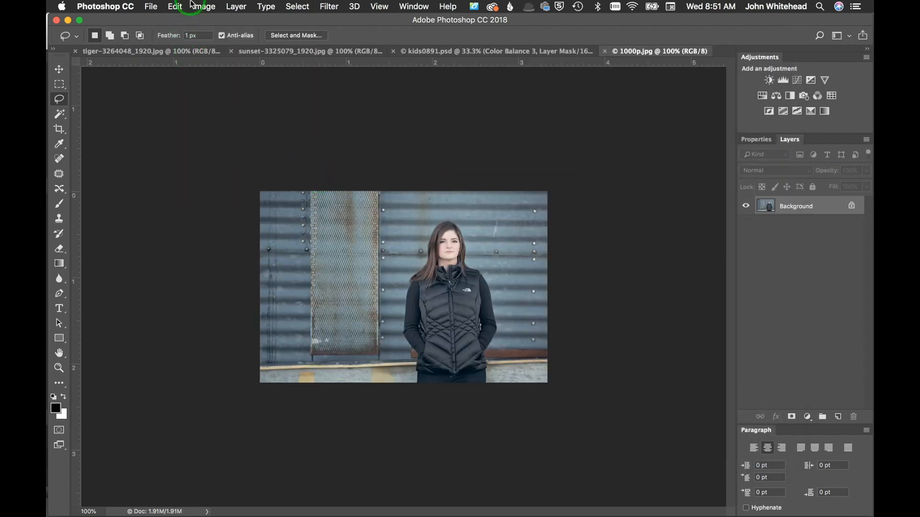
click(203, 6)
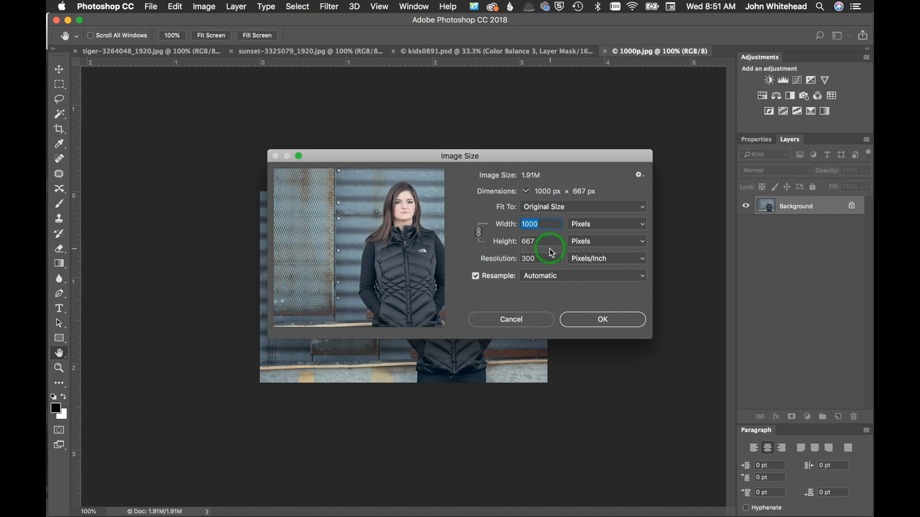
mouse_move(530, 232)
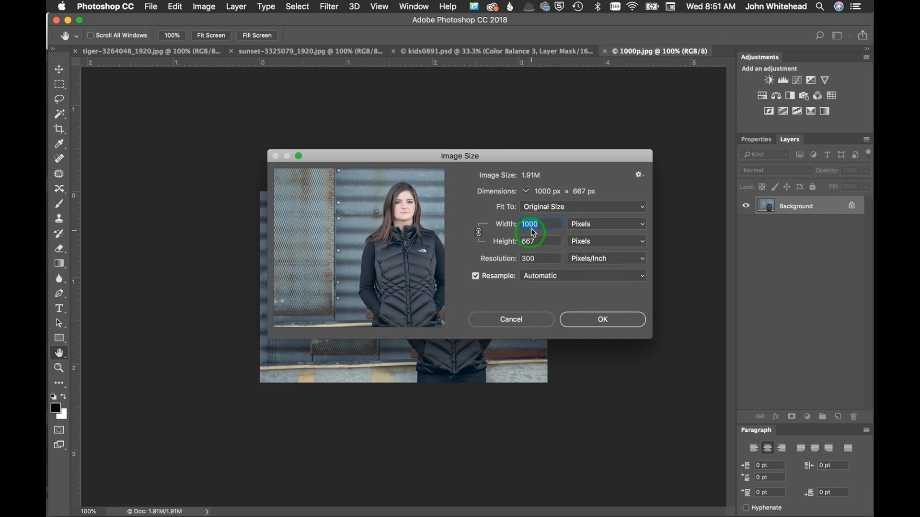
mouse_move(538, 317)
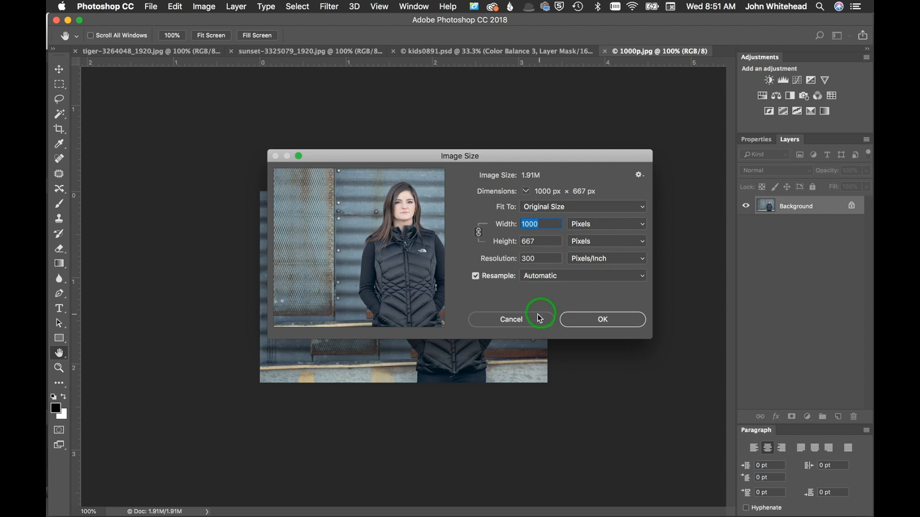
click(509, 319)
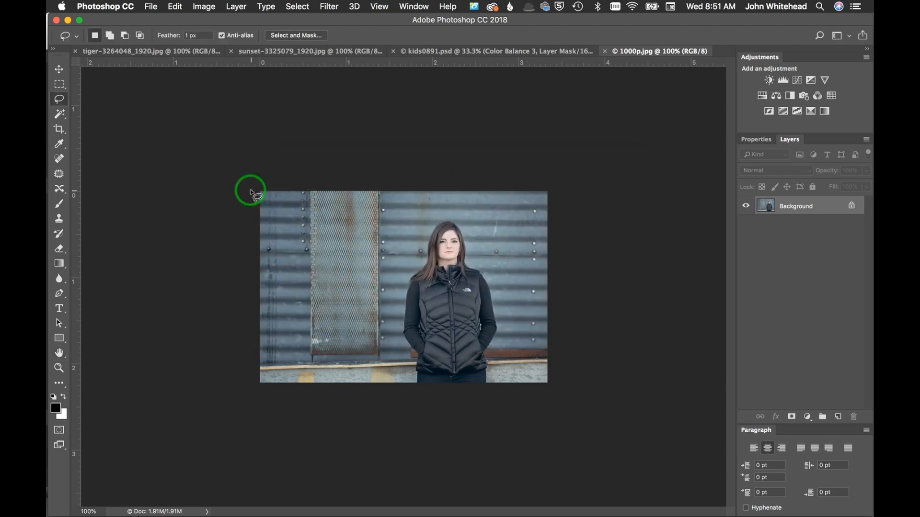
mouse_move(584, 109)
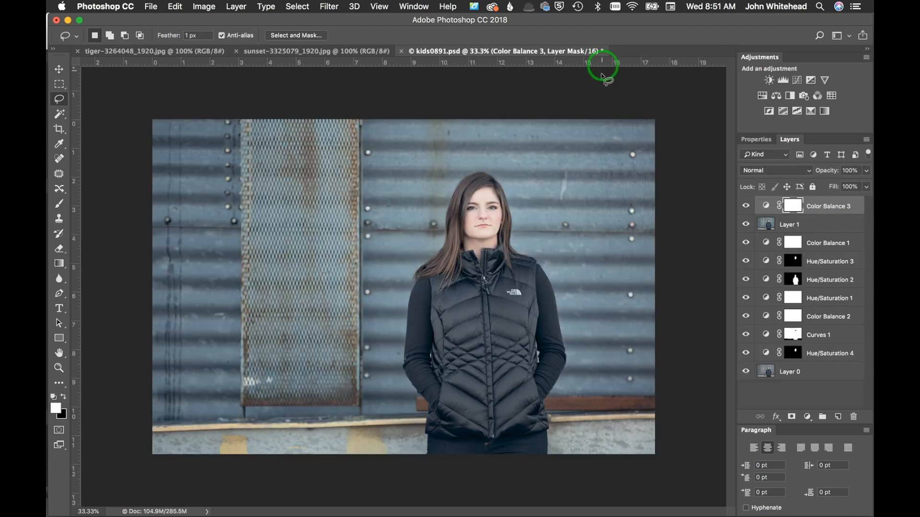
mouse_move(354, 70)
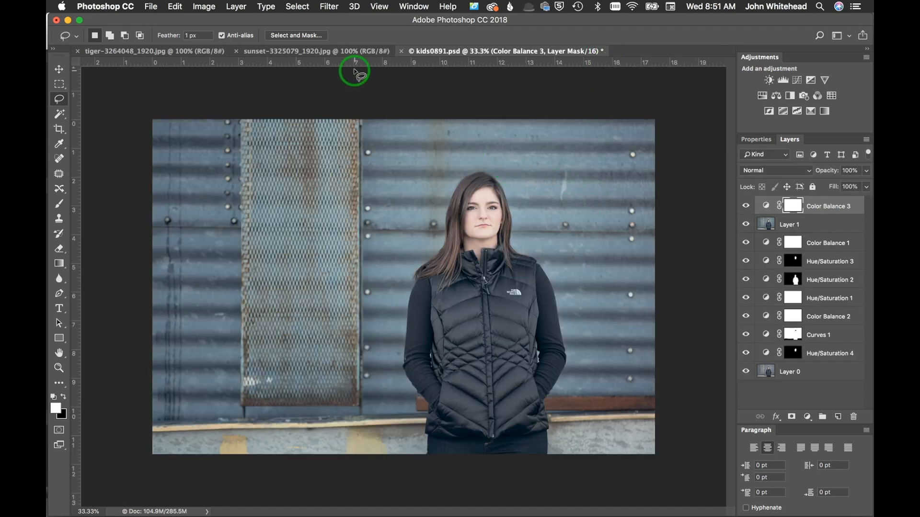
mouse_move(291, 49)
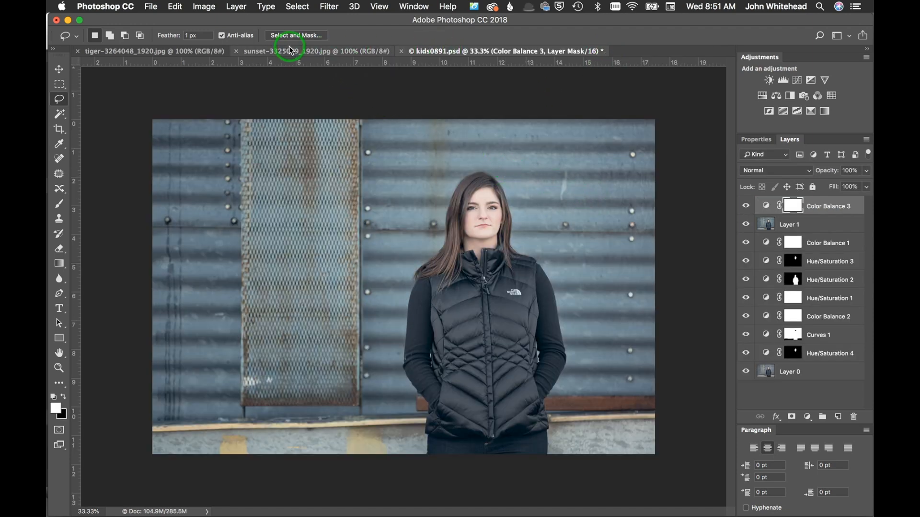
Step: Switch to the sunset-3325079_1920.jpg document tab
click(314, 51)
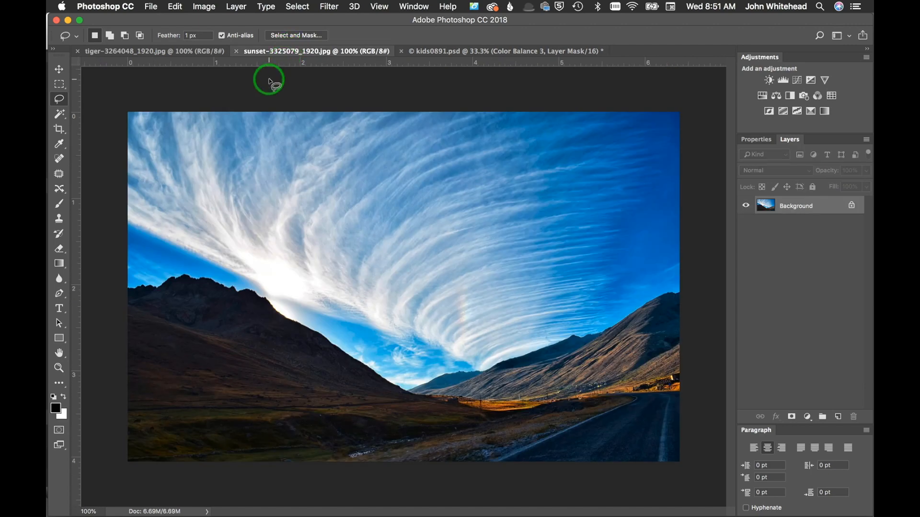
mouse_move(150, 7)
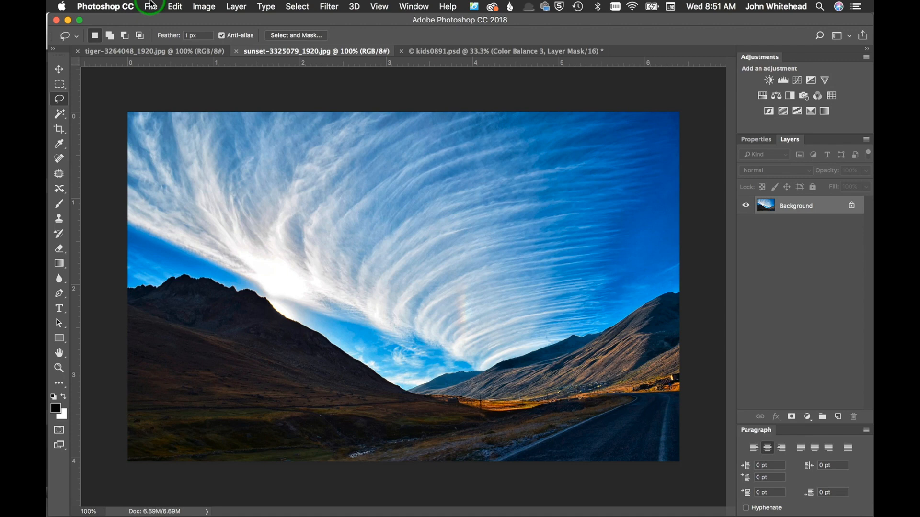
Step: Show the File menu over the sunset photo to reach its export commands
click(151, 6)
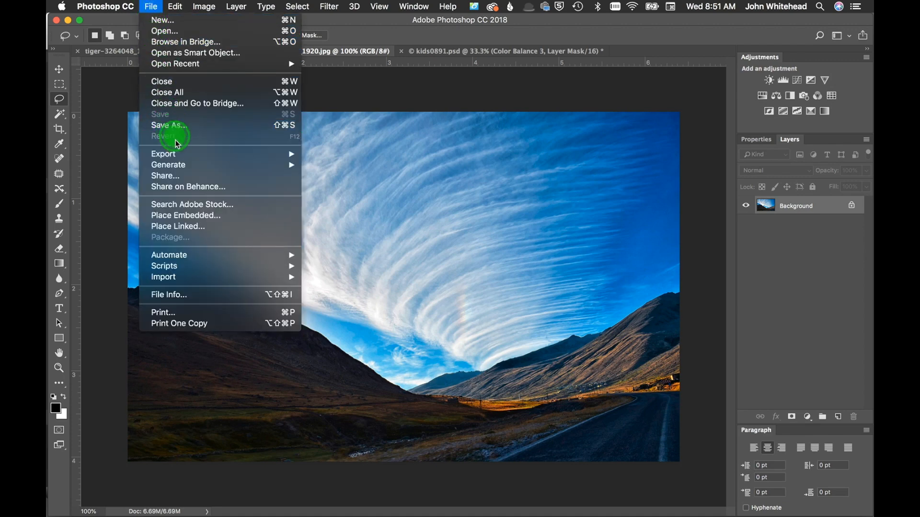
mouse_move(170, 153)
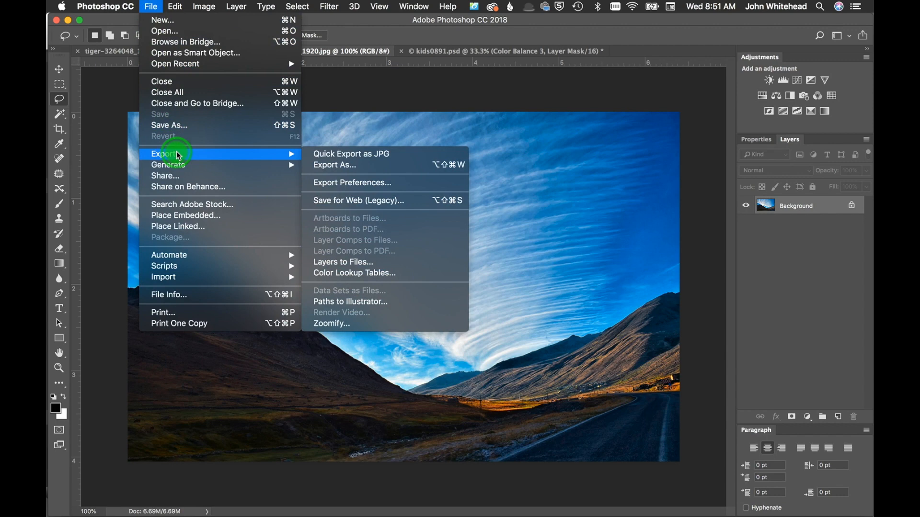
mouse_move(364, 164)
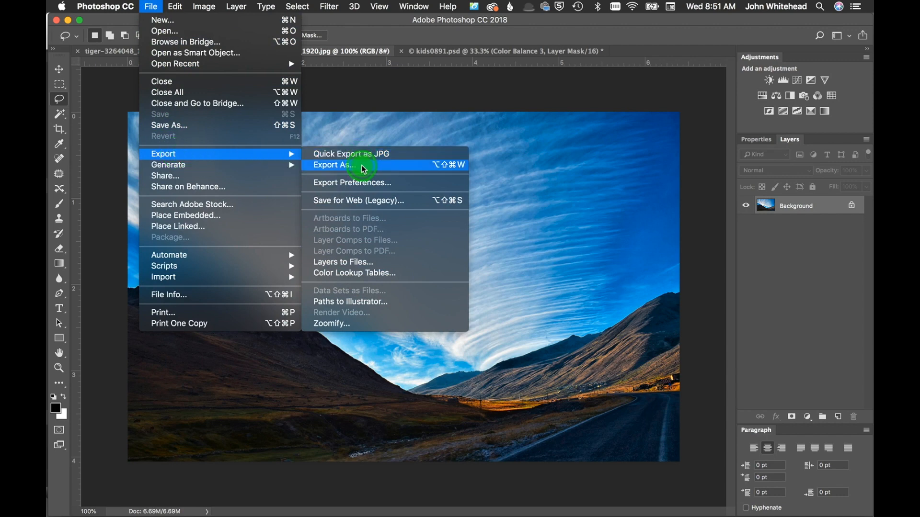
mouse_move(367, 182)
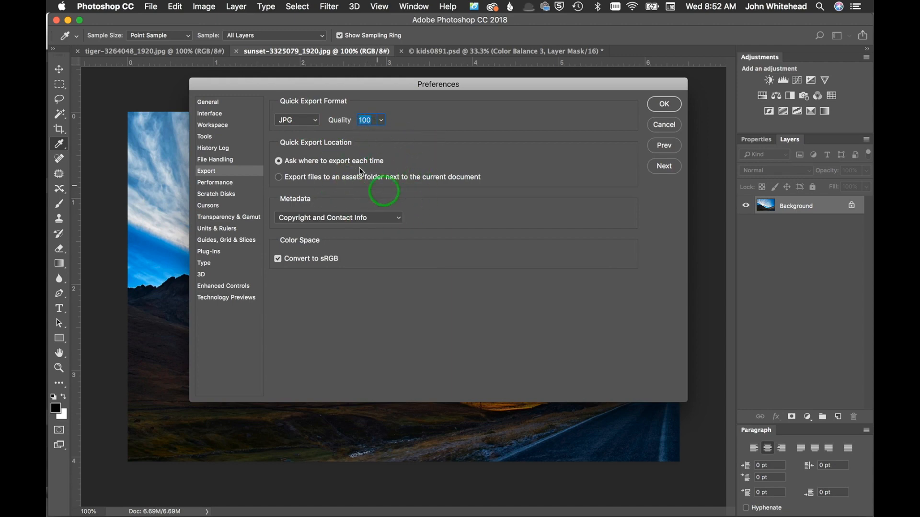
mouse_move(340, 343)
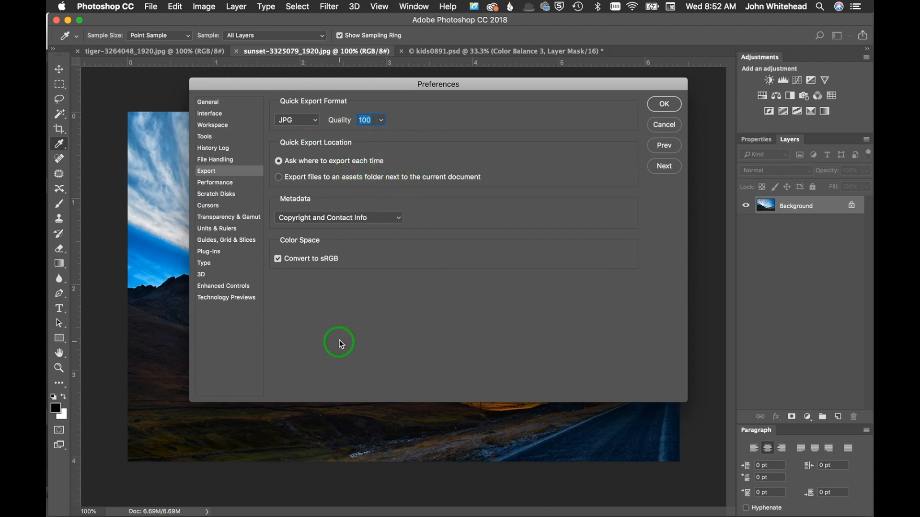
mouse_move(337, 97)
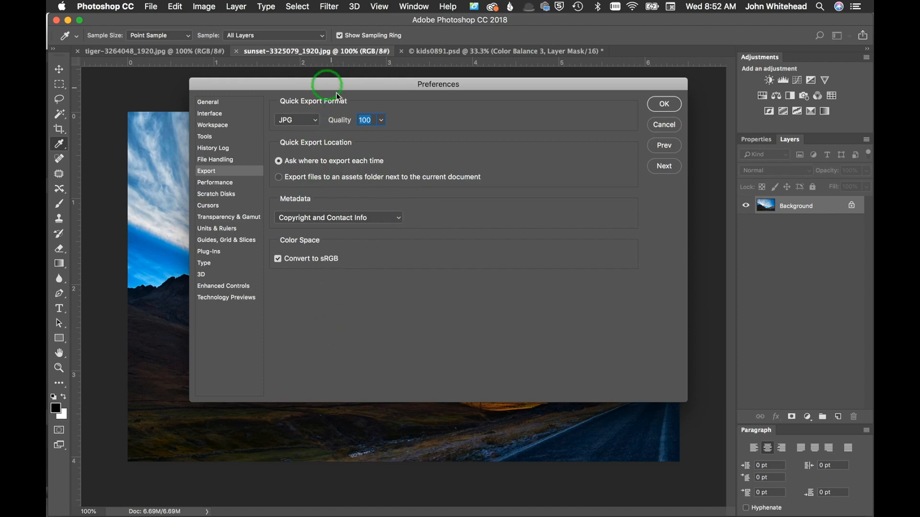
mouse_move(316, 170)
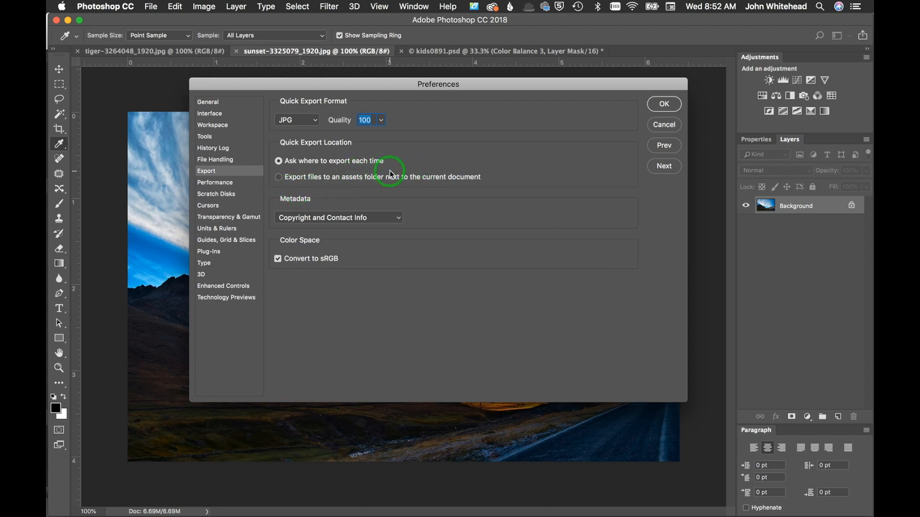
mouse_move(314, 178)
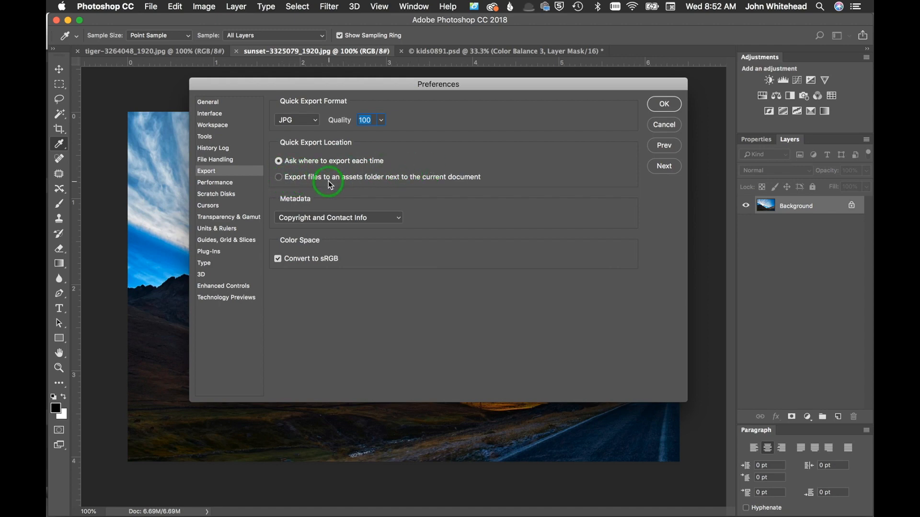
mouse_move(411, 190)
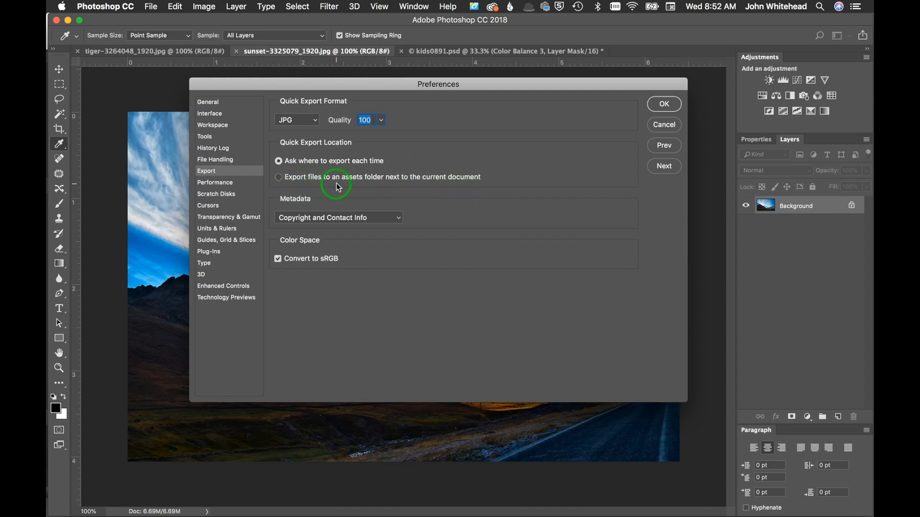
mouse_move(282, 180)
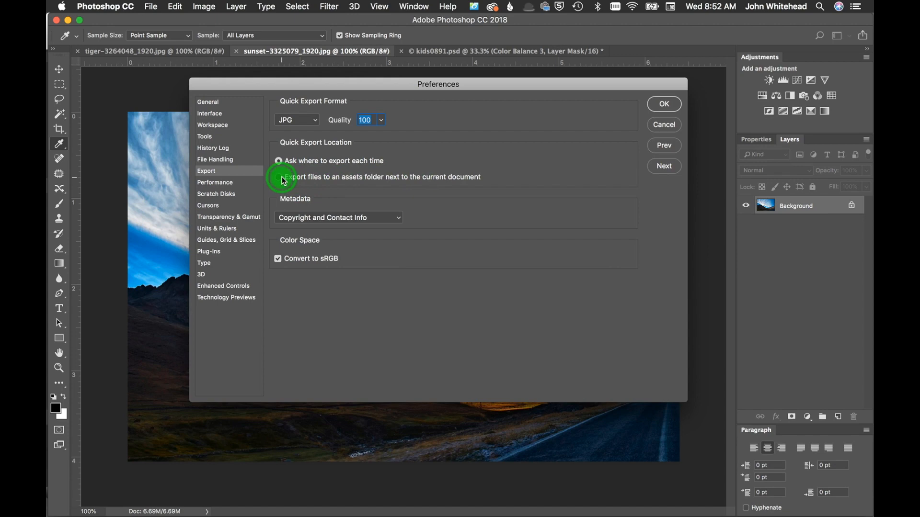
Step: Keep quick export asking for a location each time with copyright metadata, and confirm
click(279, 160)
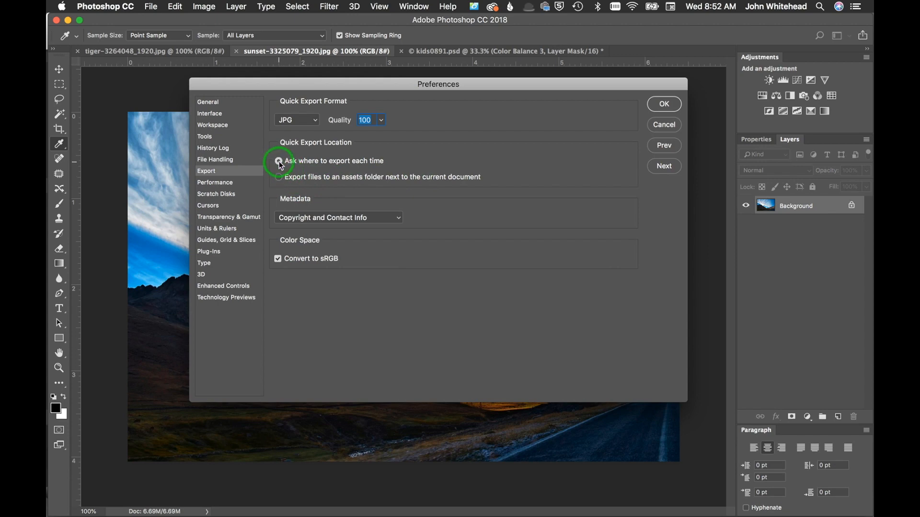
click(278, 161)
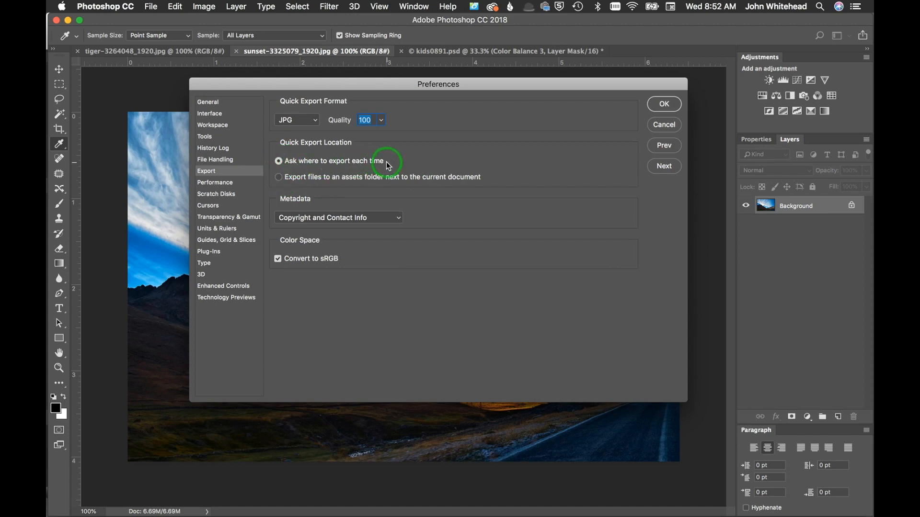
mouse_move(393, 169)
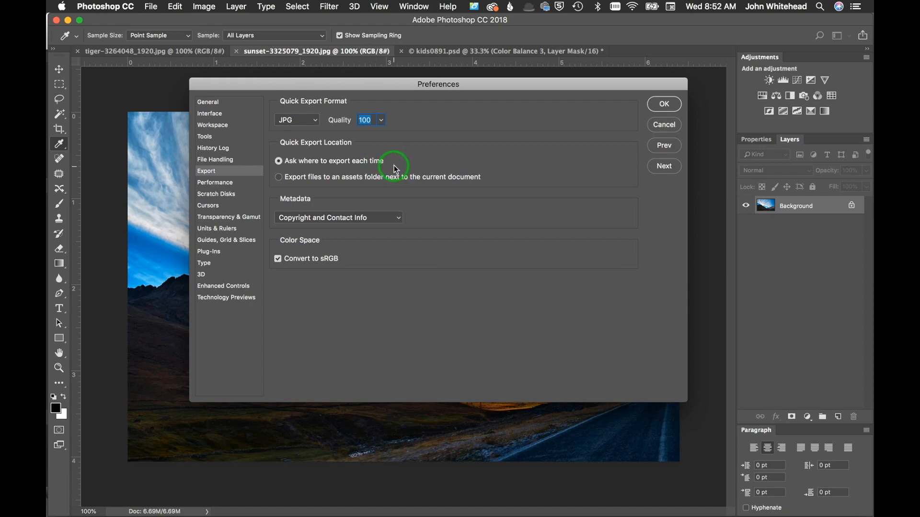
click(337, 218)
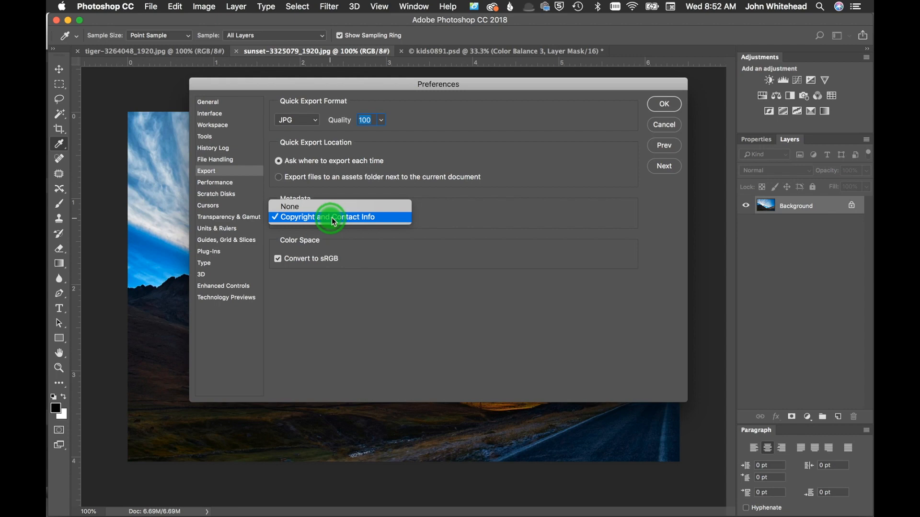
click(329, 218)
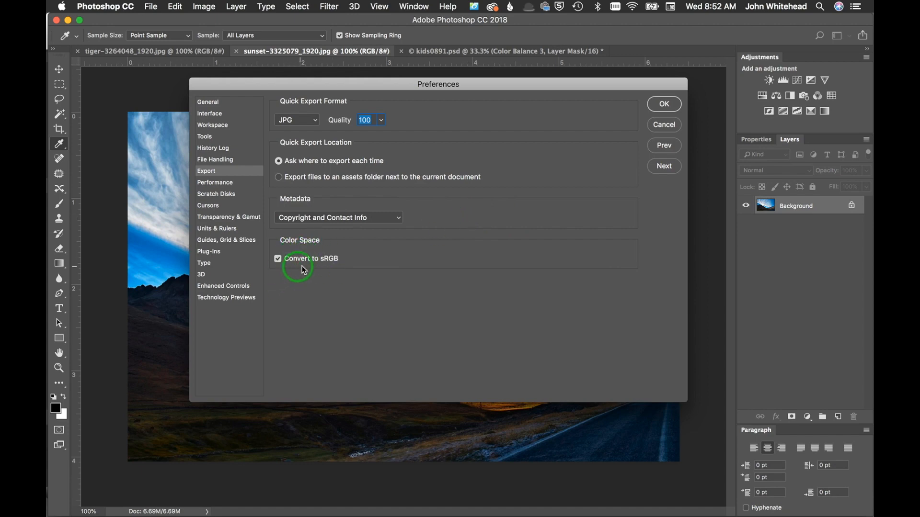
mouse_move(501, 236)
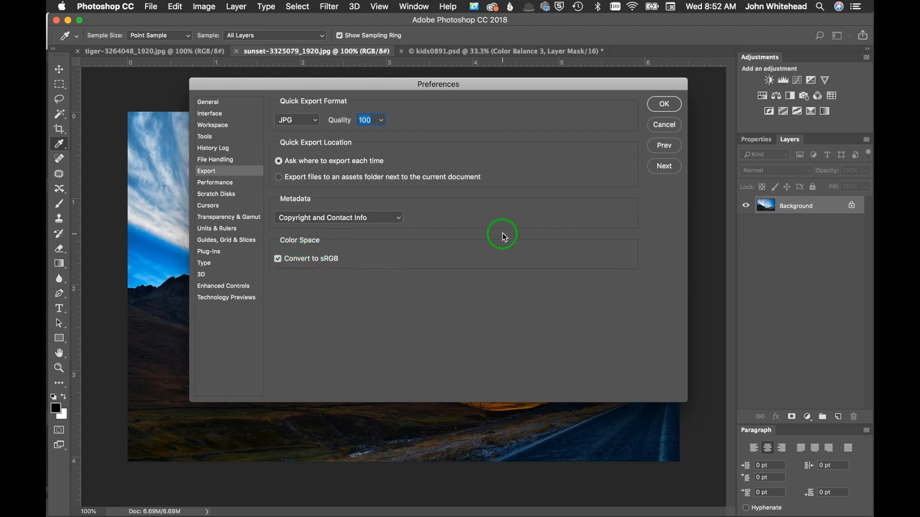
mouse_move(666, 106)
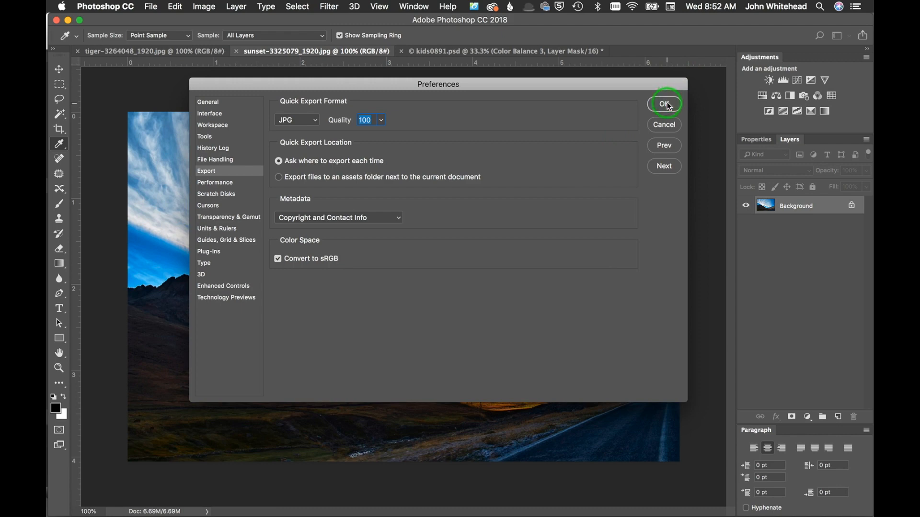
click(663, 103)
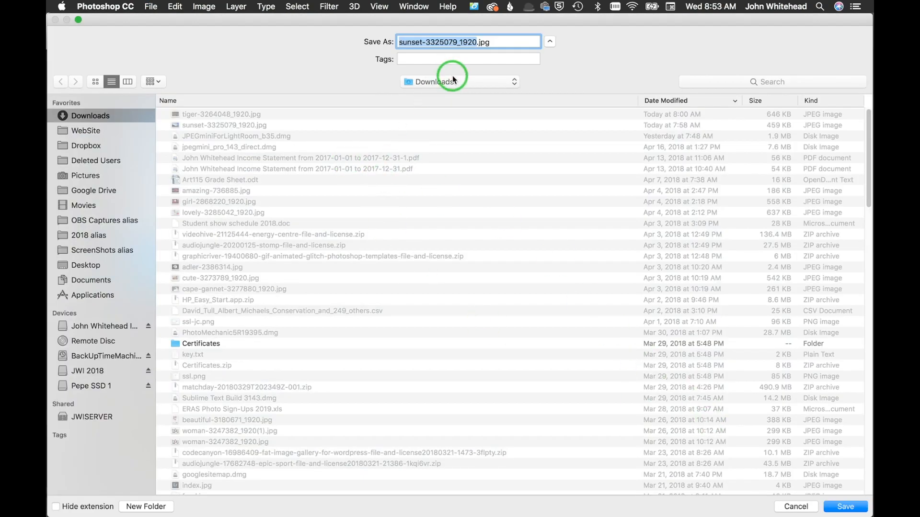
click(459, 82)
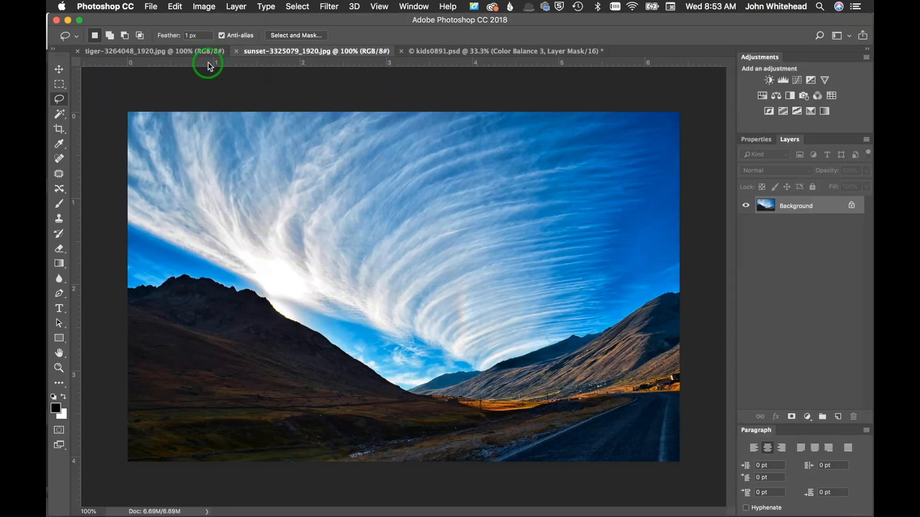
Step: Make the tiger-3264048_1920.jpg document active and show its File menu
click(149, 51)
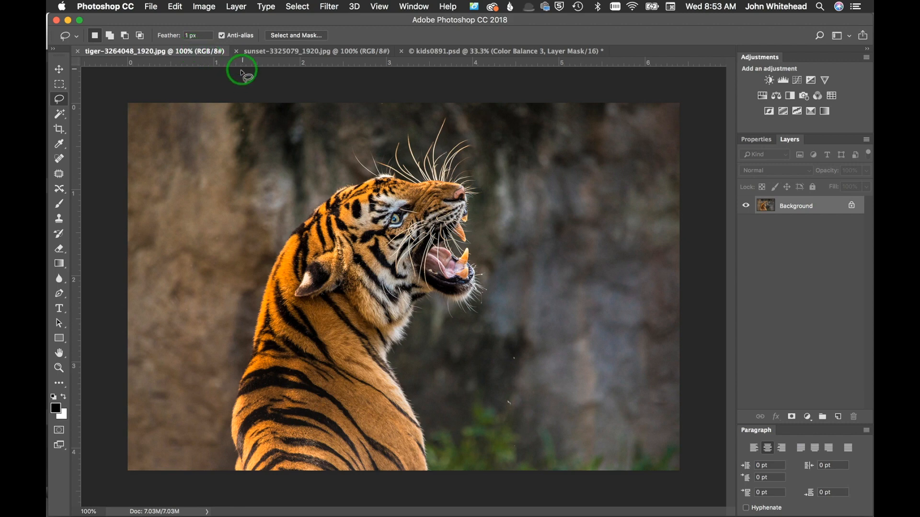
mouse_move(150, 7)
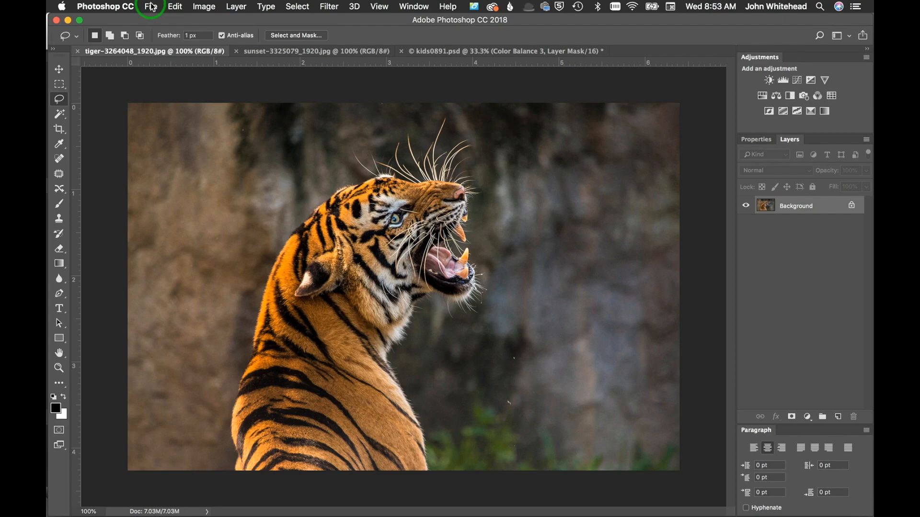
click(150, 7)
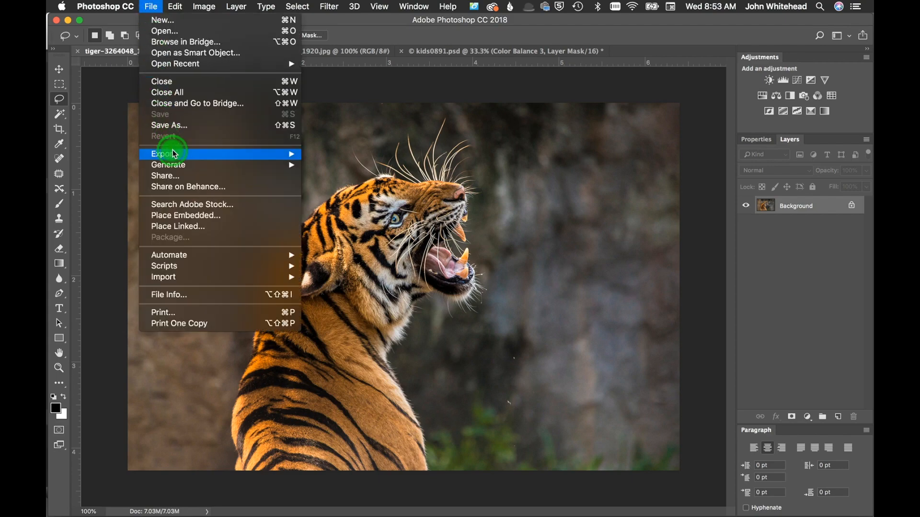
Step: Review Export Preferences without changes, then bring up Export As for the tiger image
click(167, 153)
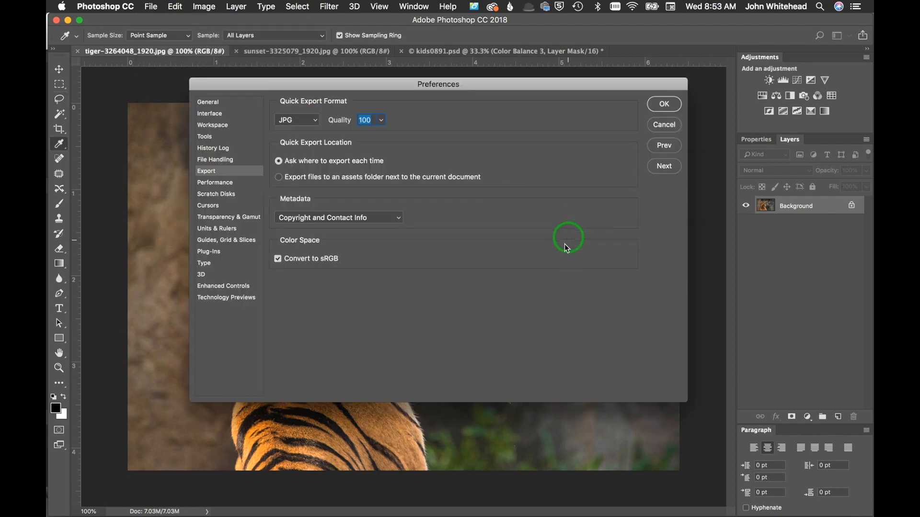
mouse_move(375, 278)
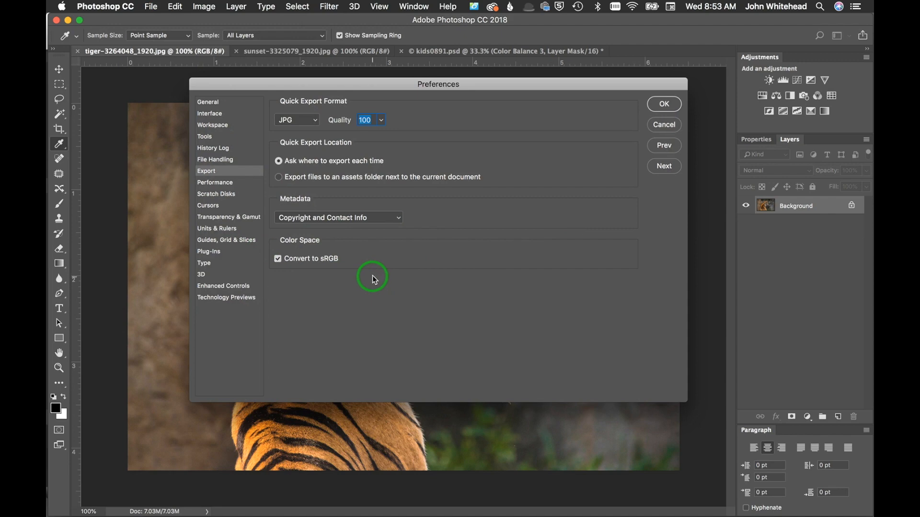
mouse_move(427, 210)
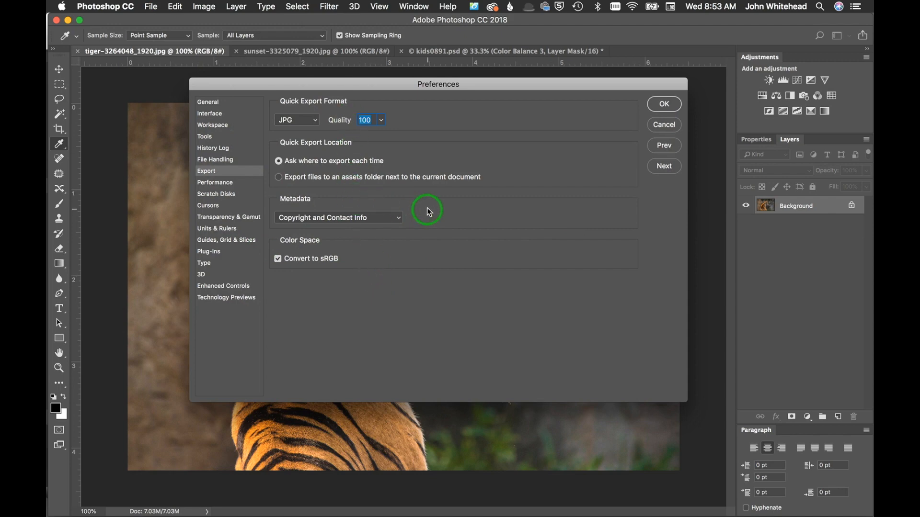
mouse_move(349, 110)
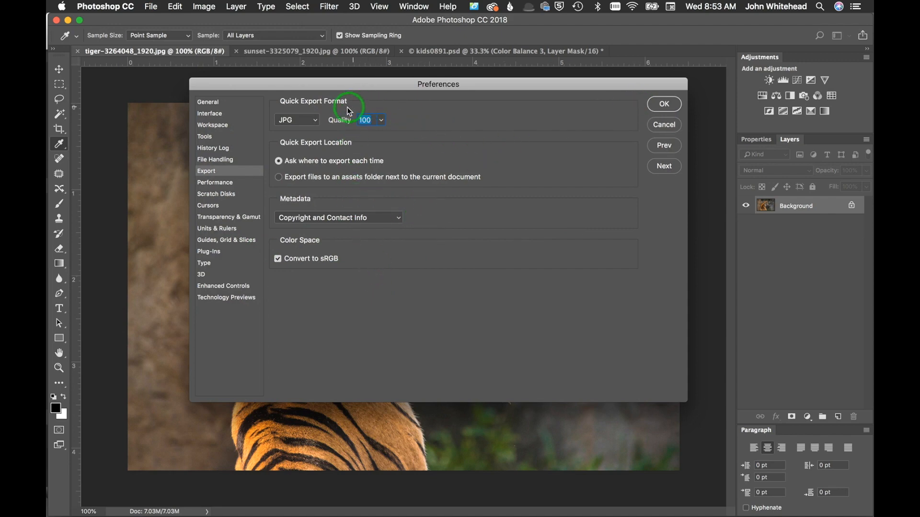
mouse_move(333, 254)
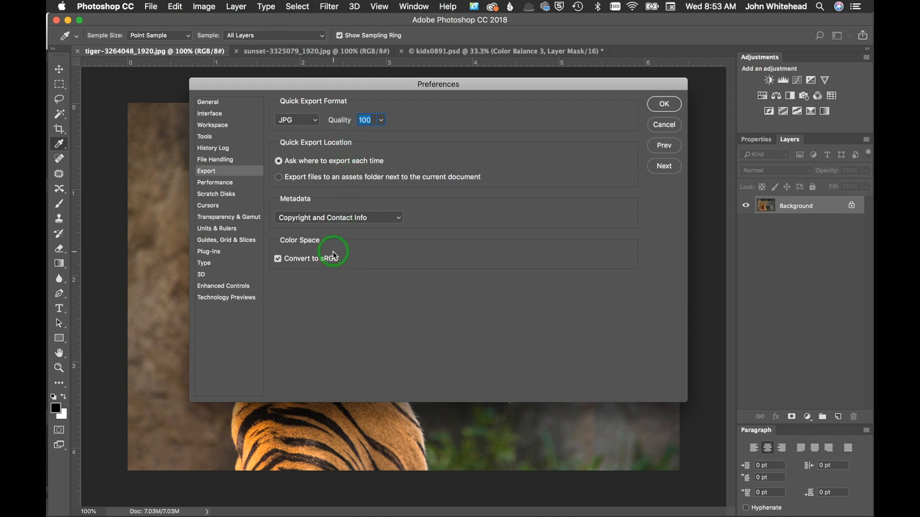
mouse_move(668, 126)
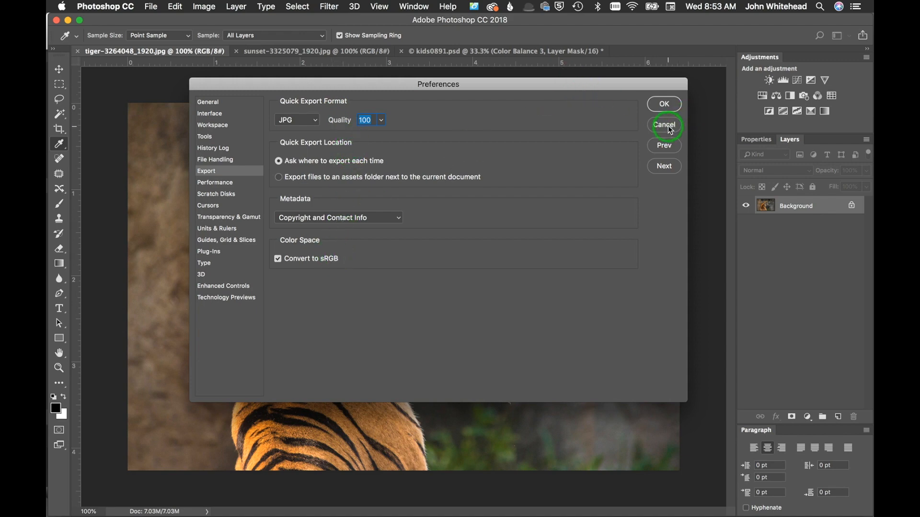
mouse_move(163, 238)
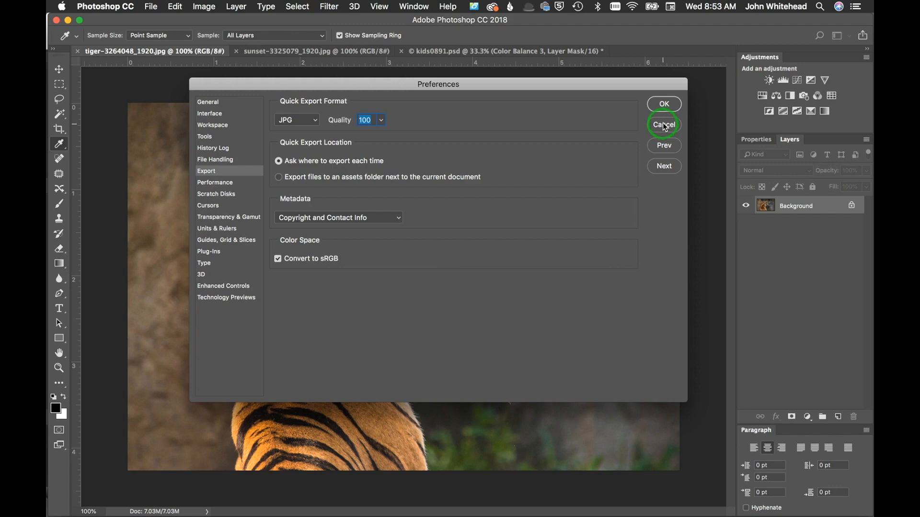
click(663, 124)
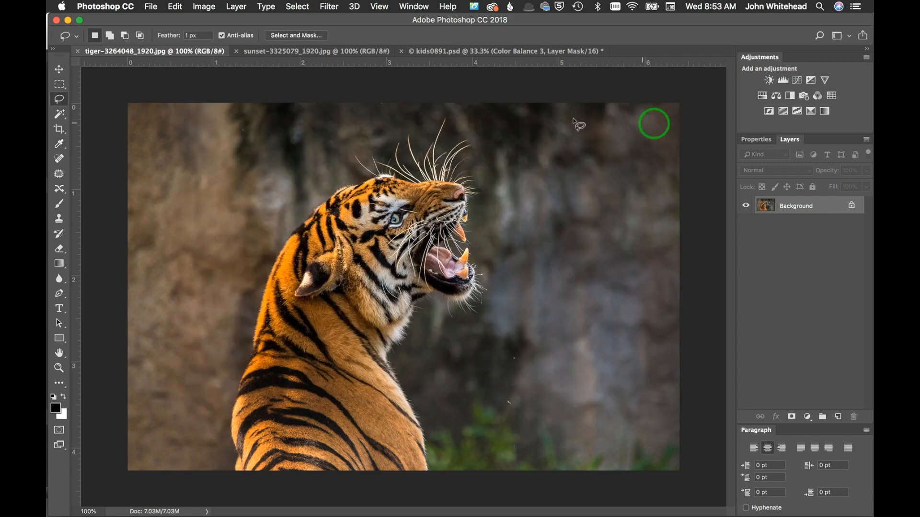
click(150, 7)
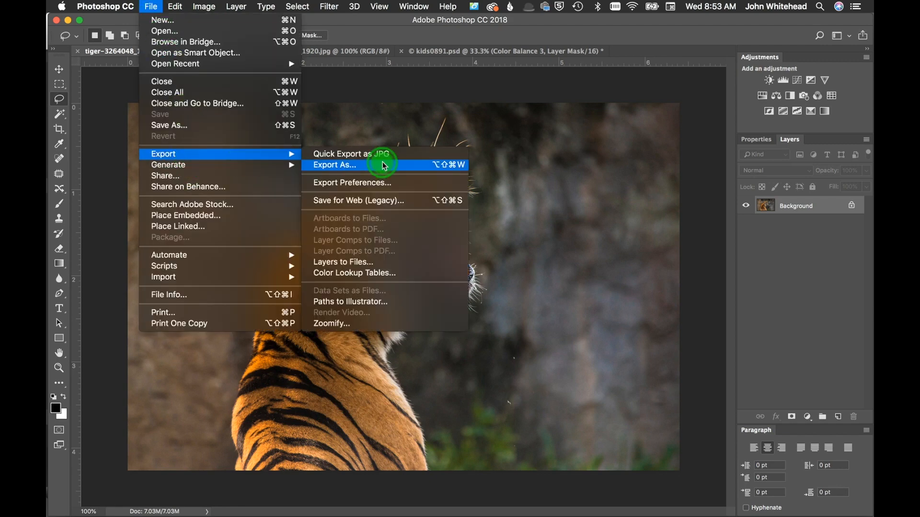
click(334, 164)
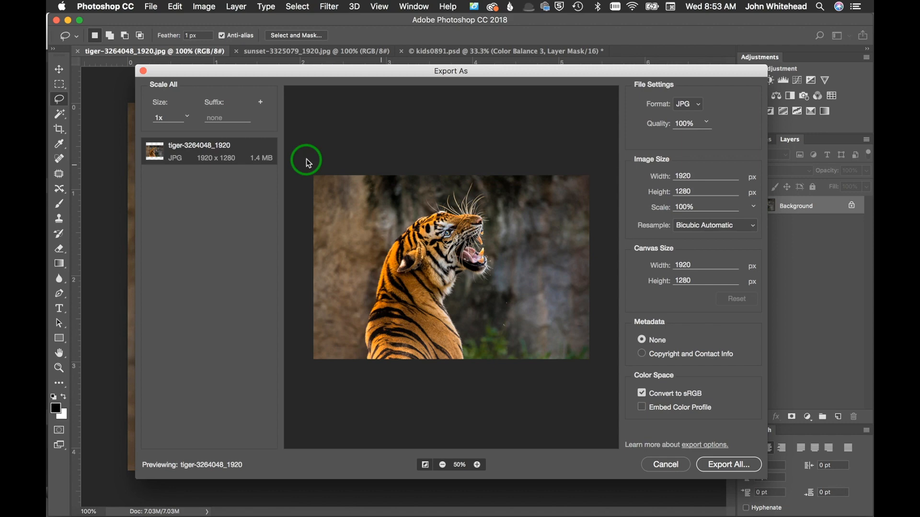
mouse_move(500, 131)
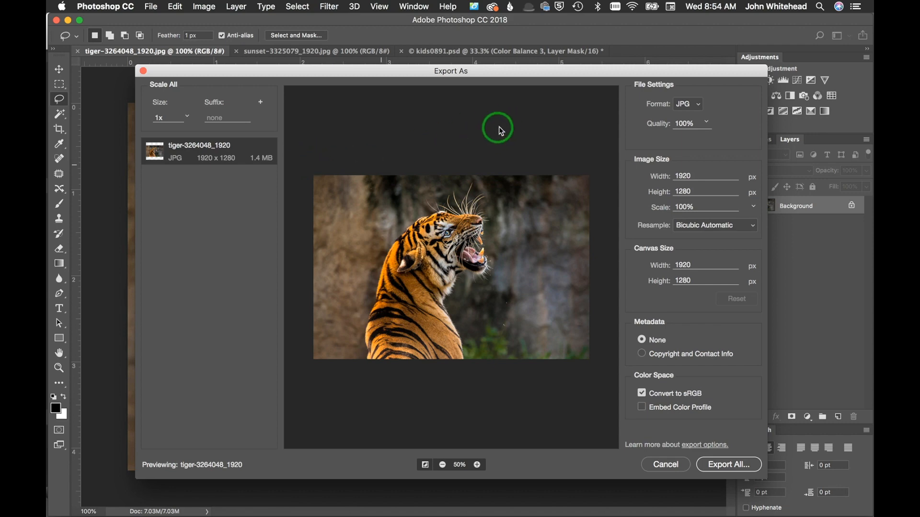
mouse_move(717, 139)
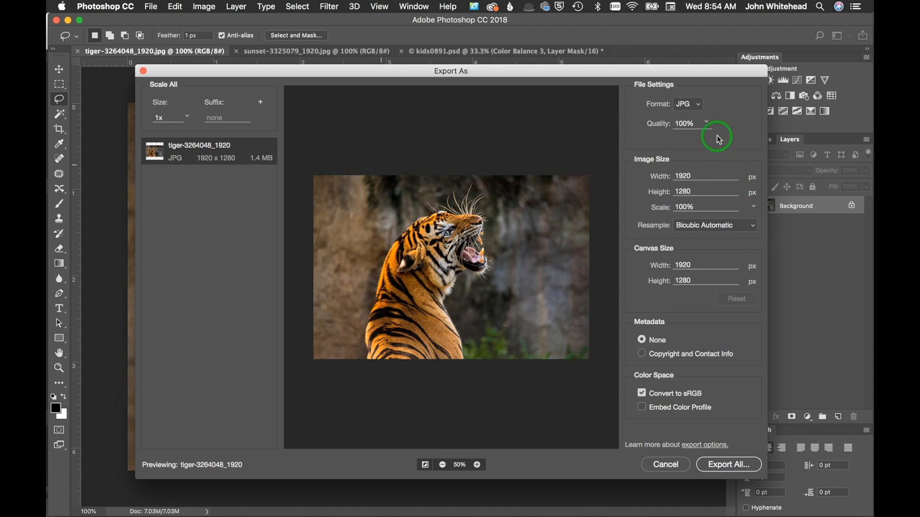
mouse_move(696, 106)
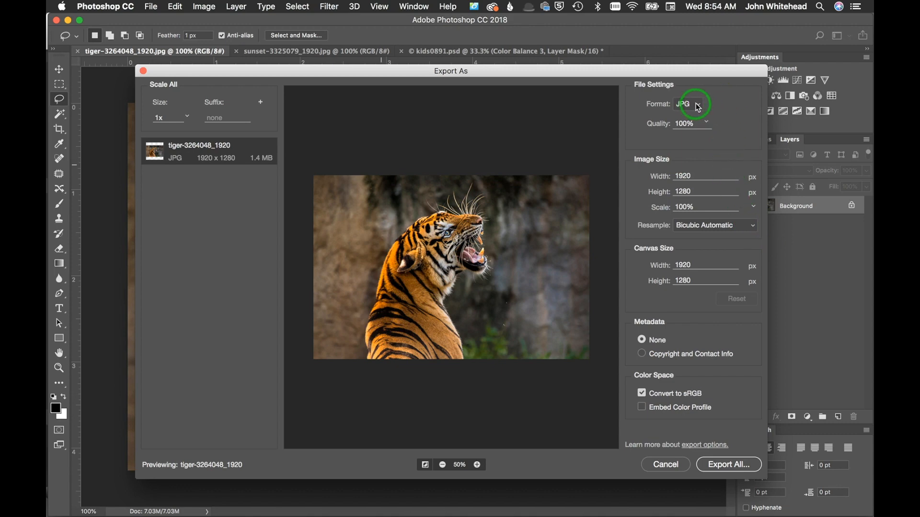
Step: Keep JPG as the Export As format for the tiger image
click(688, 103)
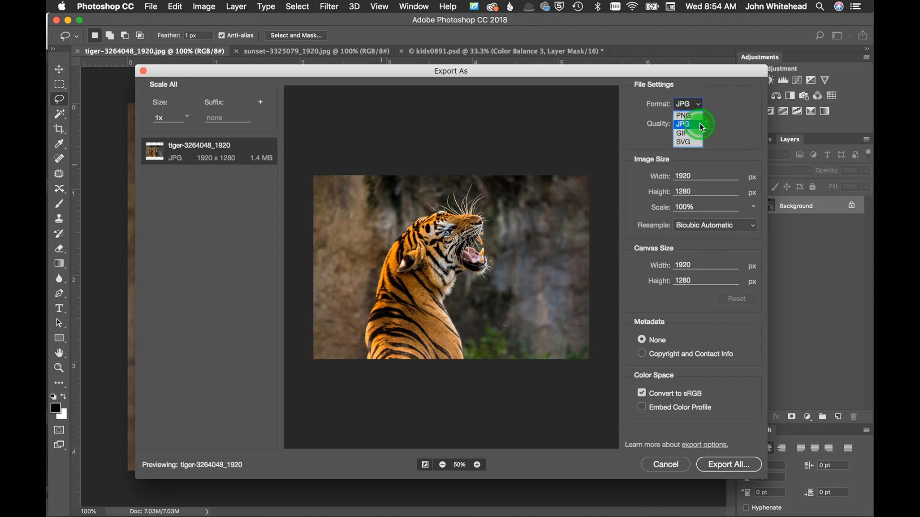
click(681, 124)
text(1280)
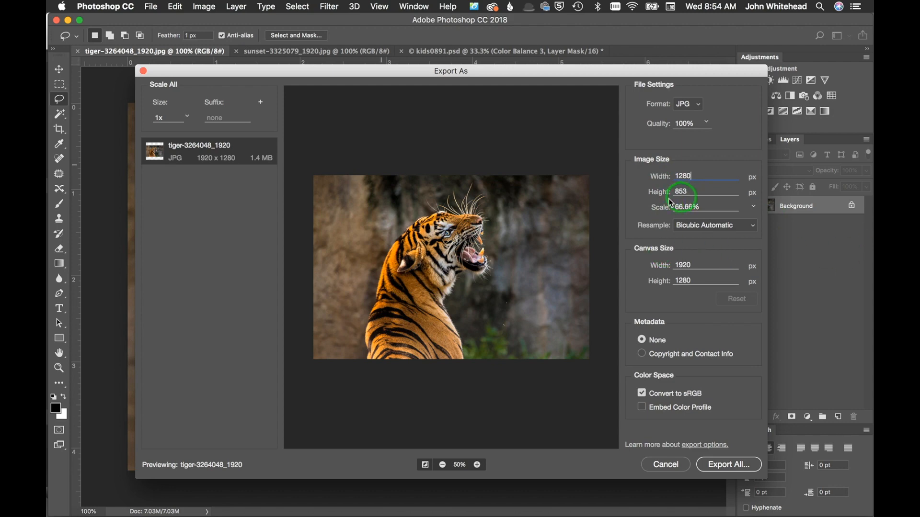
mouse_move(842, 200)
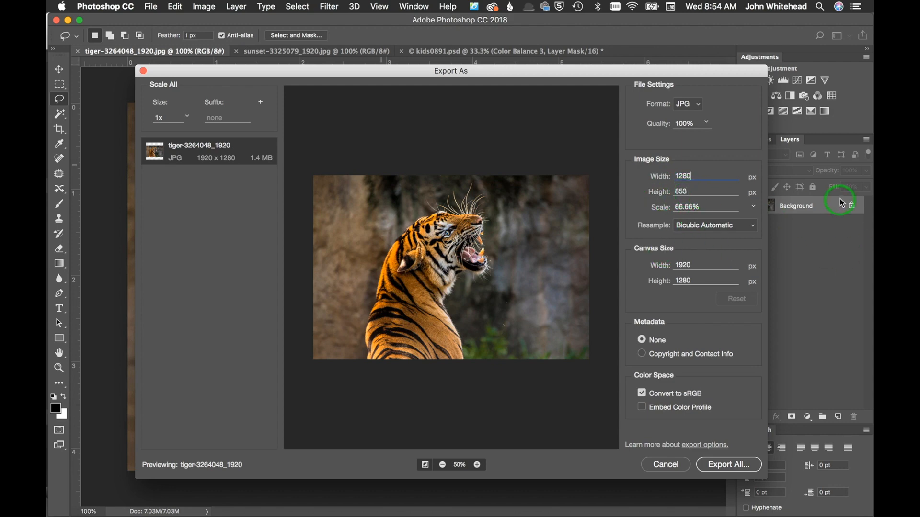
mouse_move(796, 294)
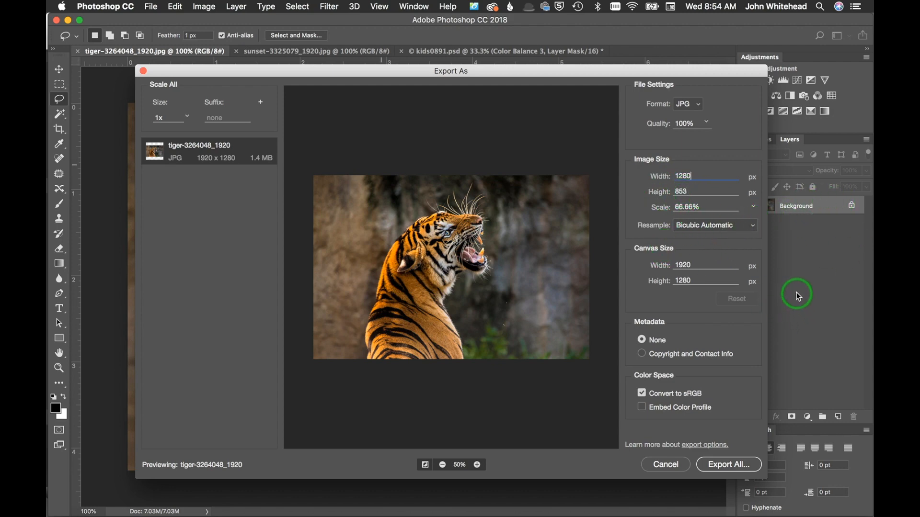
mouse_move(688, 302)
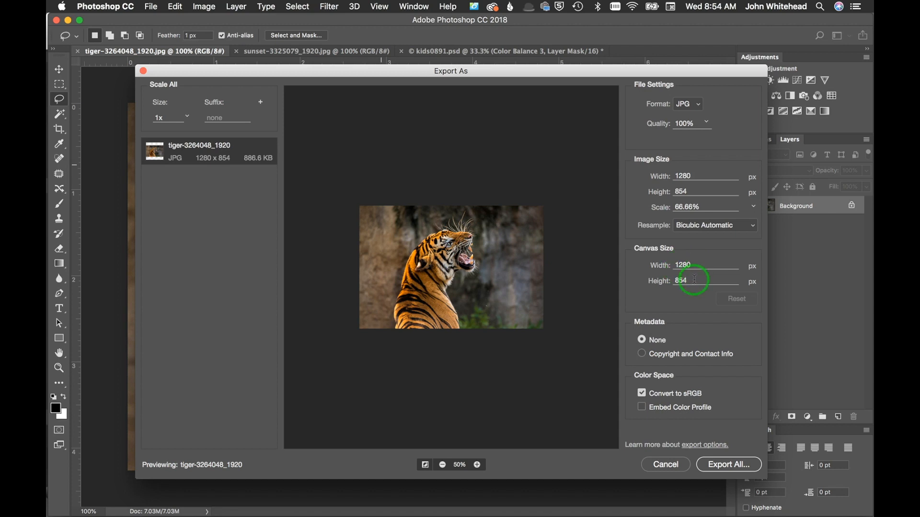
mouse_move(329, 194)
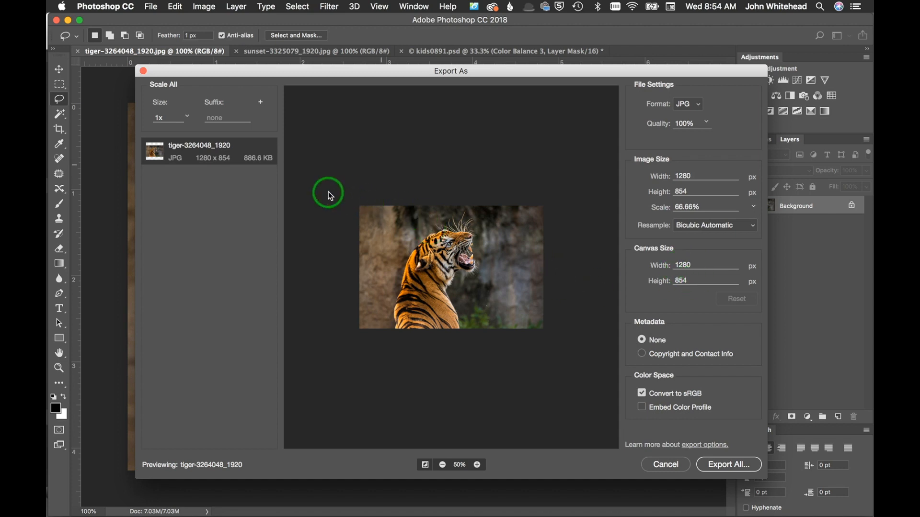
mouse_move(616, 249)
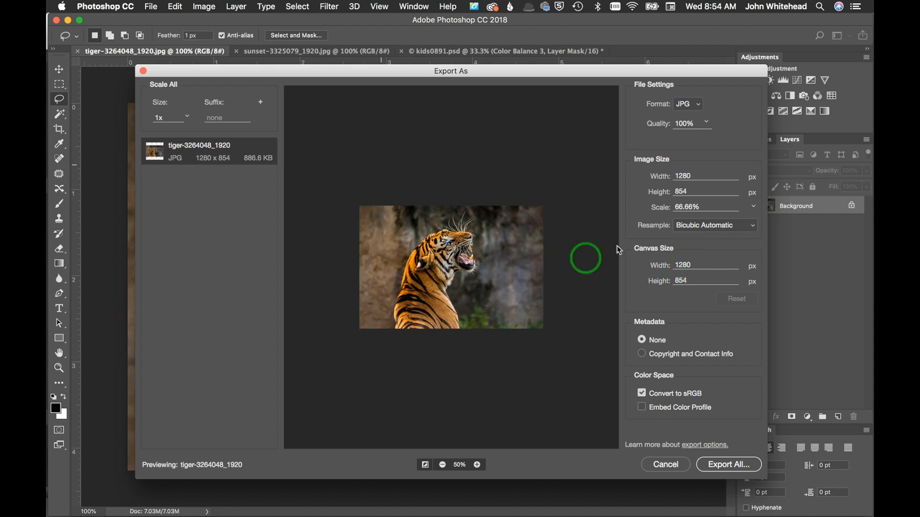
Step: Enter a canvas value of 100 in Export As to preview padding around the tiger
triple_click(706, 265)
text(2000)
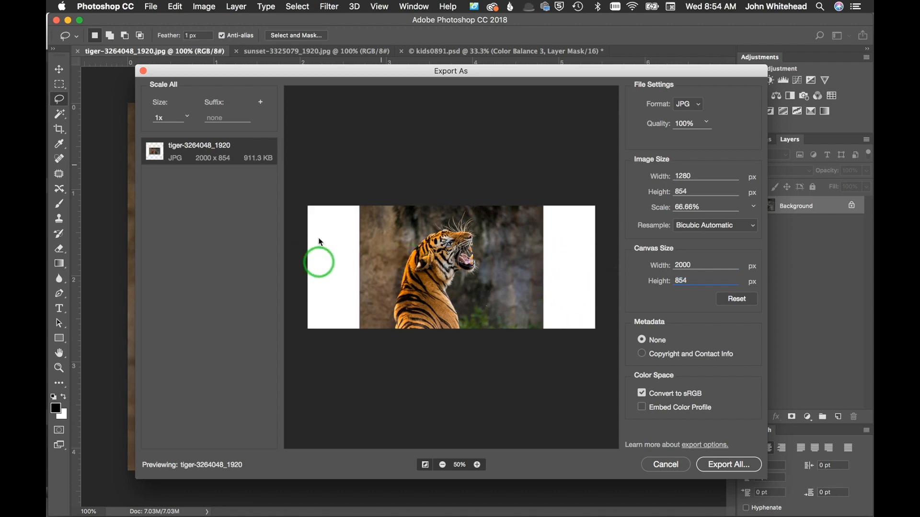
mouse_move(501, 264)
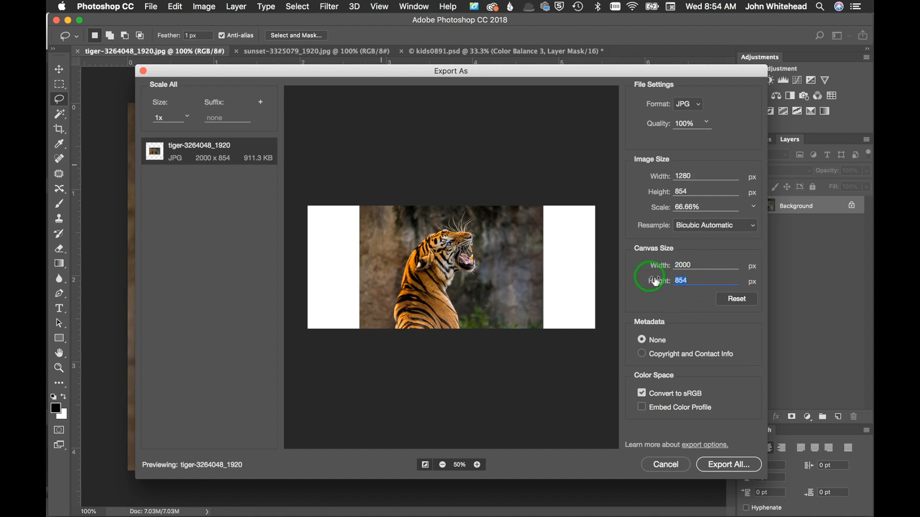
text(1000)
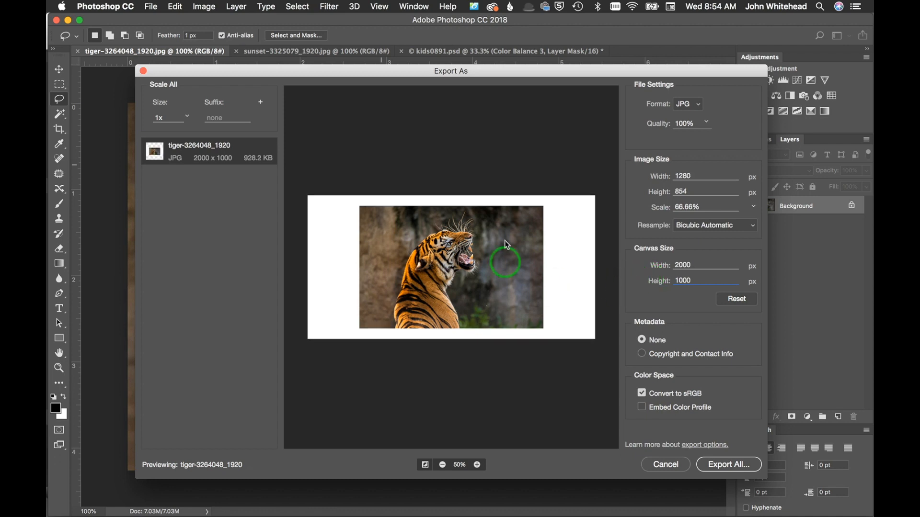
mouse_move(295, 197)
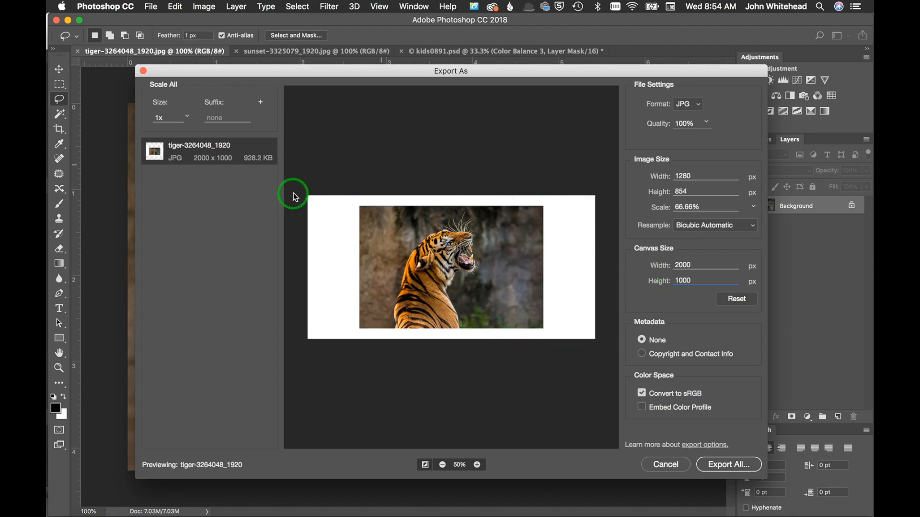
mouse_move(475, 252)
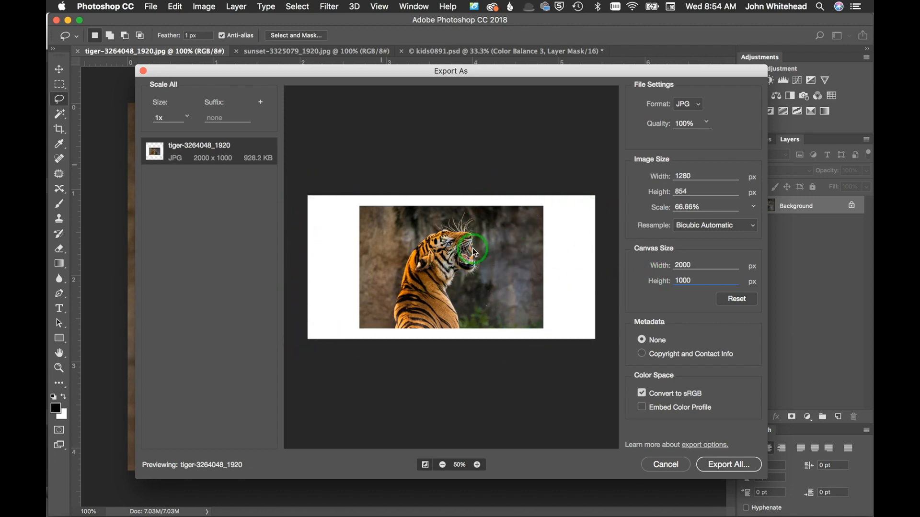
mouse_move(644, 220)
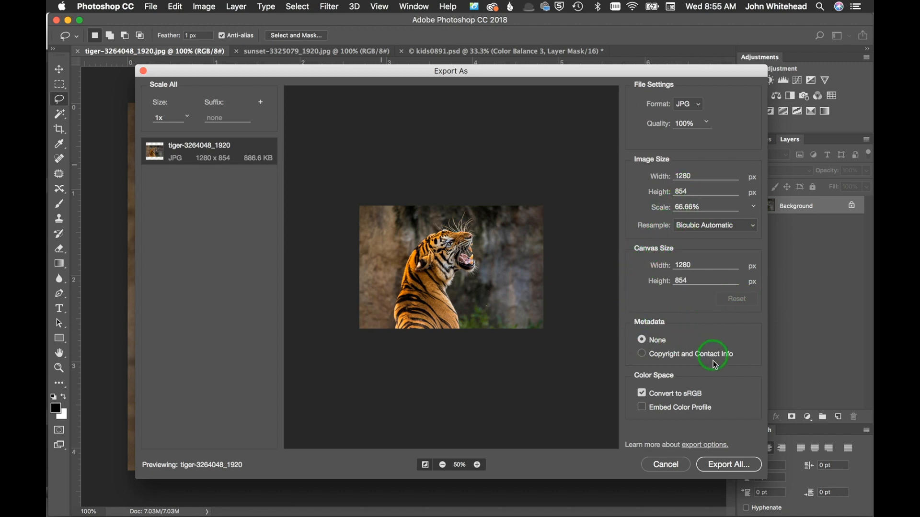
Step: Include copyright and contact metadata and an embedded colour profile, then Export All
click(642, 354)
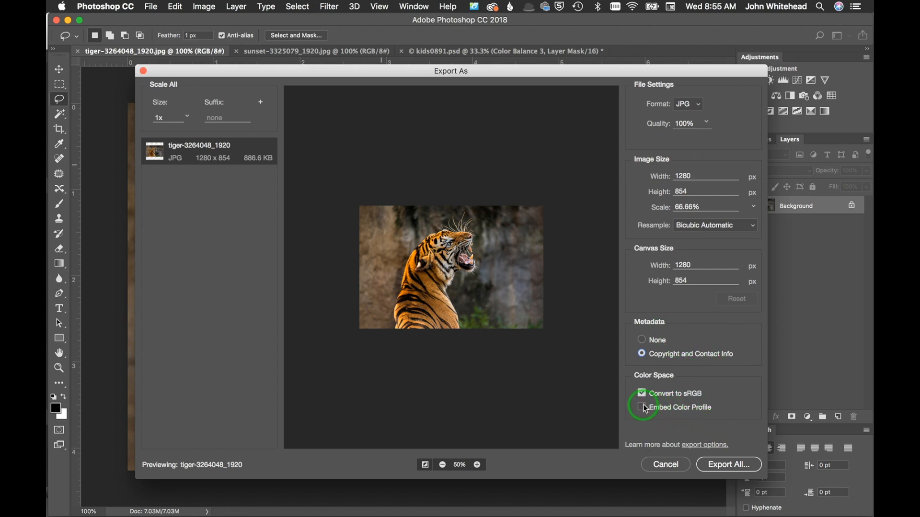
click(640, 407)
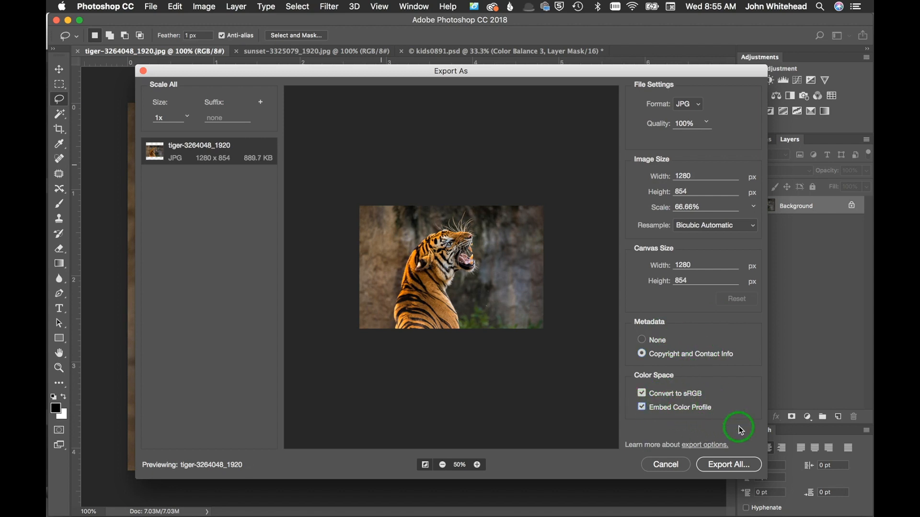
mouse_move(698, 418)
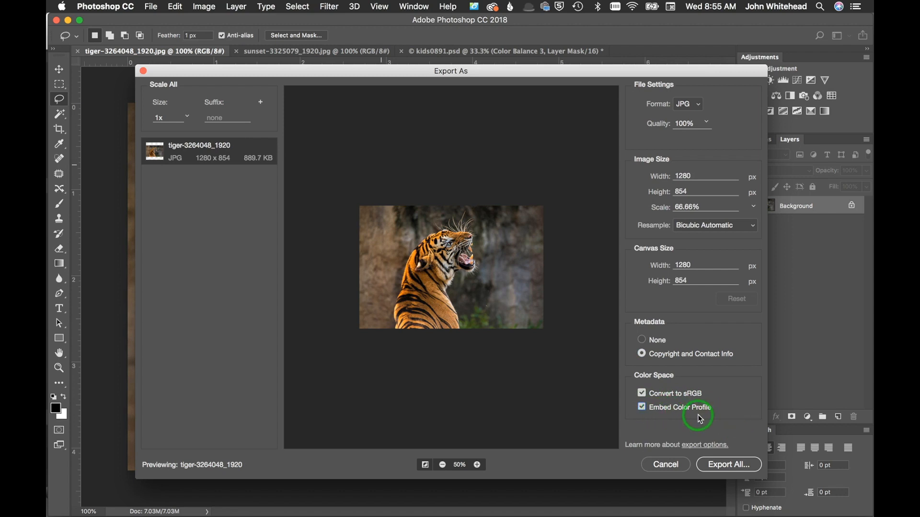
mouse_move(729, 464)
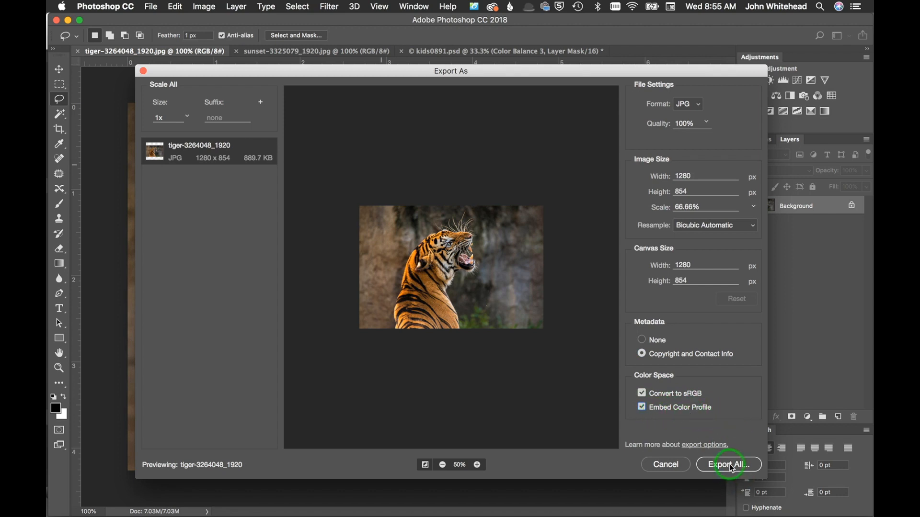
mouse_move(728, 465)
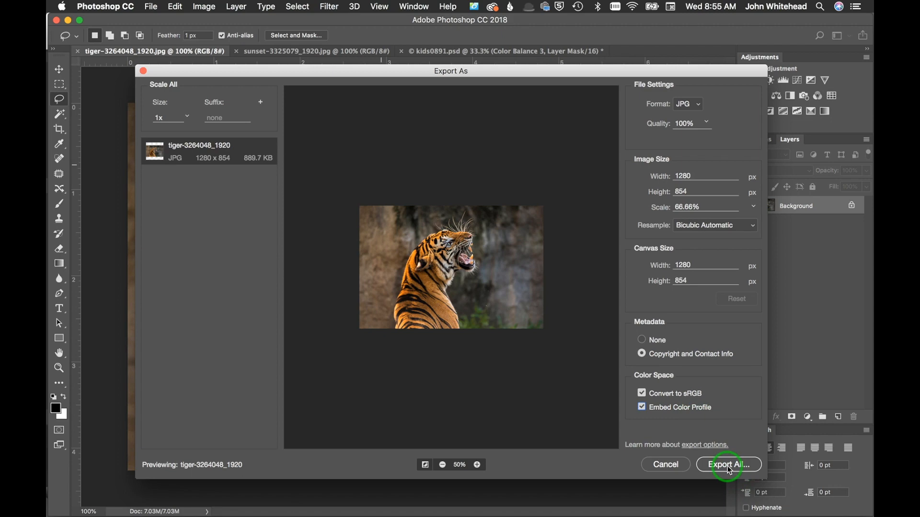
click(728, 465)
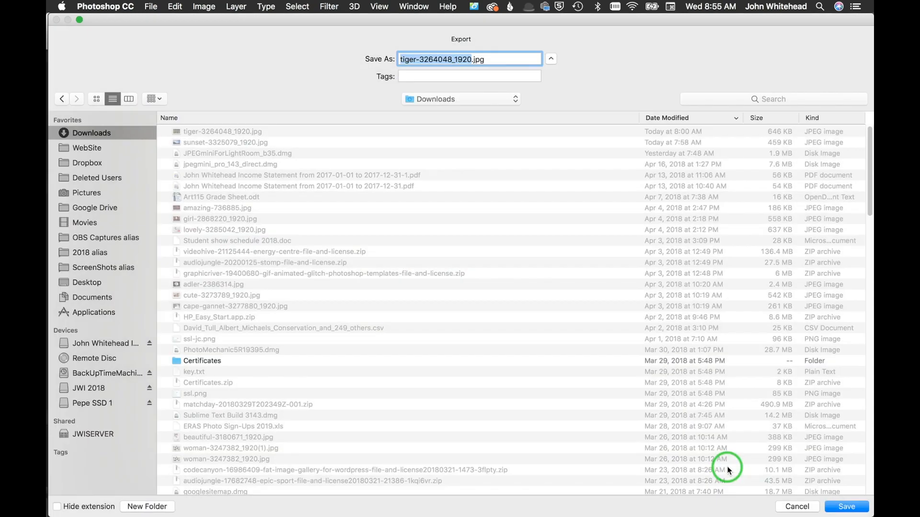
mouse_move(443, 86)
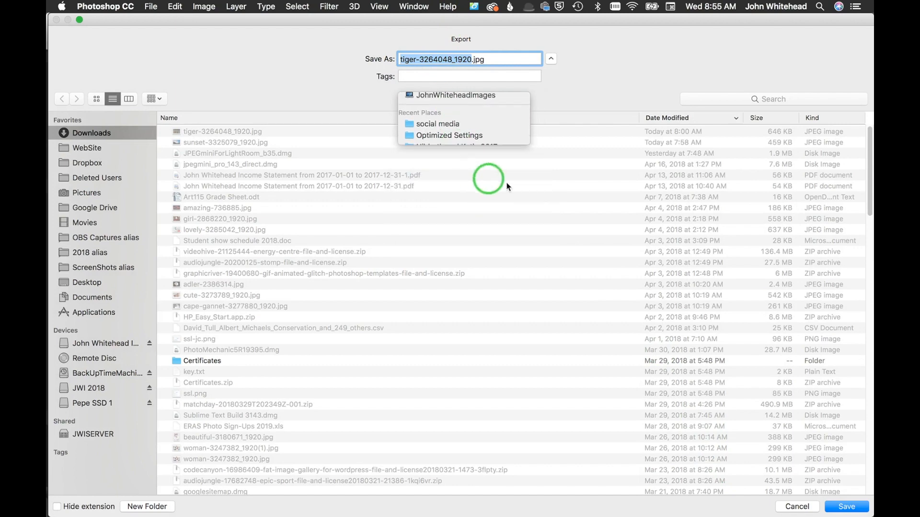
Step: Save the exported tiger JPEG into the social media folder from Recent Places
click(437, 124)
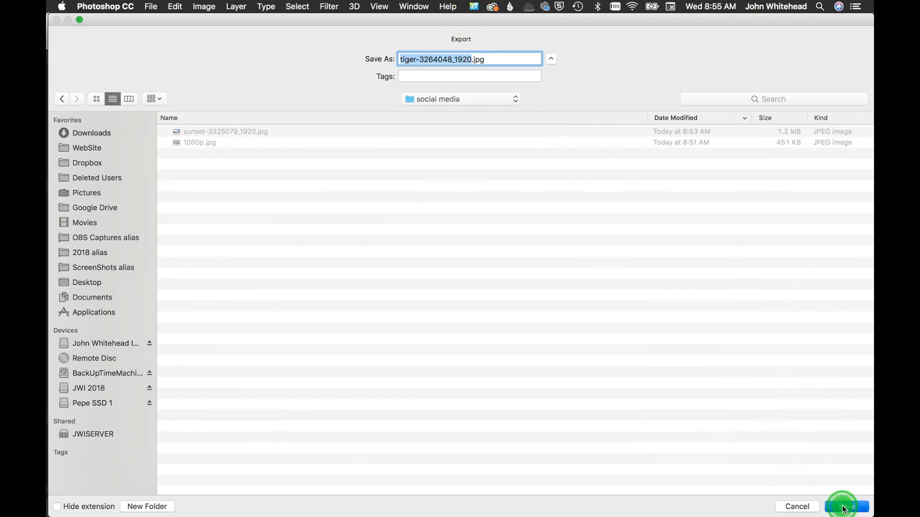
click(845, 507)
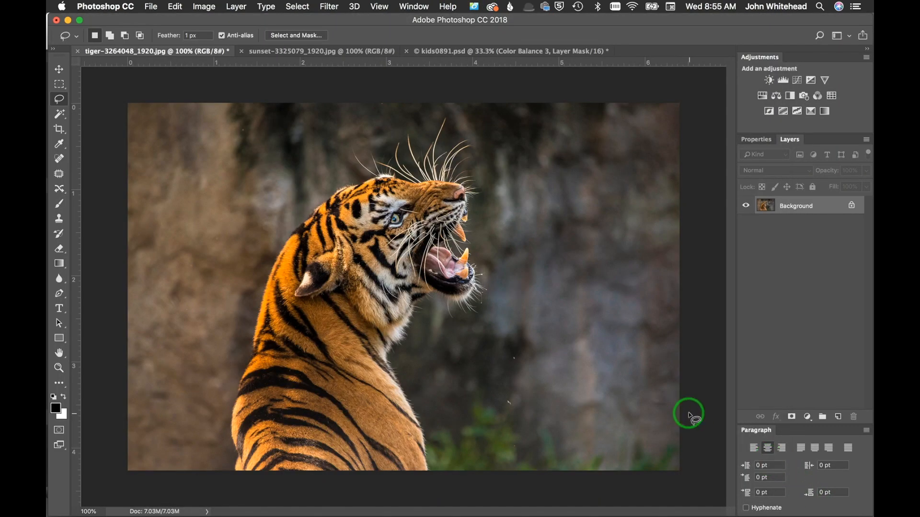
mouse_move(552, 361)
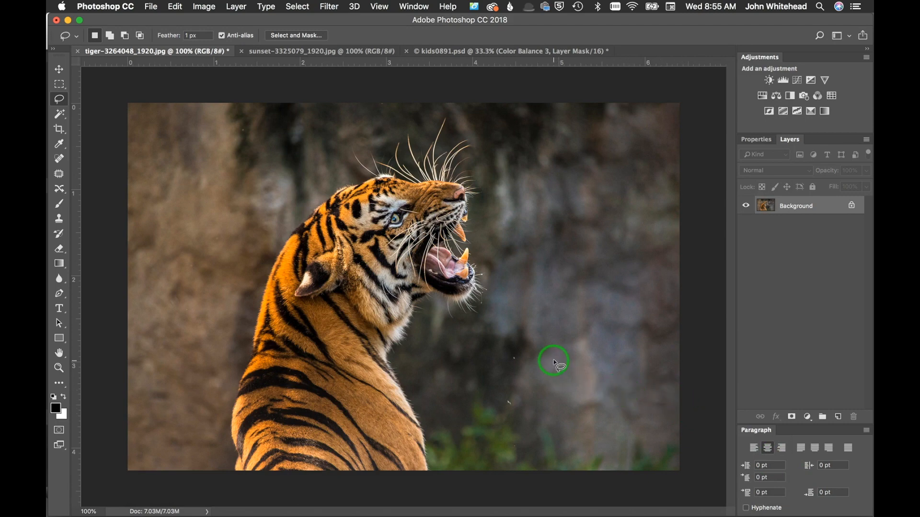
mouse_move(528, 354)
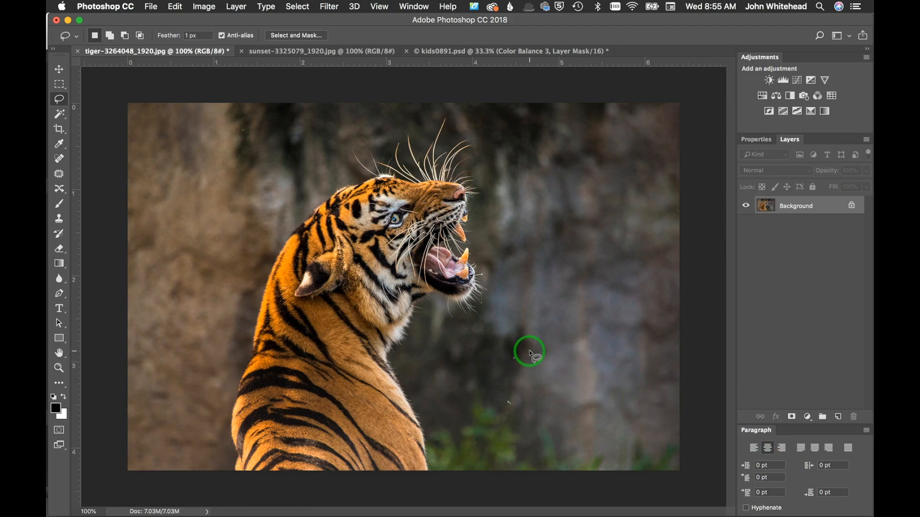
mouse_move(515, 344)
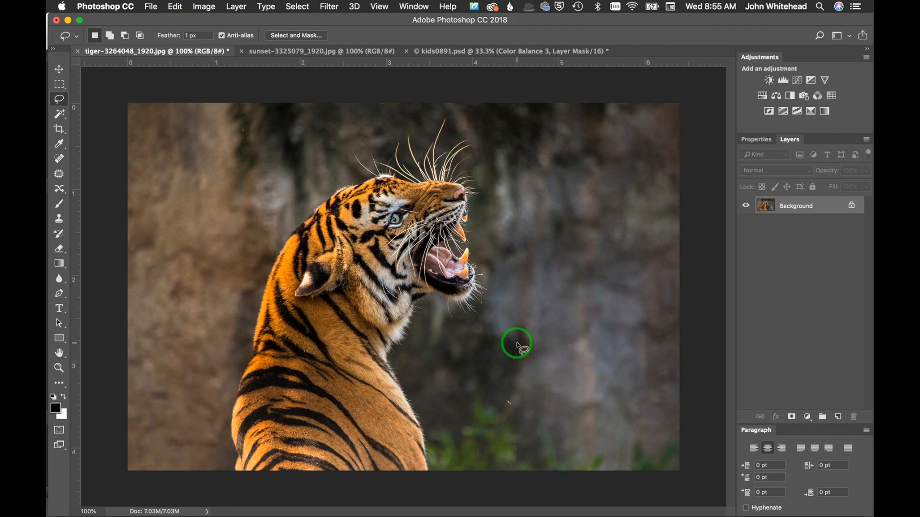
mouse_move(154, 7)
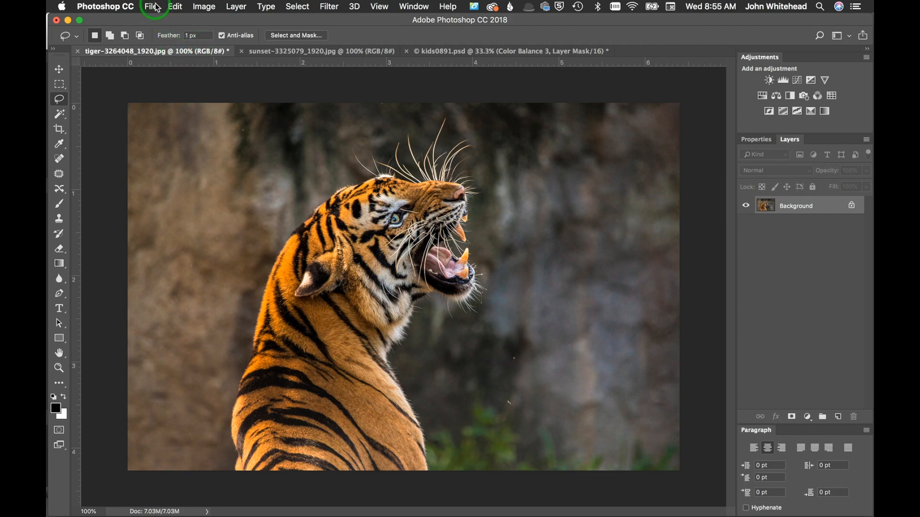
mouse_move(149, 7)
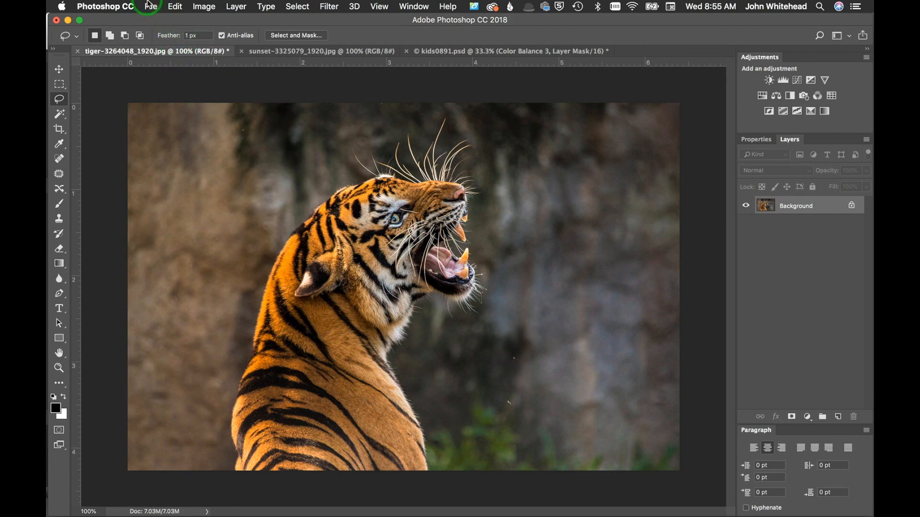
click(150, 7)
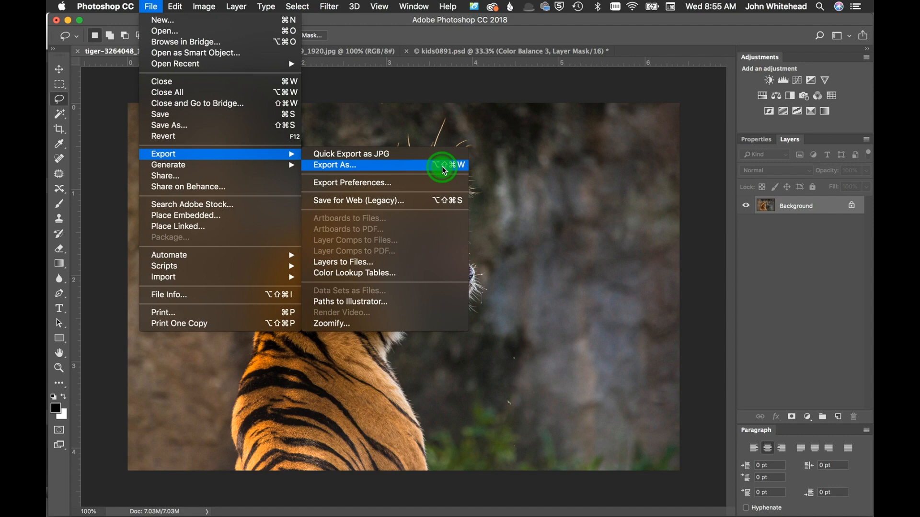
mouse_move(447, 201)
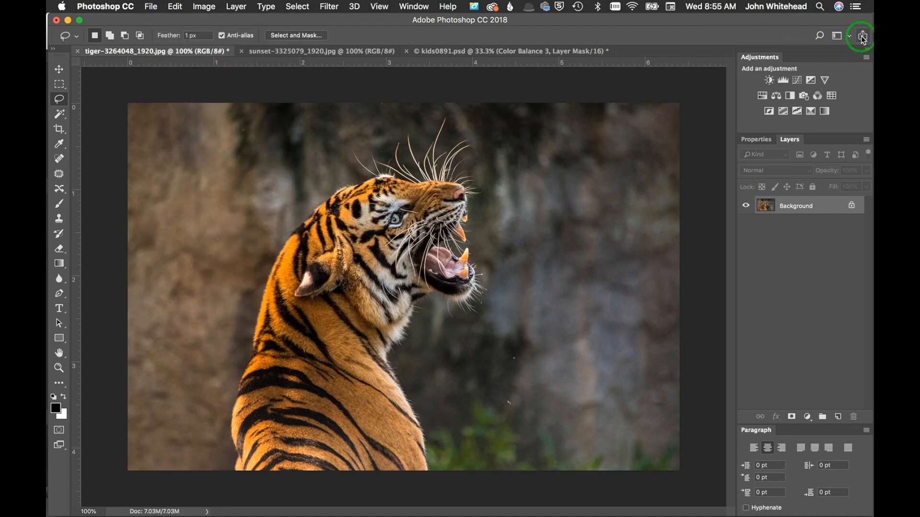
mouse_move(861, 36)
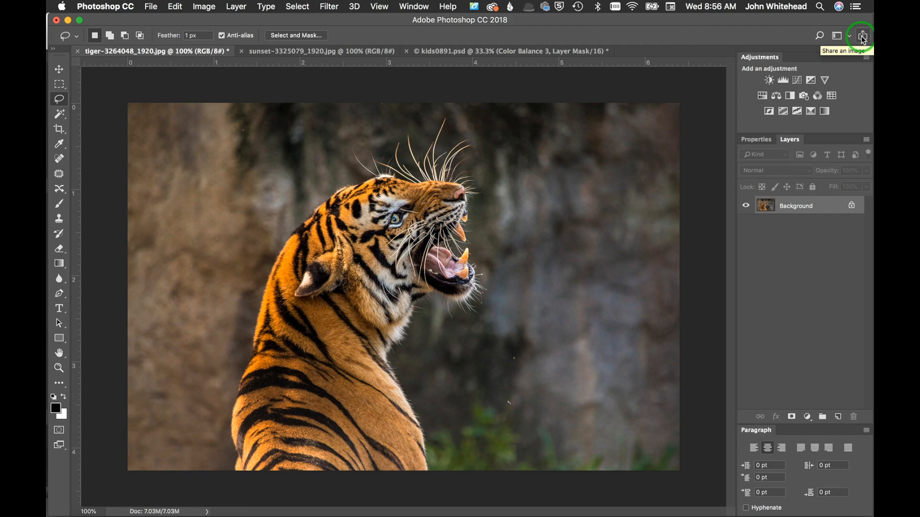
Step: Bring up the Share panel for the tiger image, offering Original/Small sizes and destinations like Mail
click(861, 35)
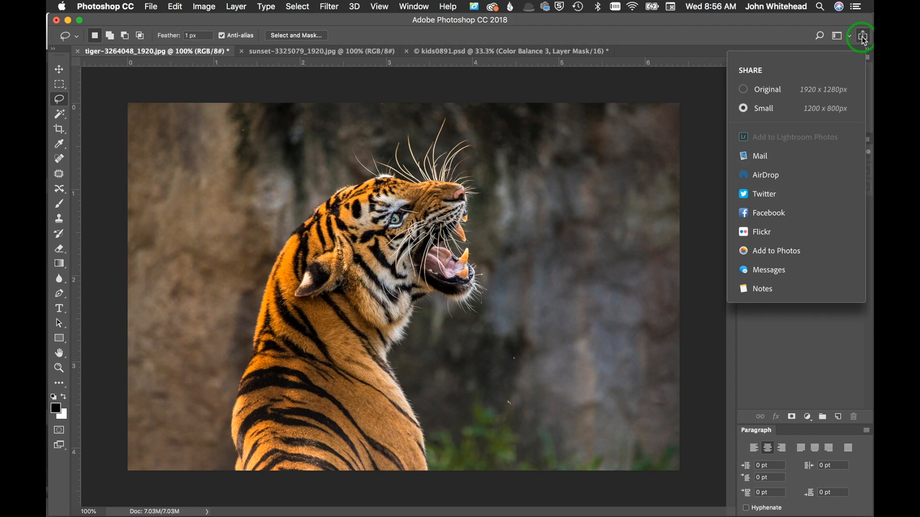
mouse_move(799, 95)
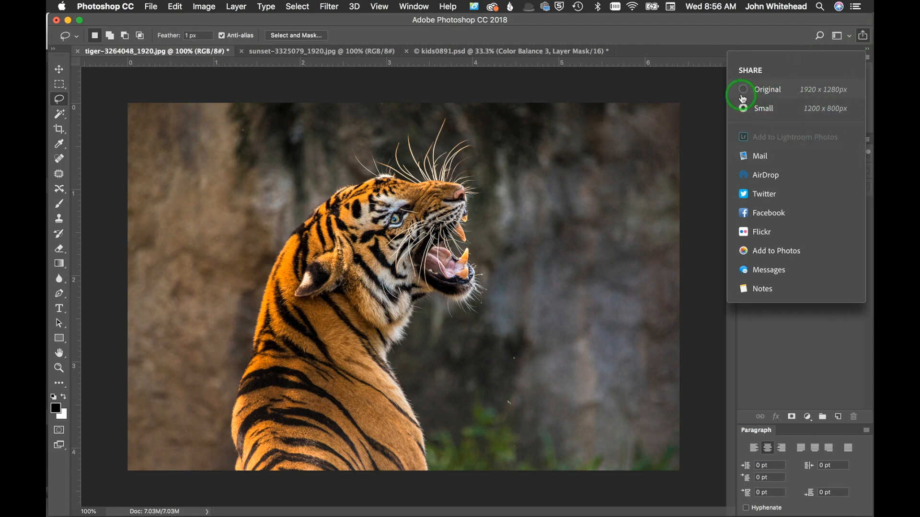
click(743, 108)
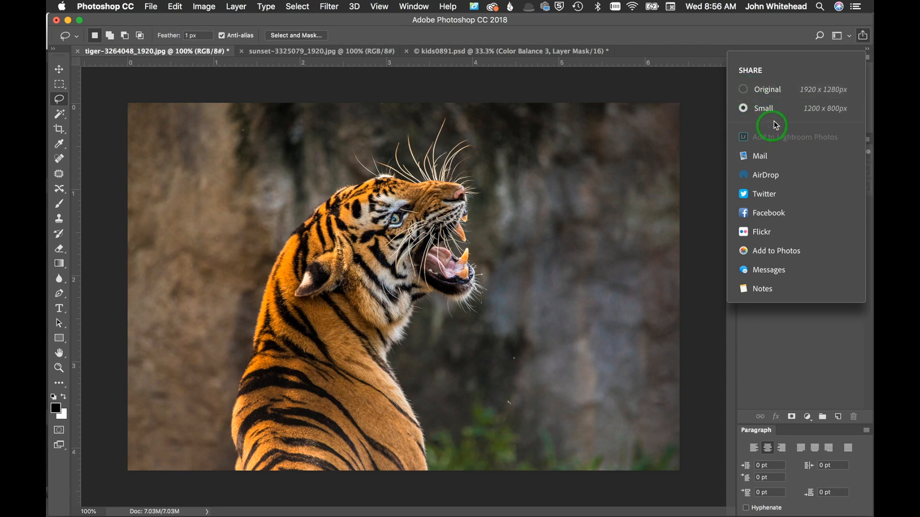
mouse_move(755, 211)
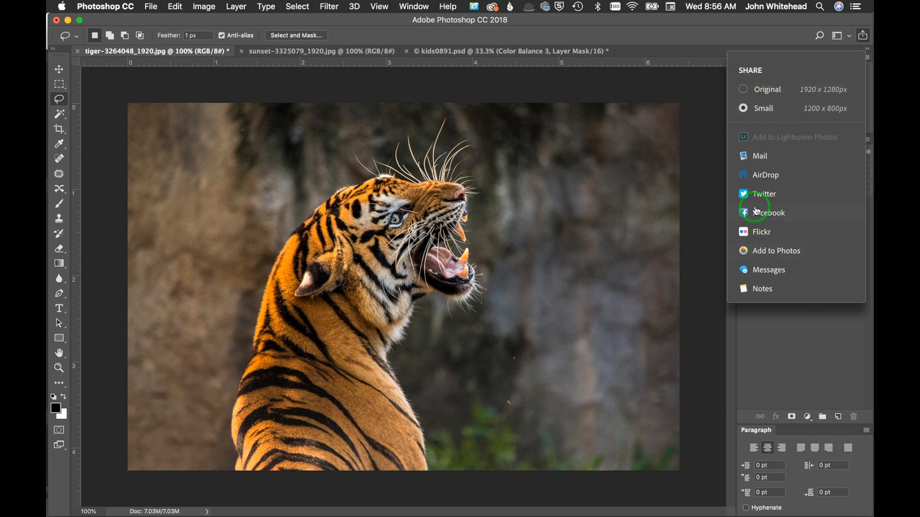
mouse_move(777, 250)
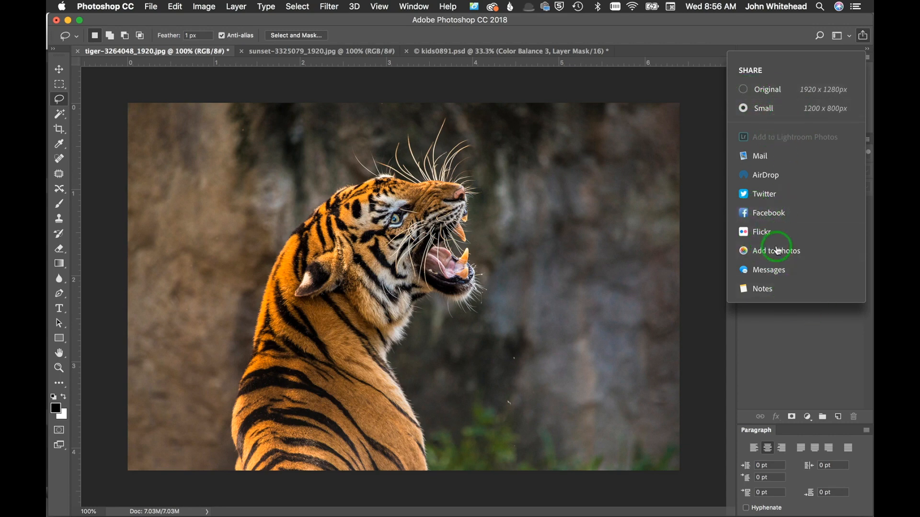
mouse_move(762, 41)
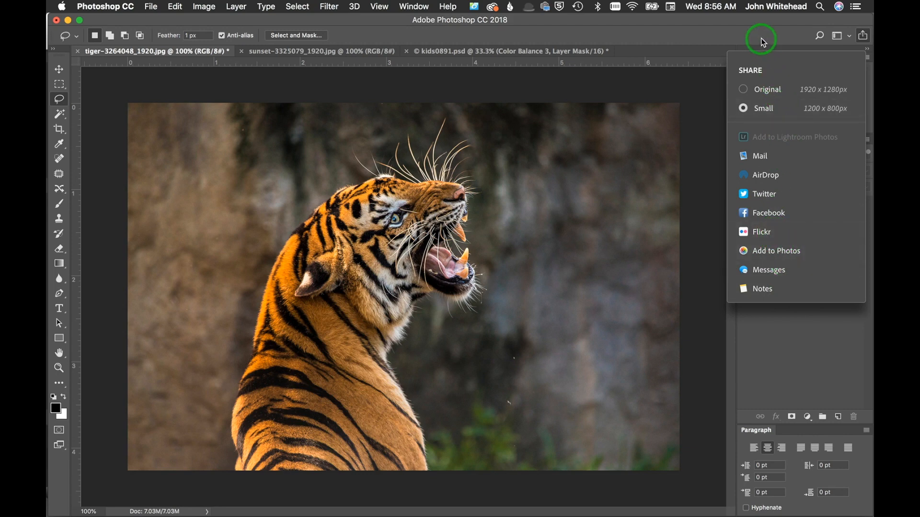